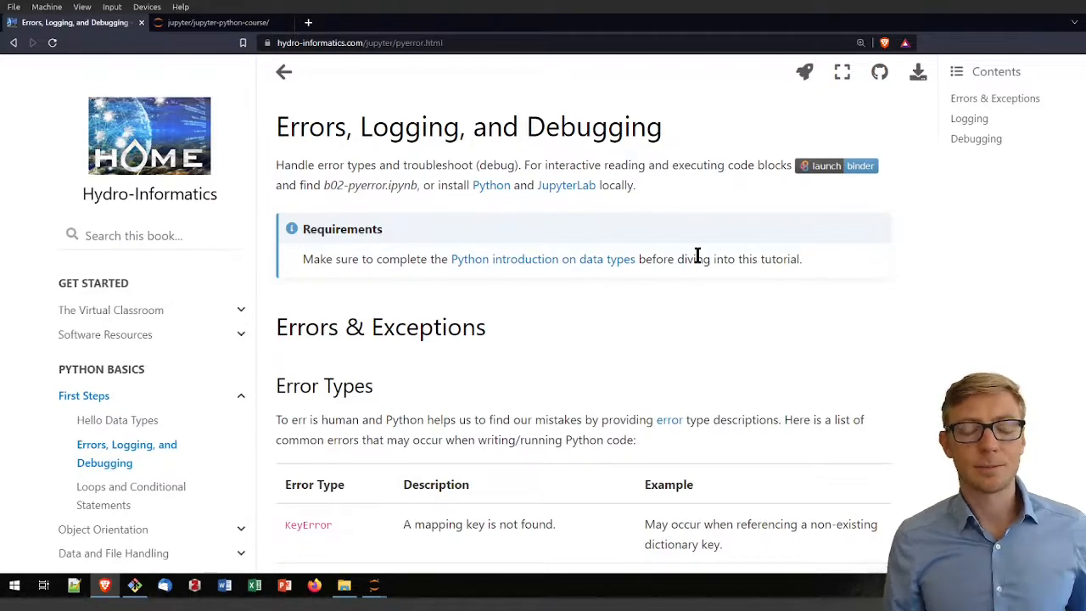
pyautogui.moveTo(607, 292)
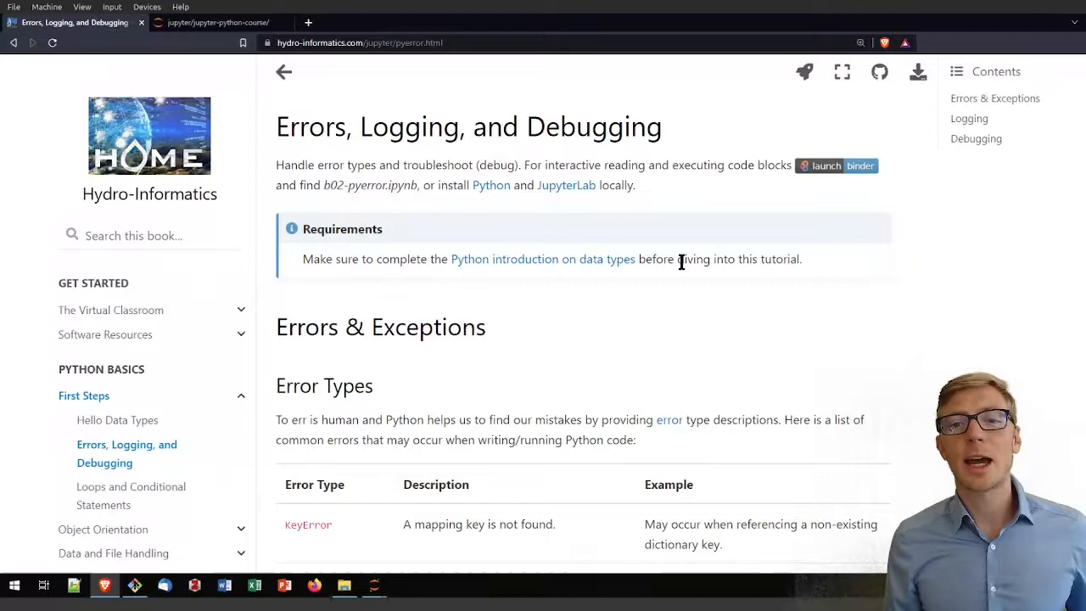
# Scroll the tutorial page until the Error Type / Description / Example table fills the view.
pyautogui.scroll(-3)
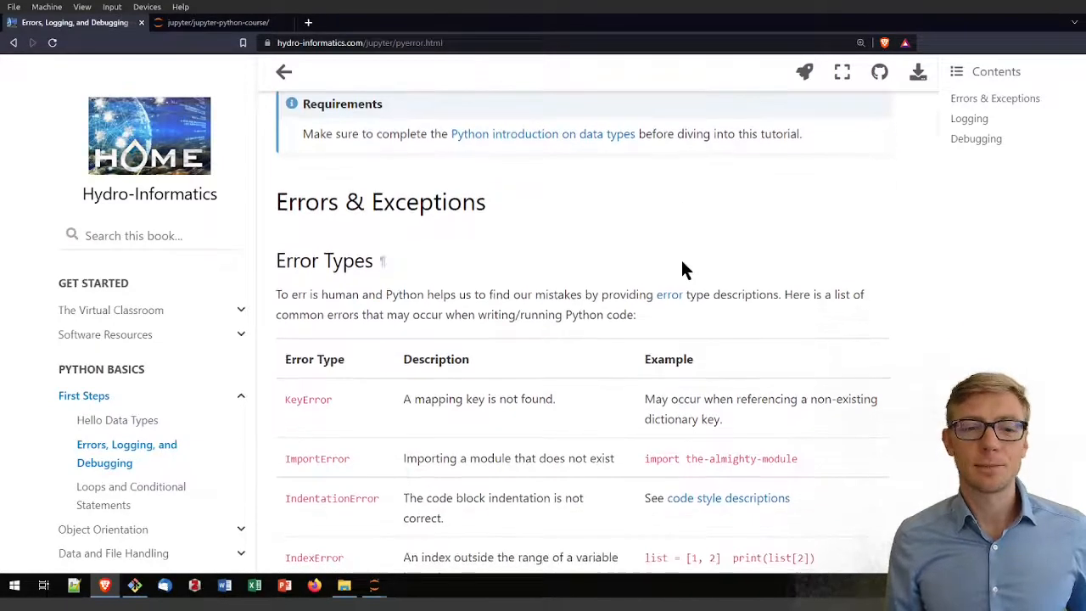
pyautogui.scroll(-3)
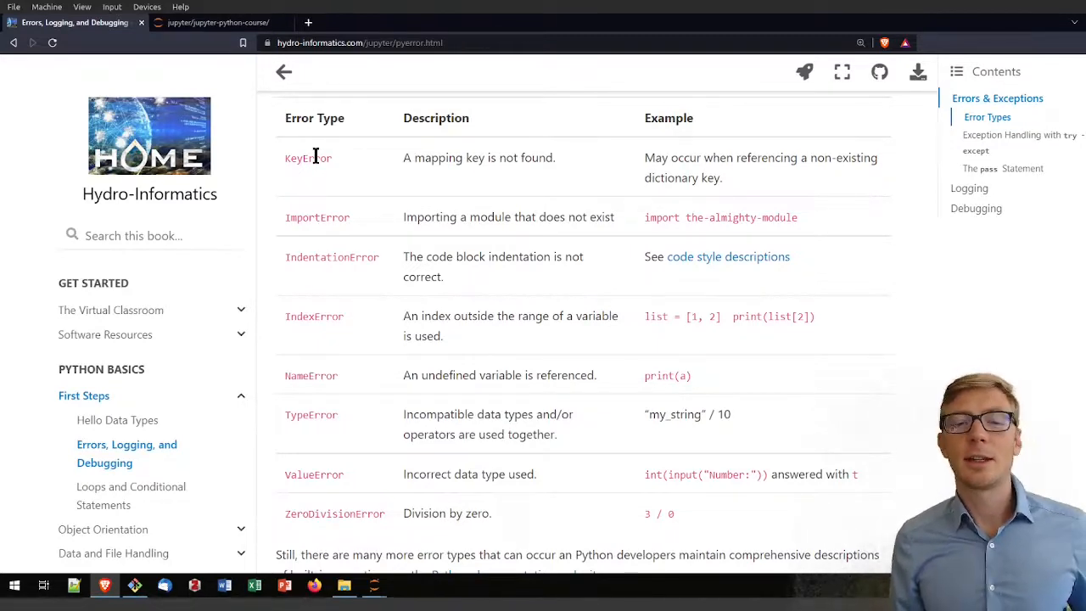
pyautogui.moveTo(636, 195)
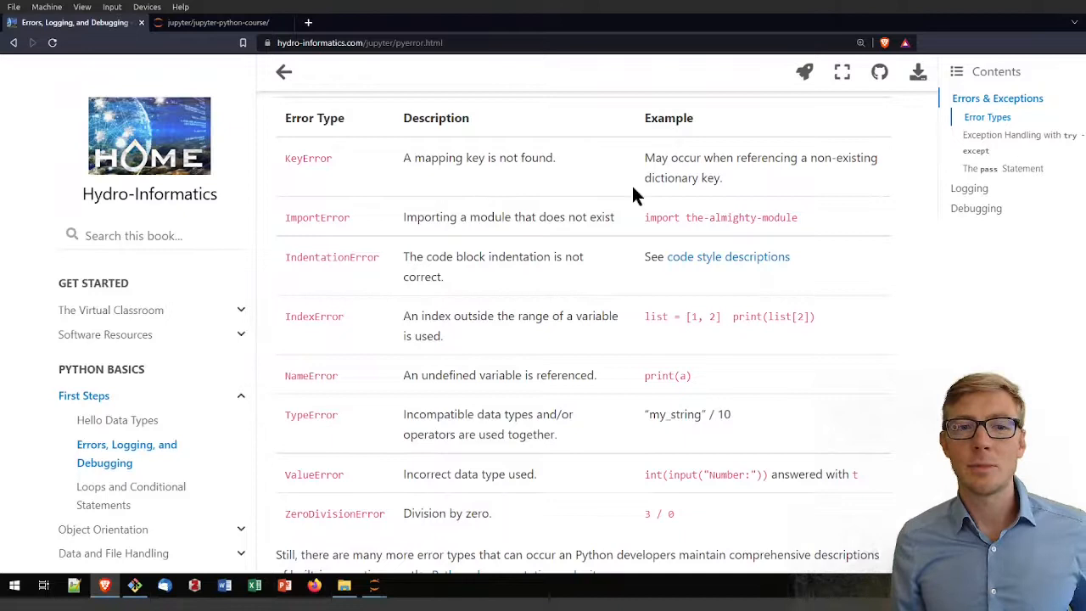
pyautogui.moveTo(309, 414)
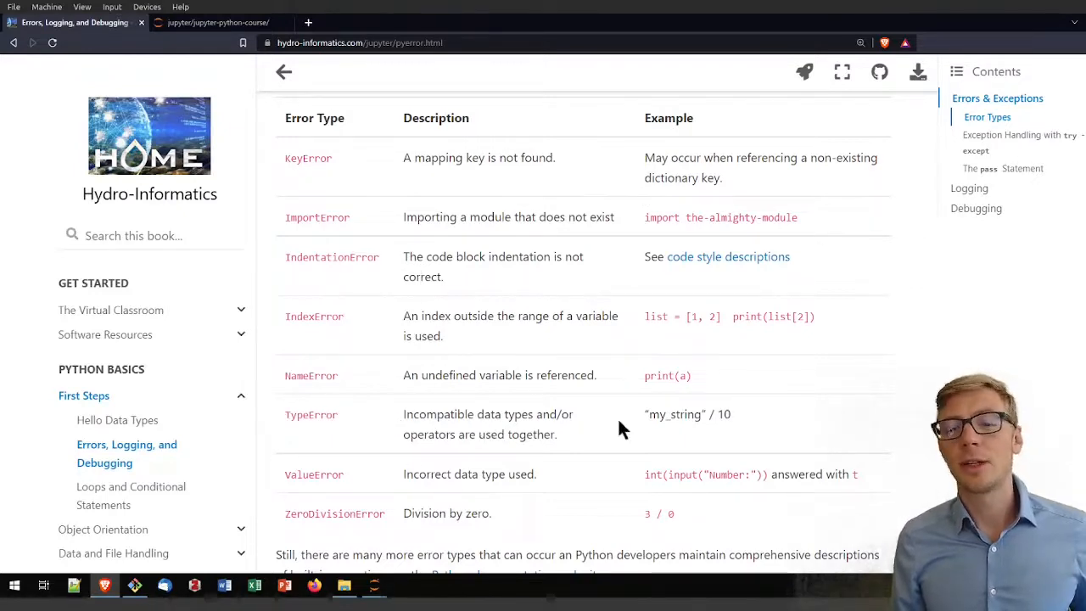
pyautogui.moveTo(679, 438)
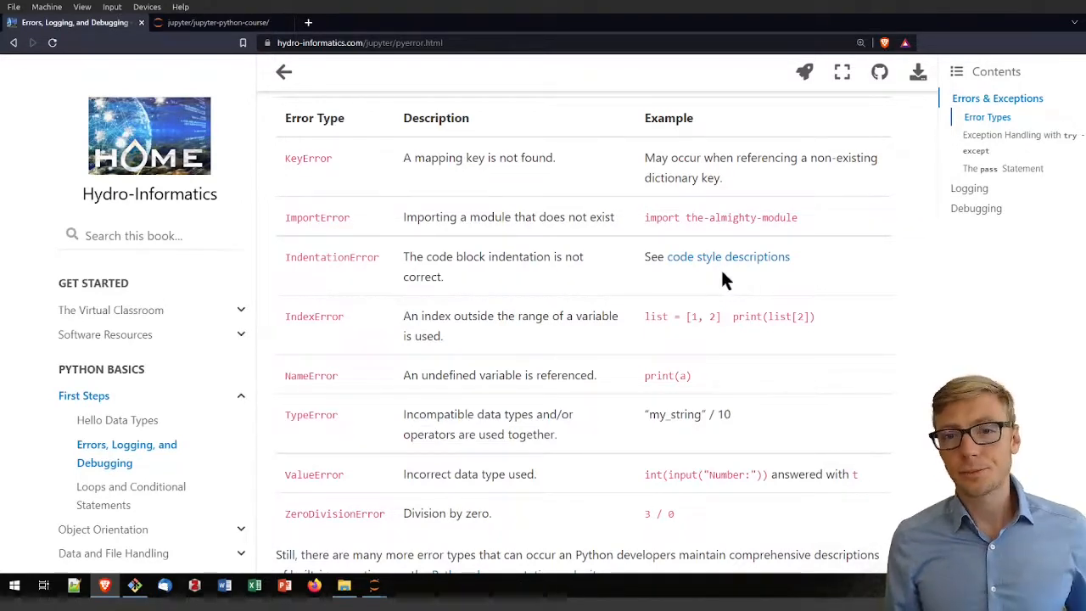
pyautogui.moveTo(822, 268)
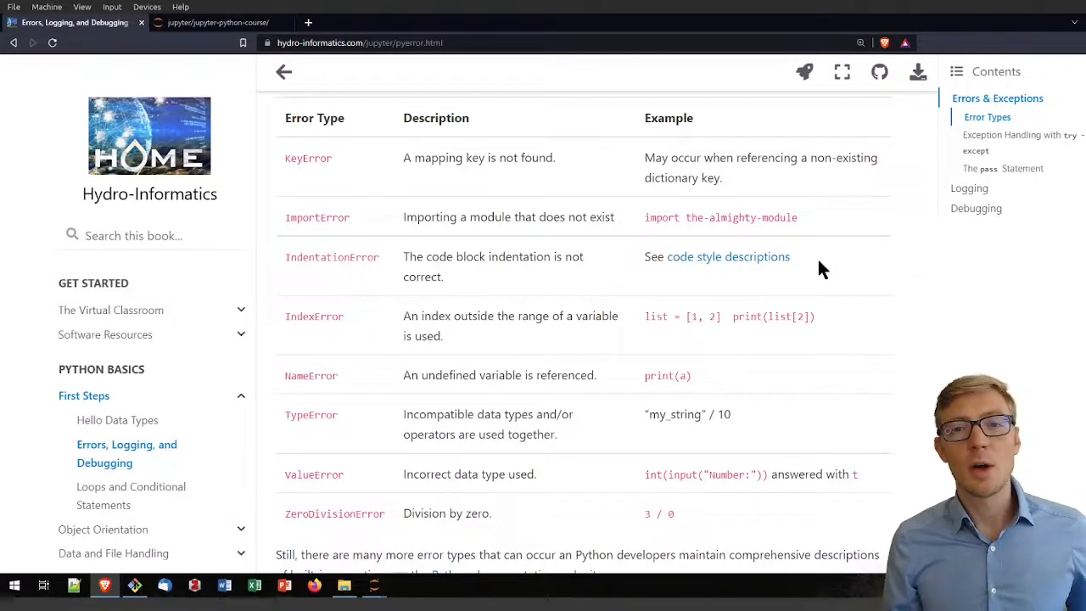
pyautogui.moveTo(631, 252)
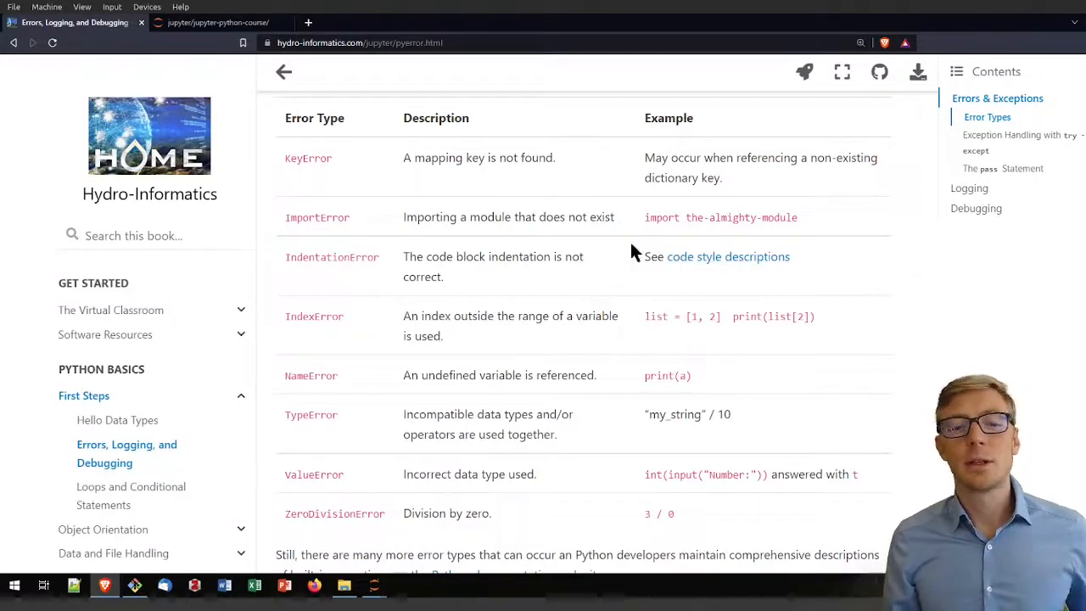
pyautogui.moveTo(832, 264)
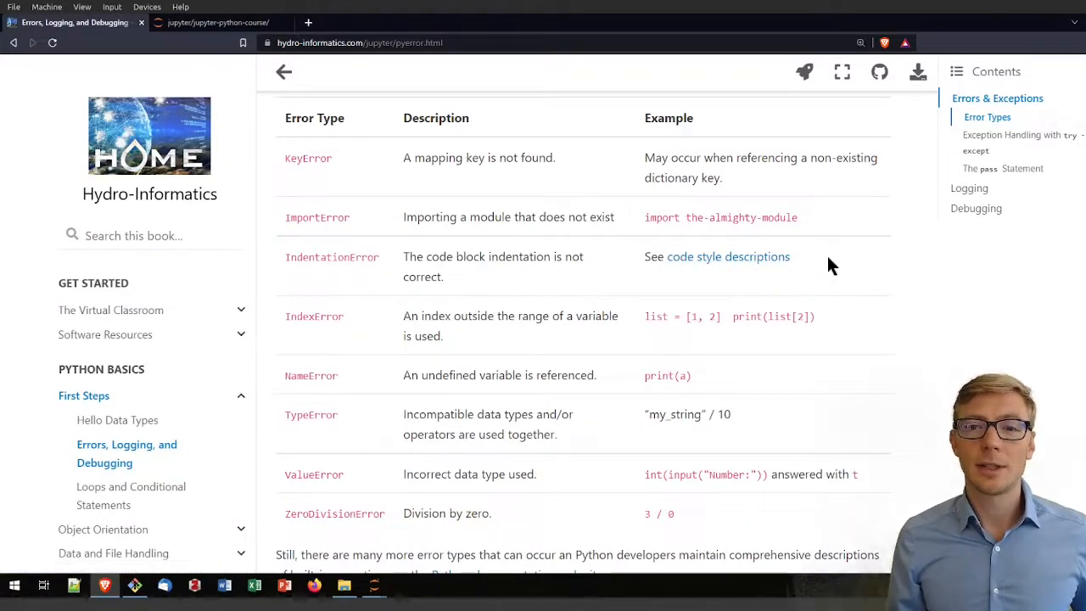
pyautogui.moveTo(855, 278)
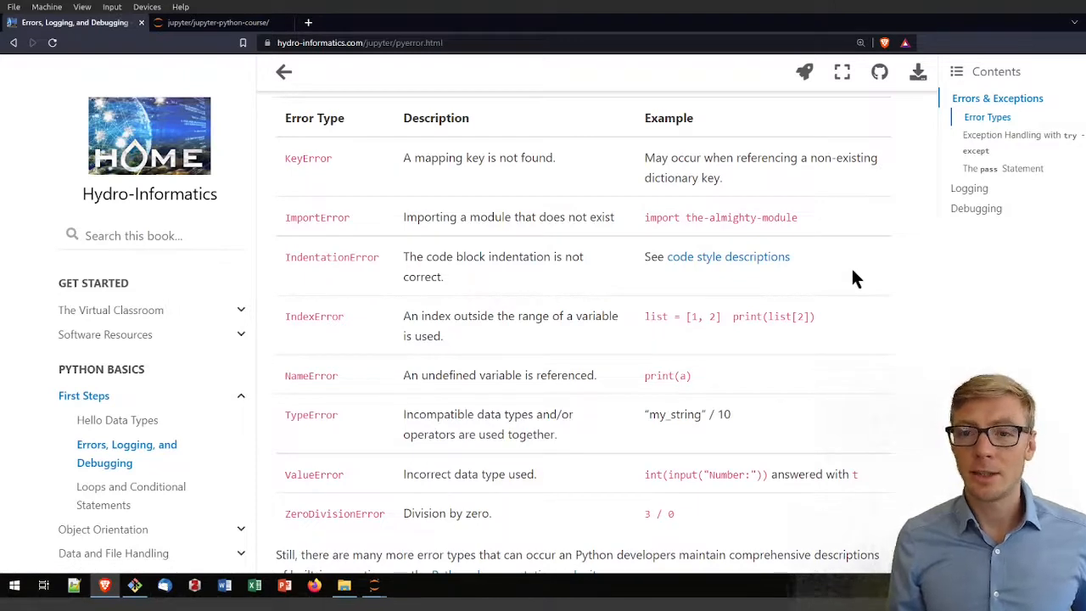
pyautogui.moveTo(465, 295)
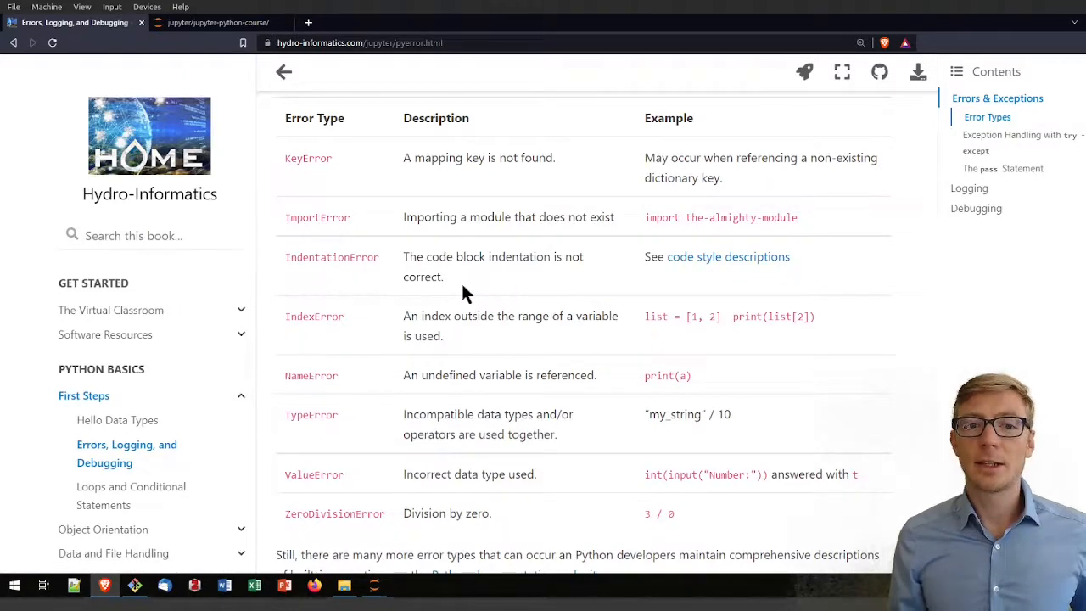
pyautogui.moveTo(450, 289)
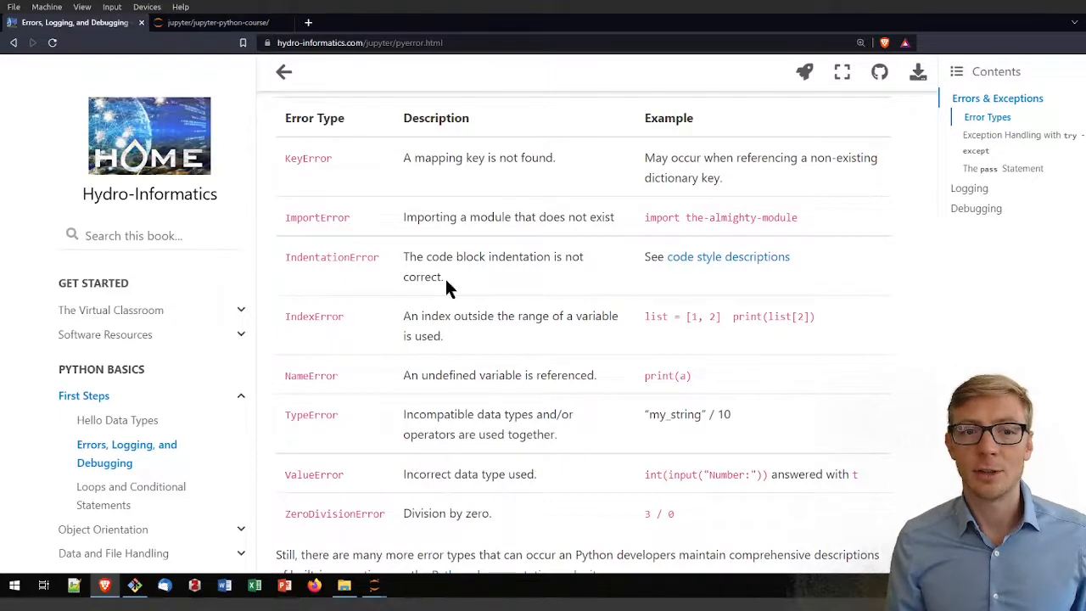
# Scroll past the remaining error-type rows to the 'Exception Handling with try - except' heading.
pyautogui.scroll(-3)
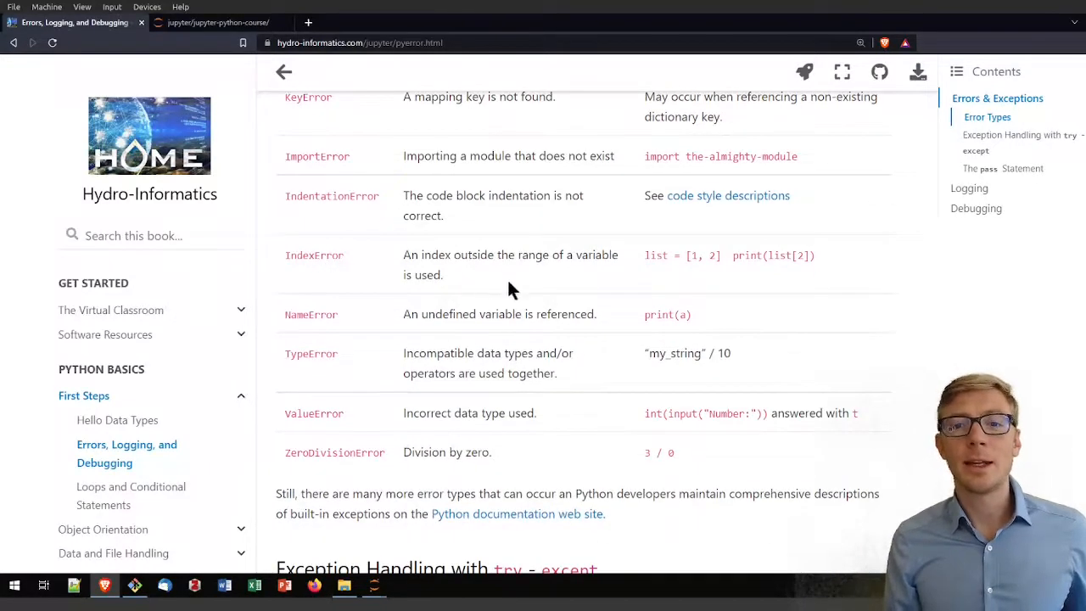
pyautogui.moveTo(431, 270)
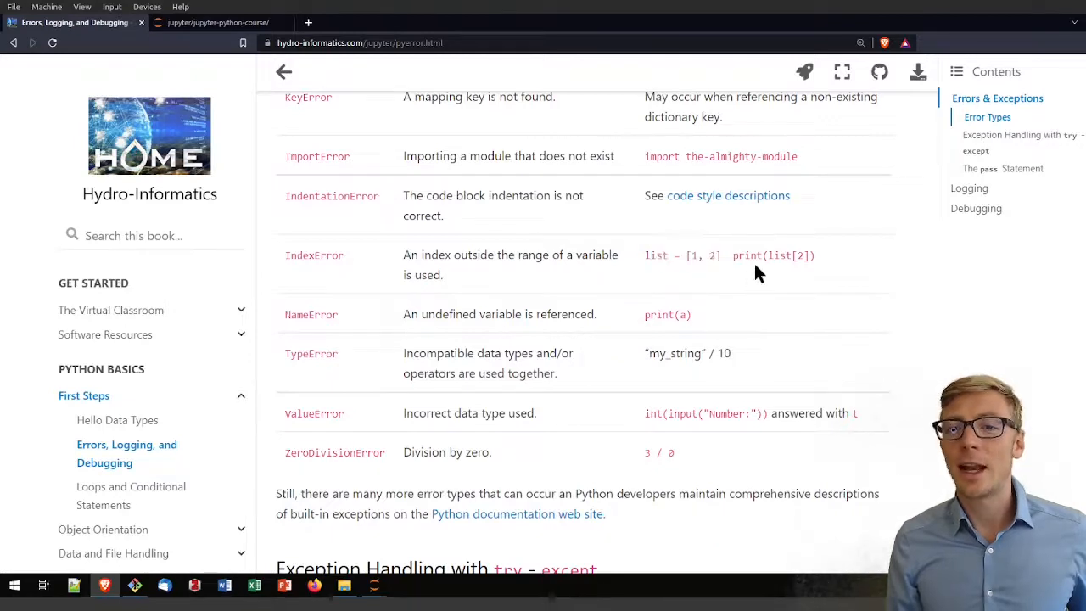
pyautogui.moveTo(789, 258)
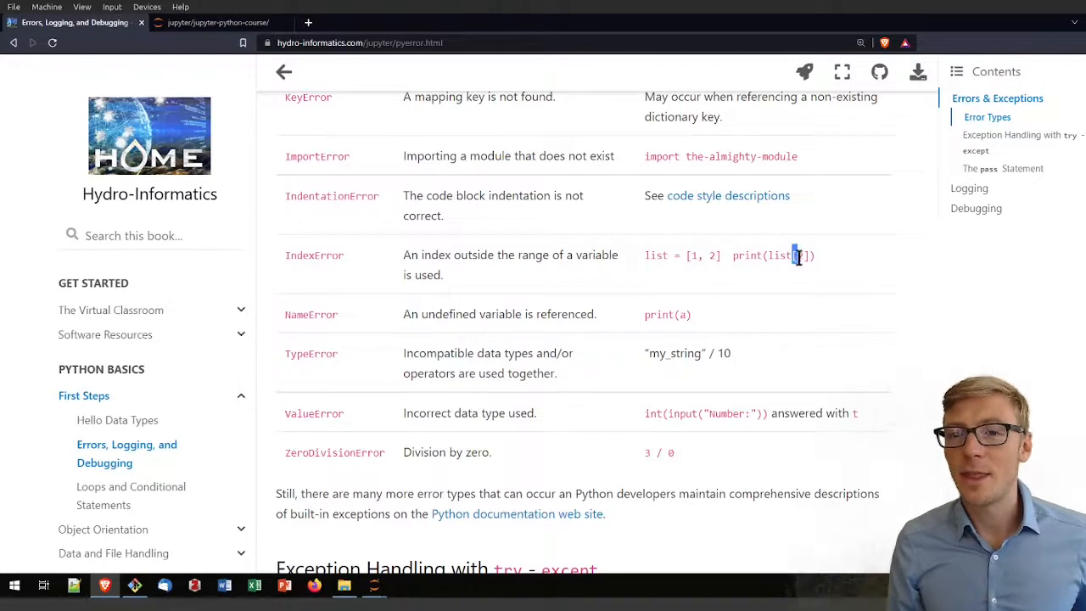
pyautogui.moveTo(851, 265)
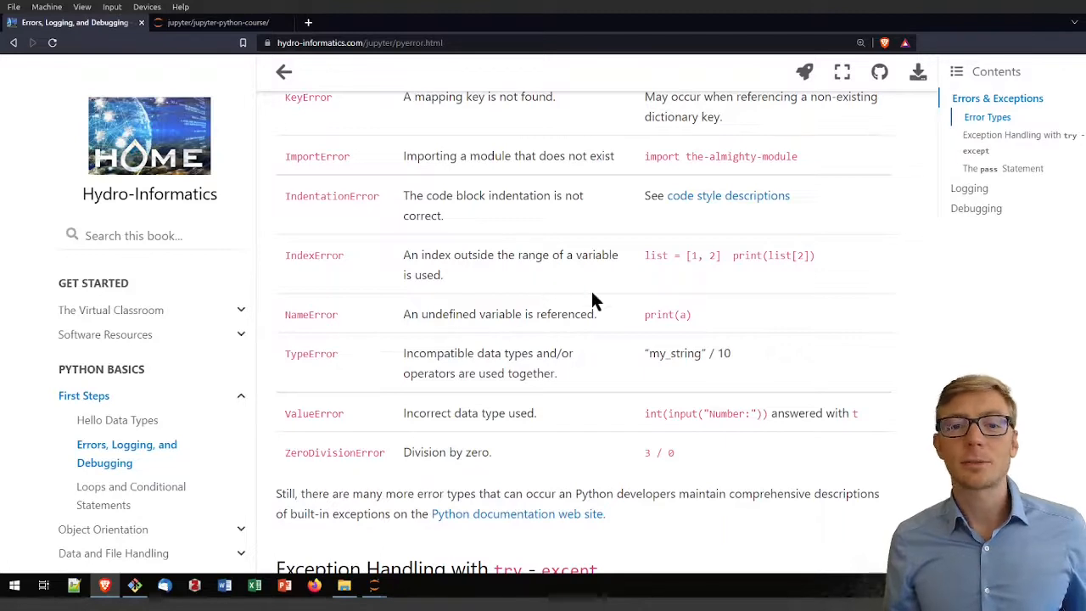
pyautogui.scroll(-3)
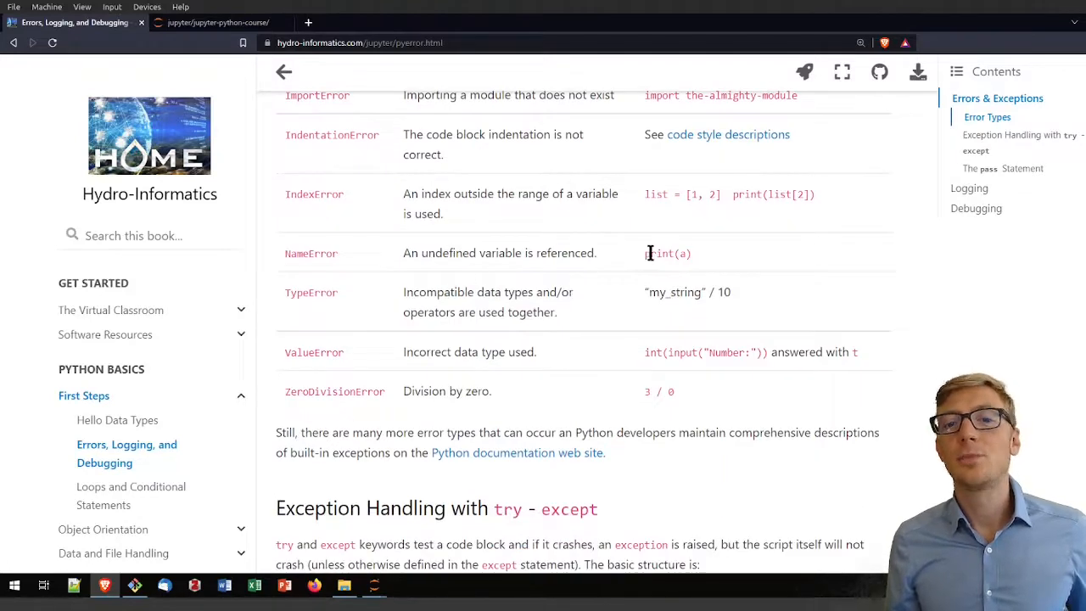
pyautogui.moveTo(321, 255)
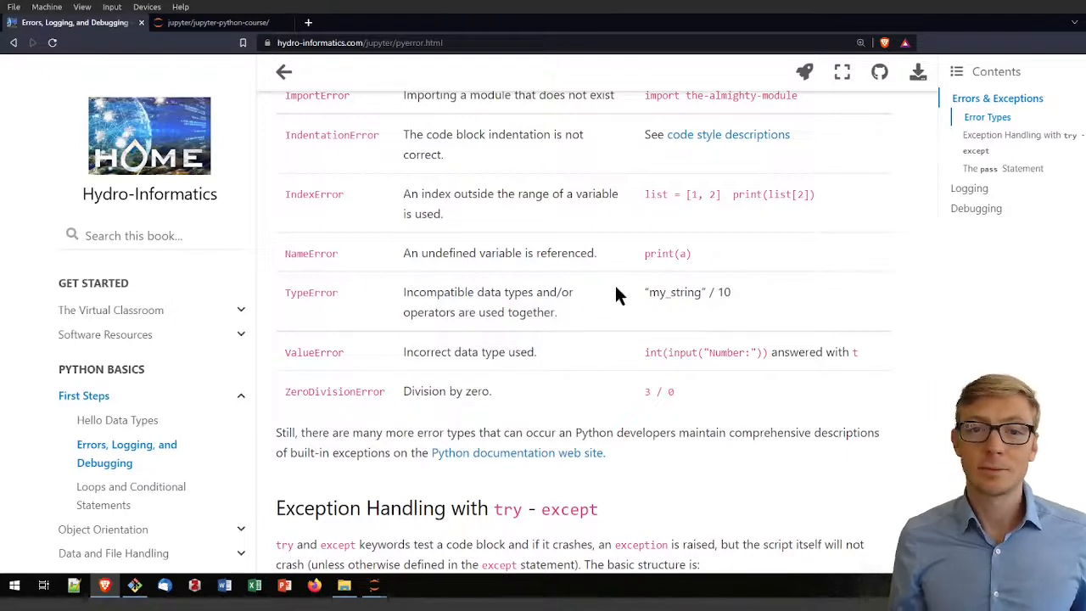
pyautogui.scroll(-3)
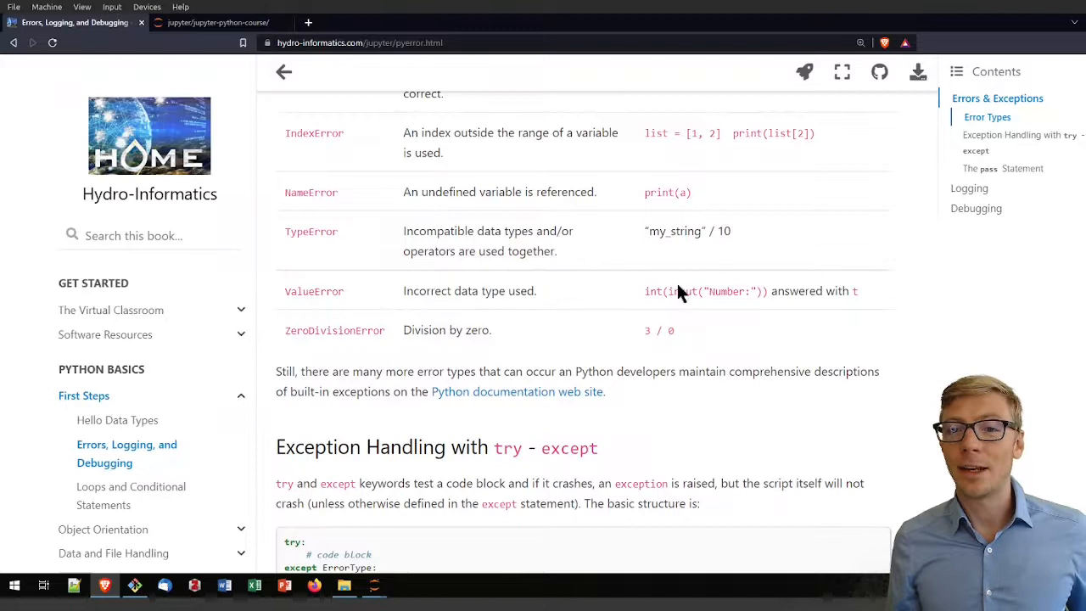
pyautogui.moveTo(620, 302)
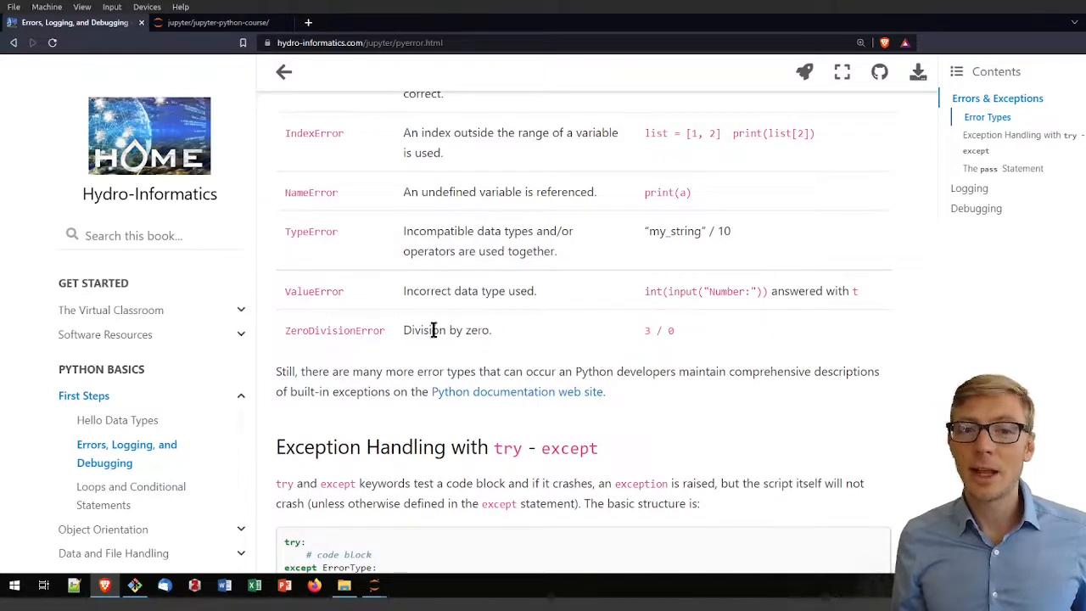
pyautogui.moveTo(682, 329)
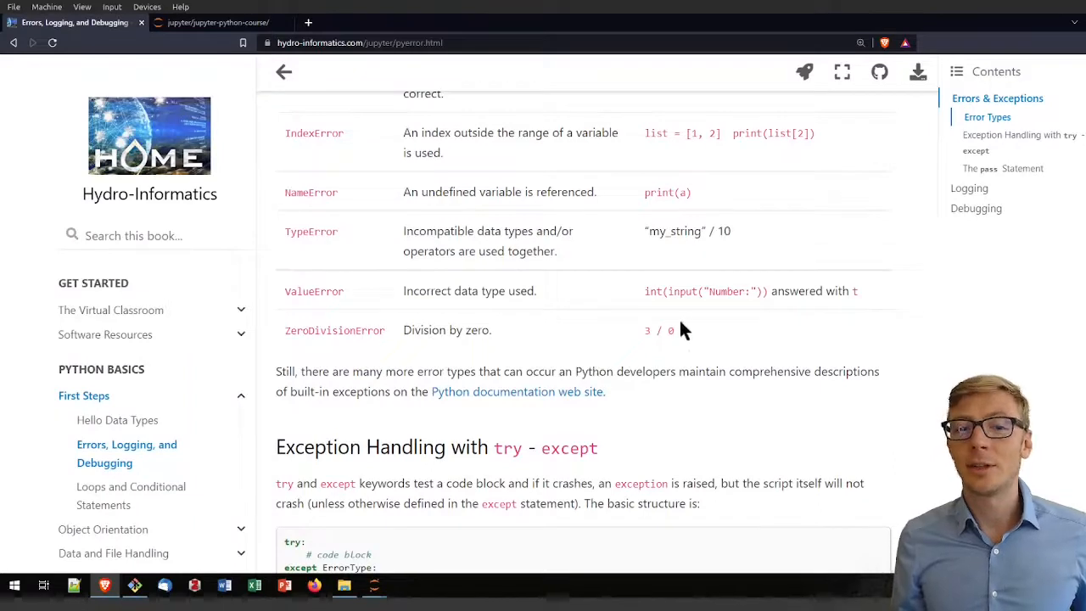
pyautogui.moveTo(695, 348)
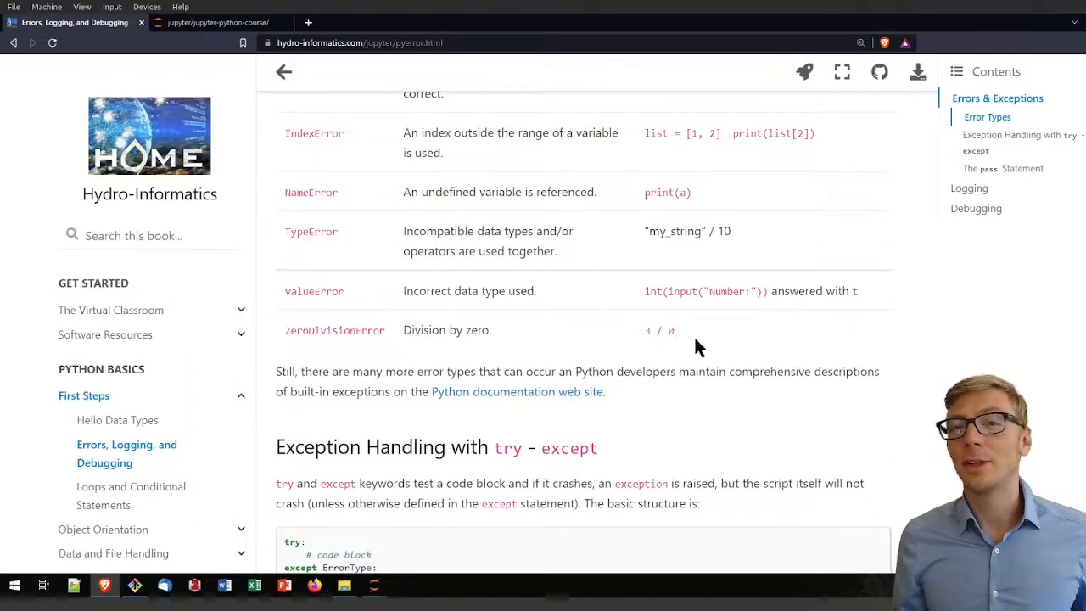
pyautogui.moveTo(682, 377)
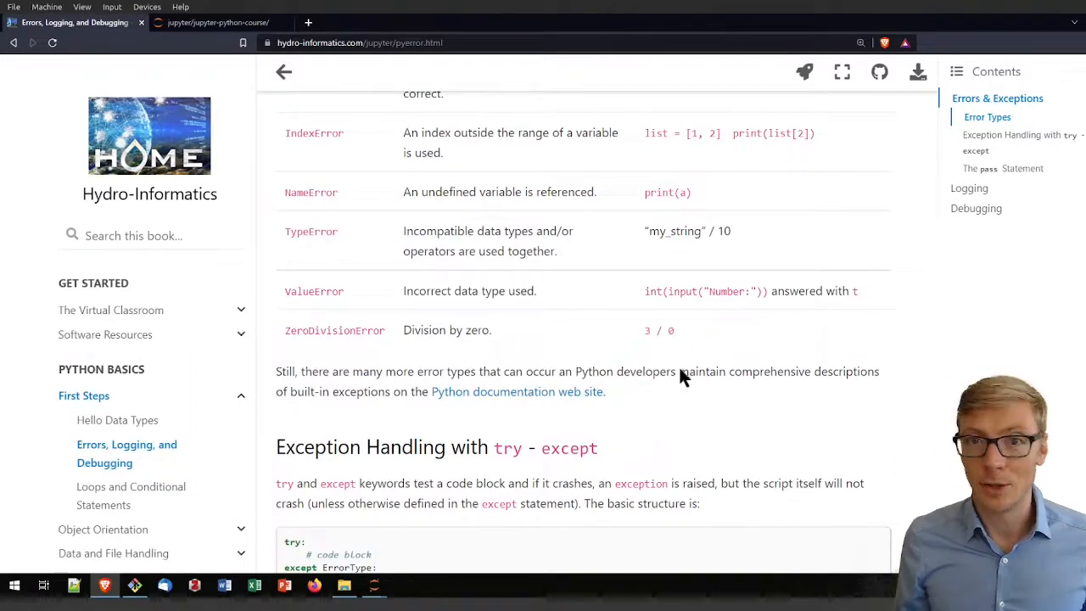
pyautogui.moveTo(641, 414)
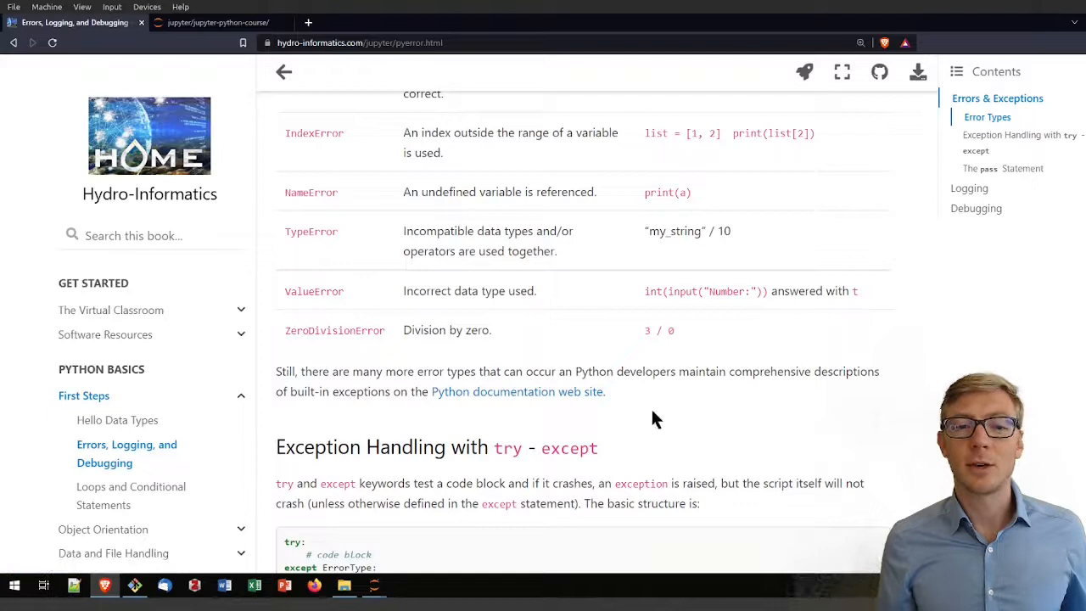
pyautogui.moveTo(665, 388)
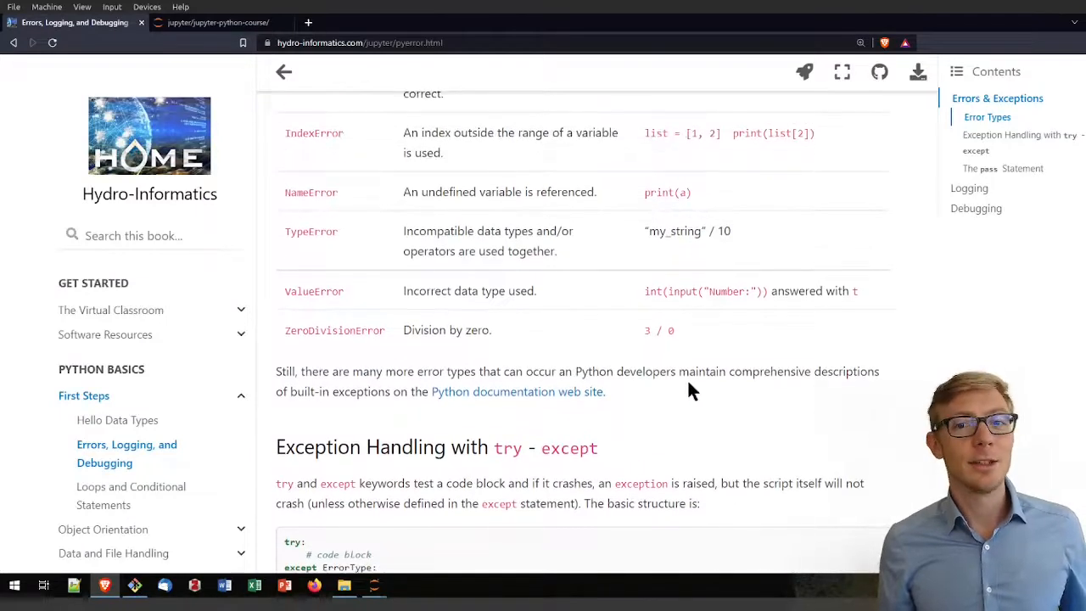
pyautogui.moveTo(654, 390)
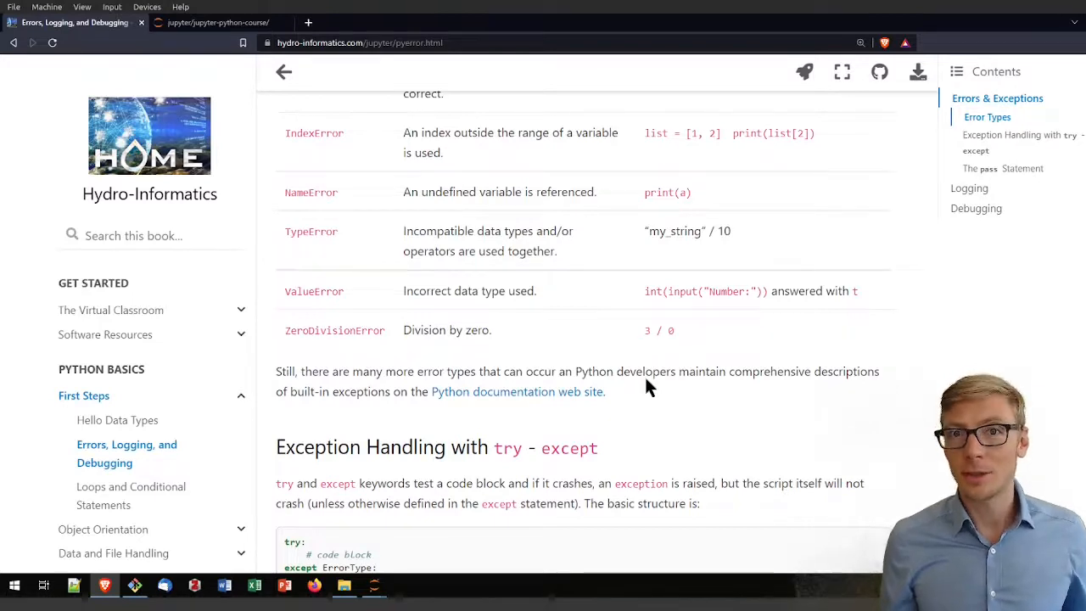
pyautogui.moveTo(575, 339)
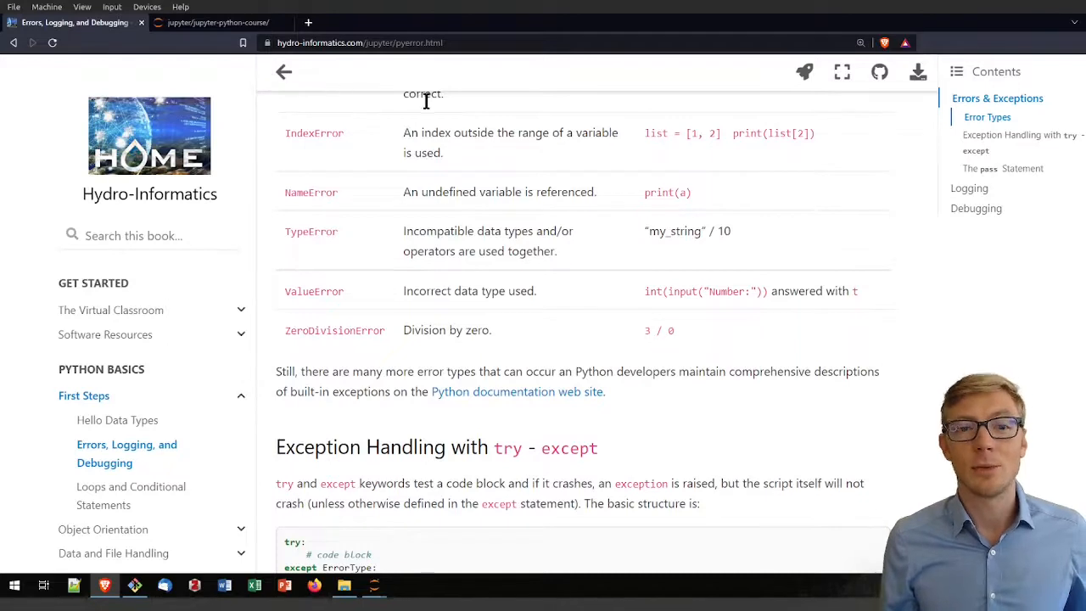
pyautogui.moveTo(641, 392)
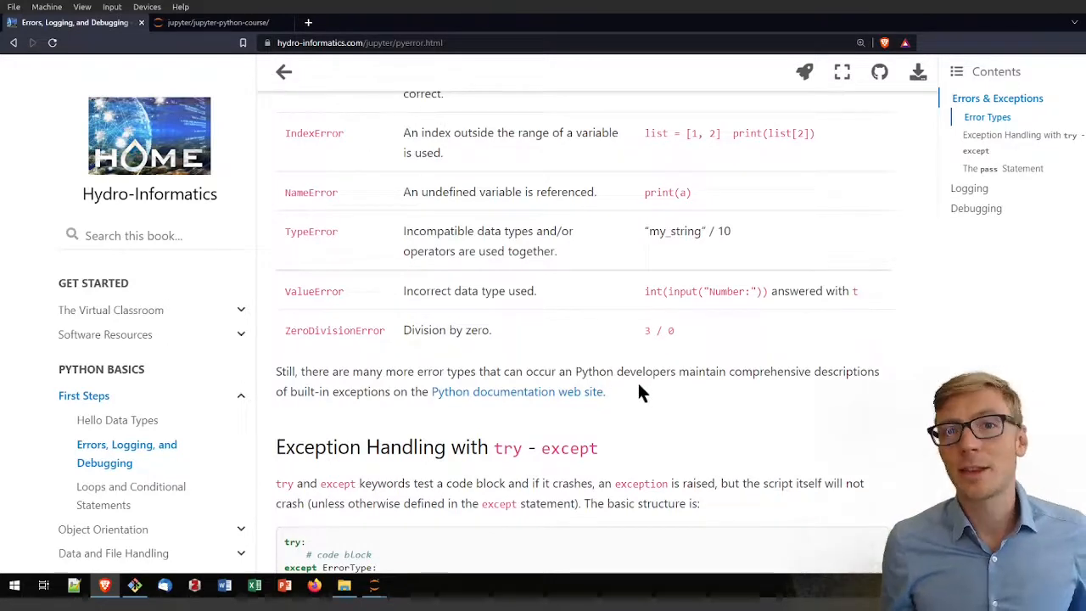
pyautogui.moveTo(380, 224)
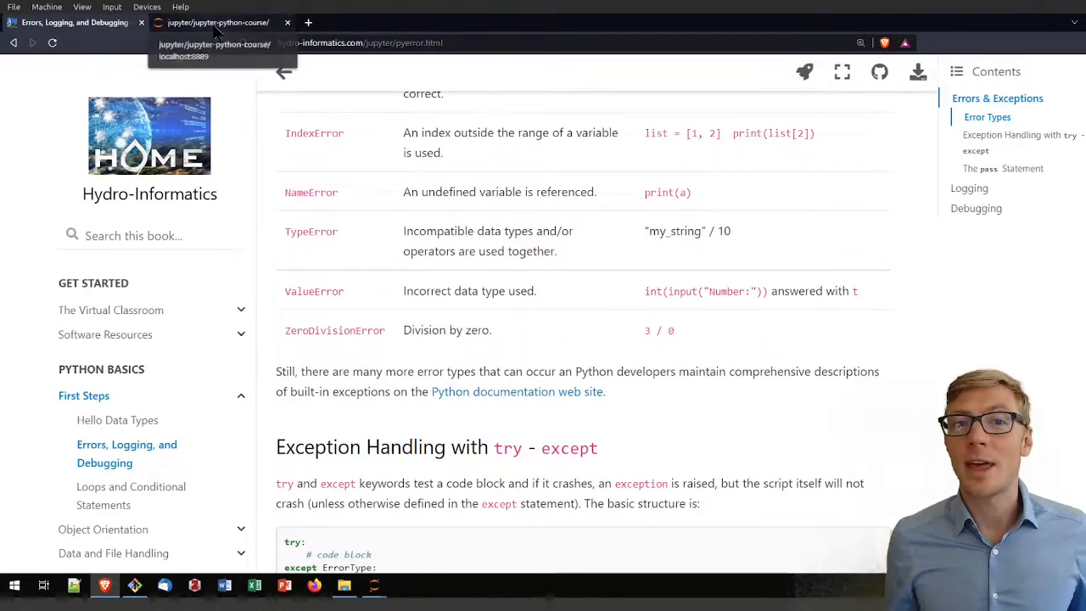
pyautogui.click(219, 22)
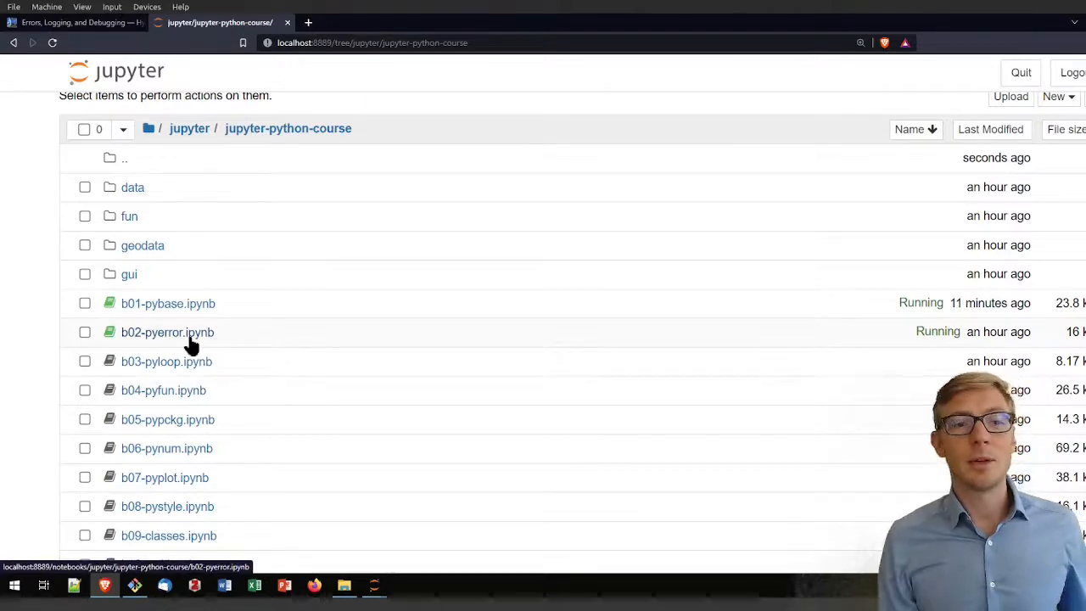
pyautogui.click(166, 331)
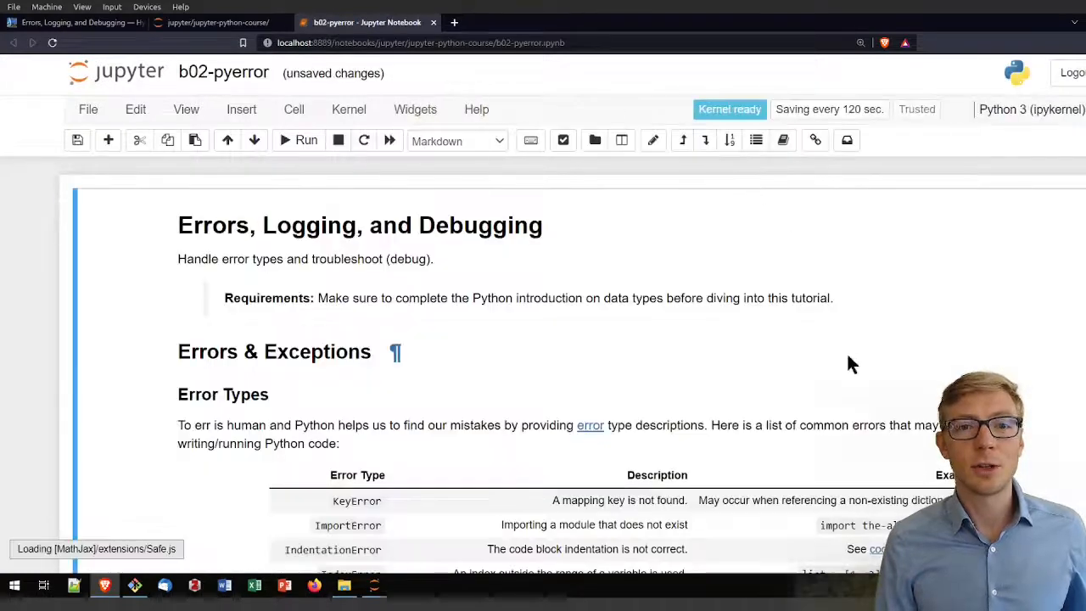
pyautogui.scroll(-3)
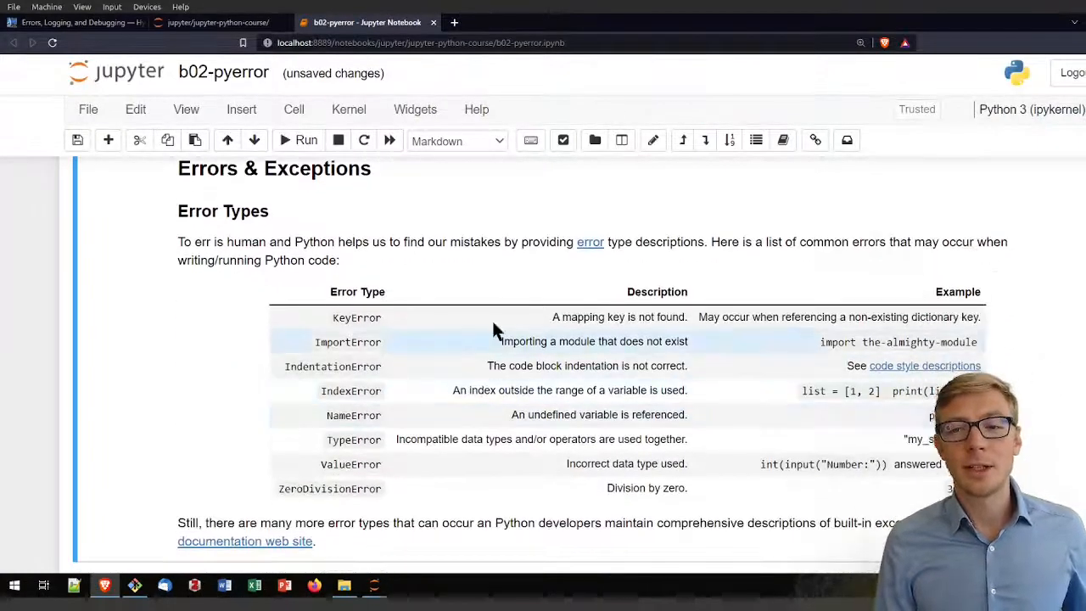
pyautogui.scroll(-3)
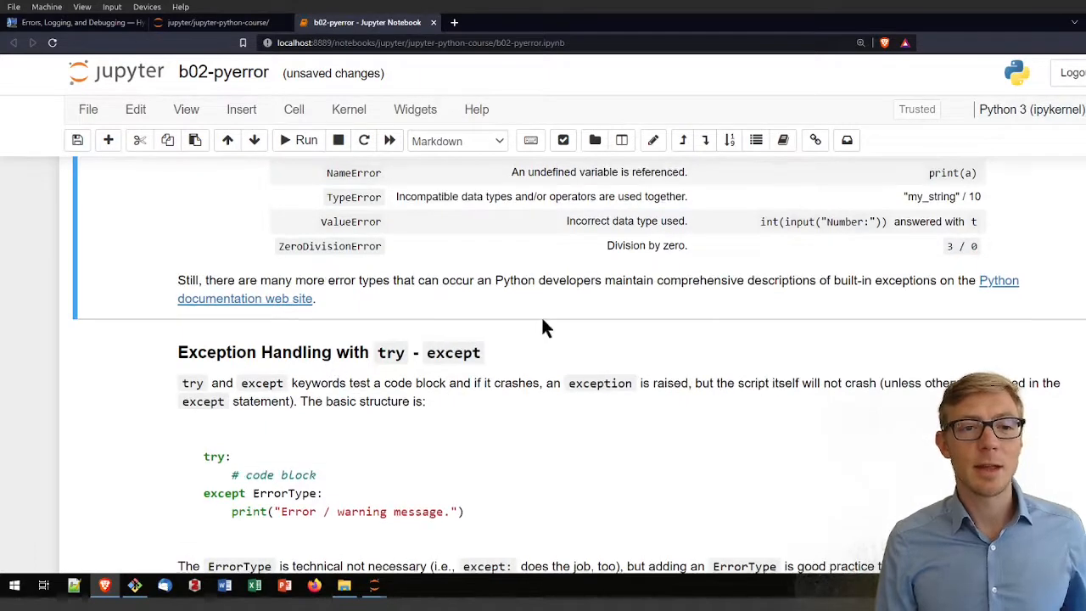
pyautogui.scroll(3)
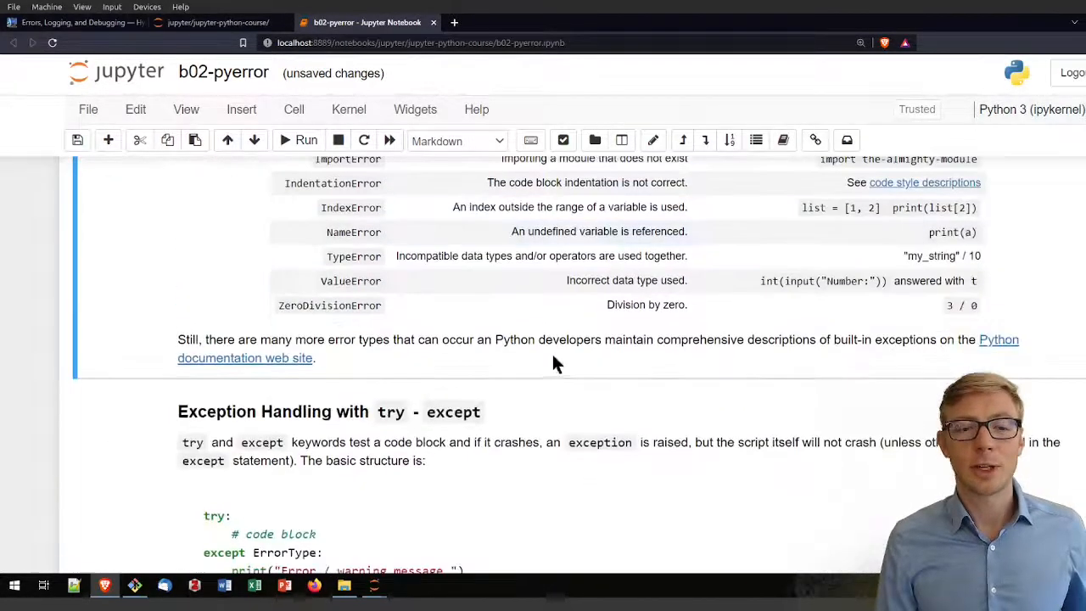
pyautogui.scroll(-3)
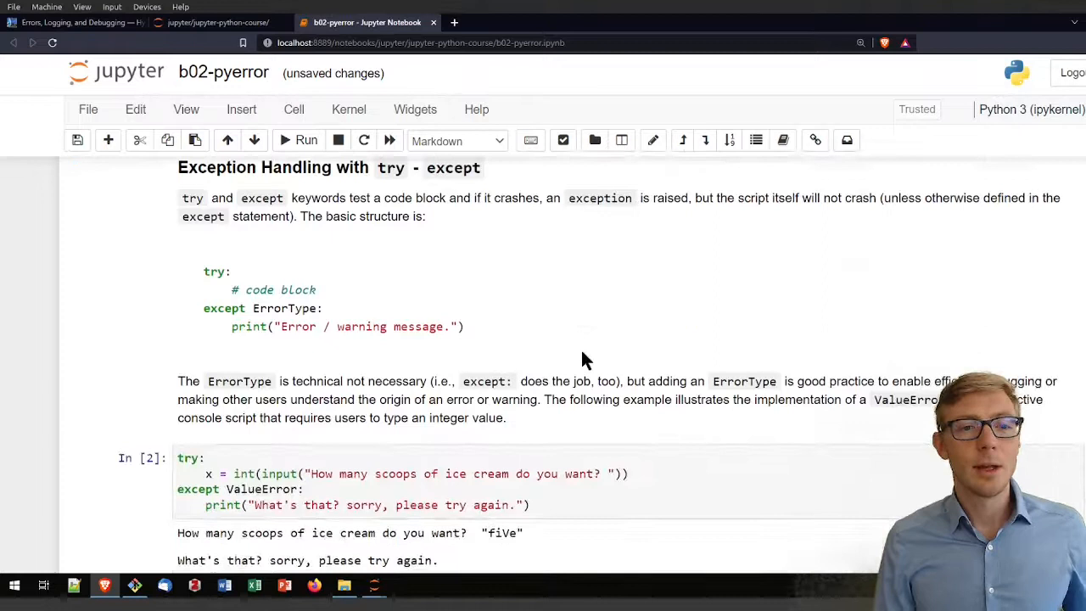
pyautogui.moveTo(534, 264)
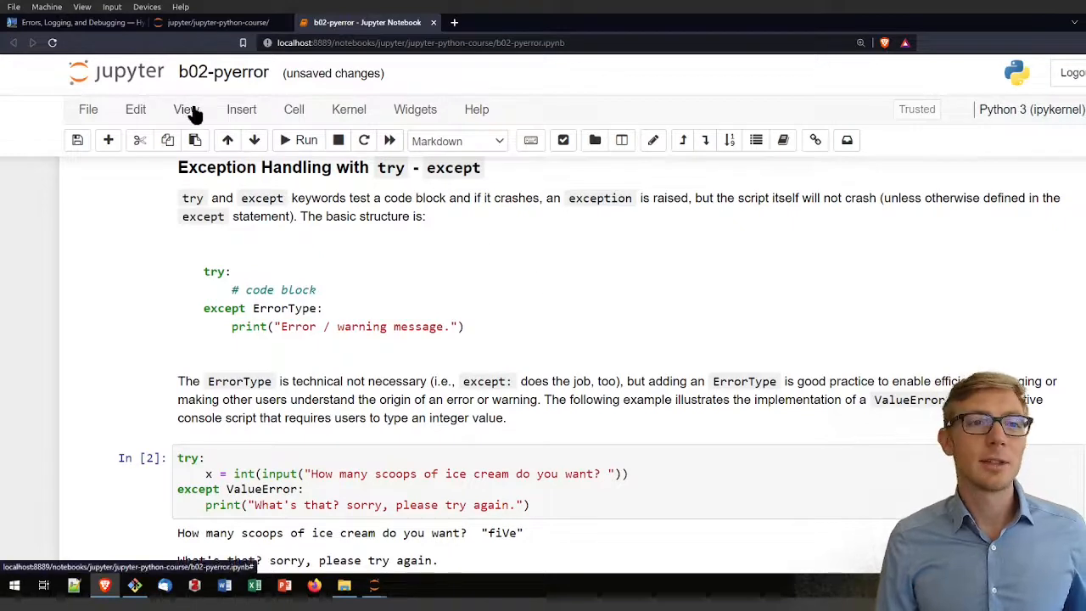
pyautogui.moveTo(483, 271)
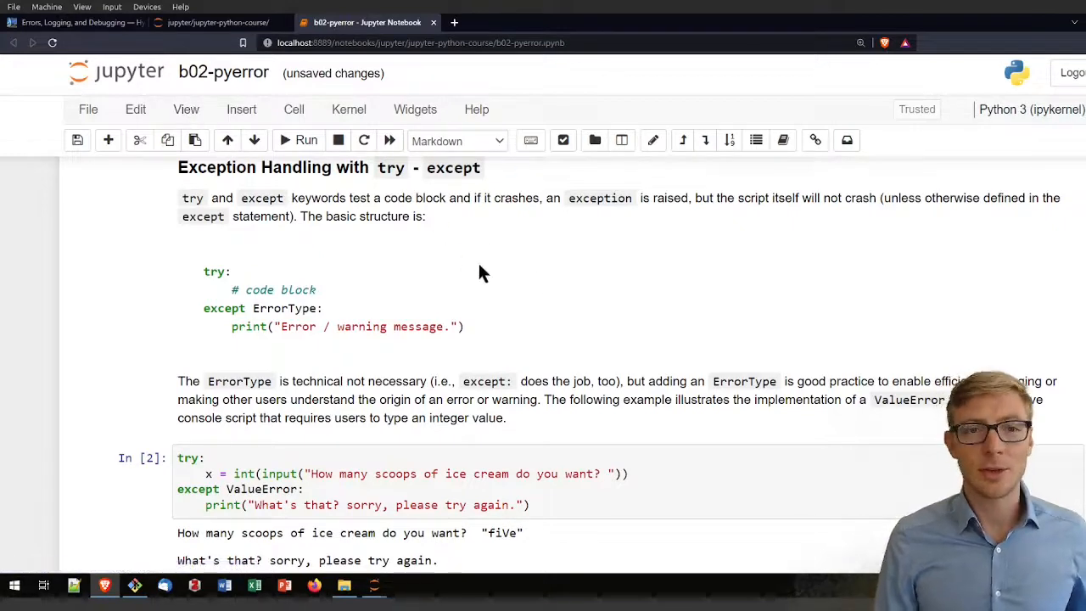
pyautogui.moveTo(523, 324)
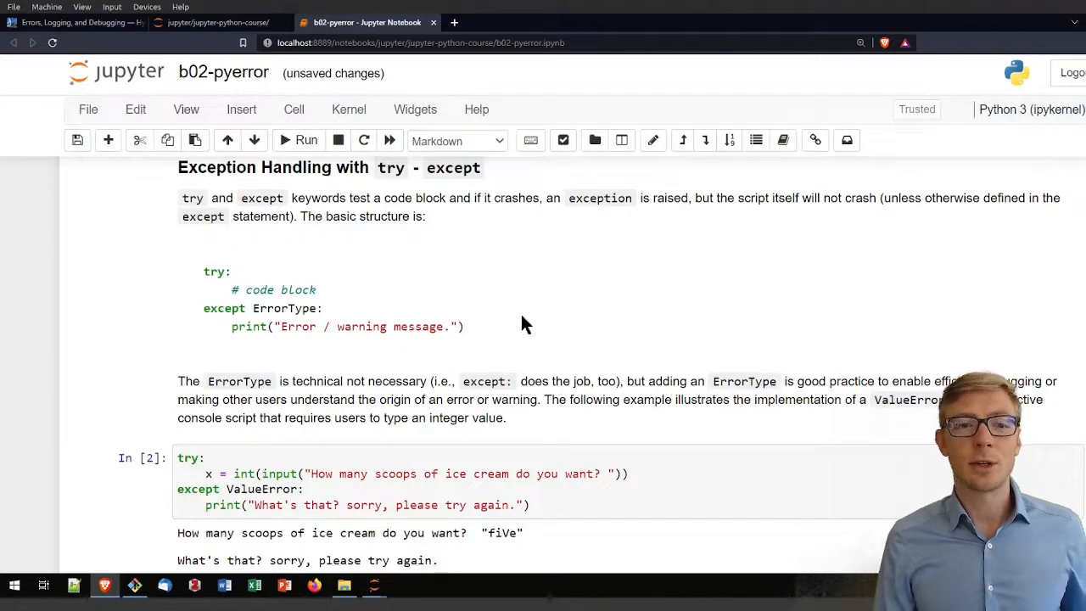
pyautogui.moveTo(458, 220)
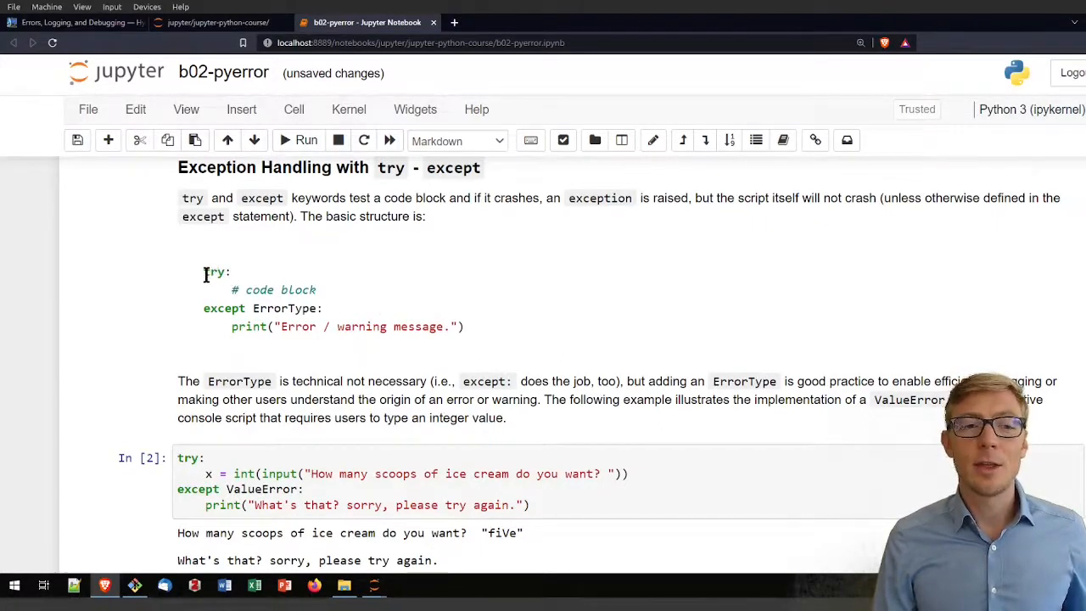
# Re-render the try-except structure markdown cell and select the ice cream scoops code cell below it.
pyautogui.doubleClick(215, 272)
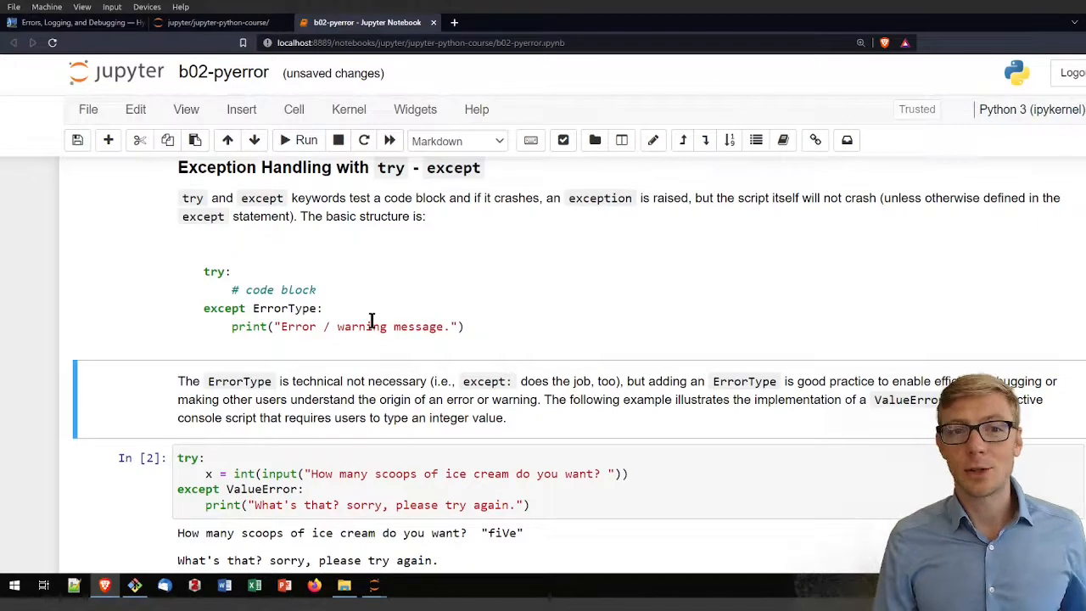
pyautogui.scroll(-3)
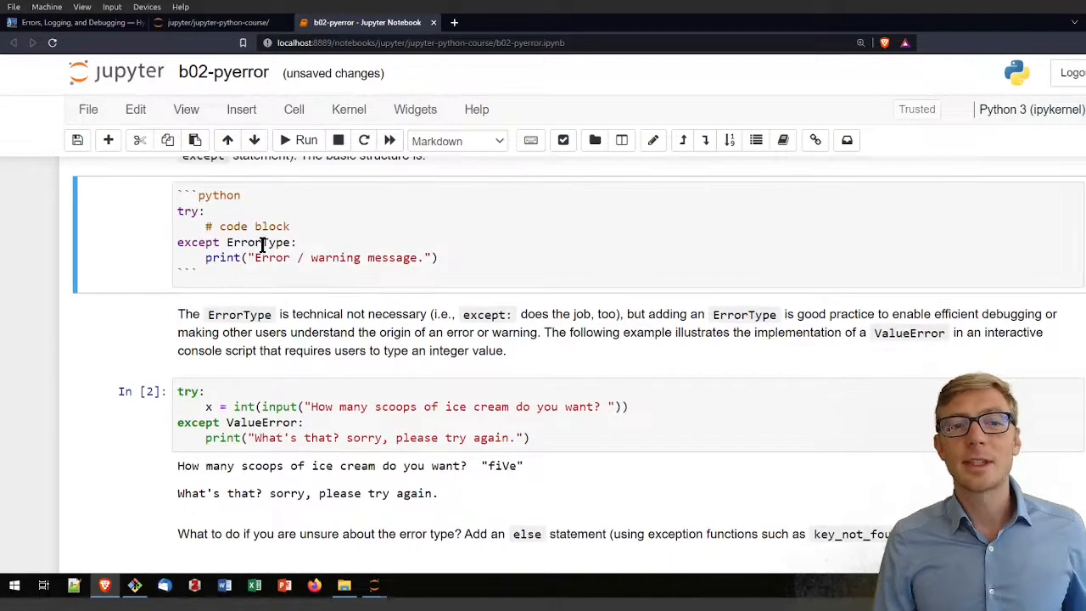
pyautogui.scroll(-3)
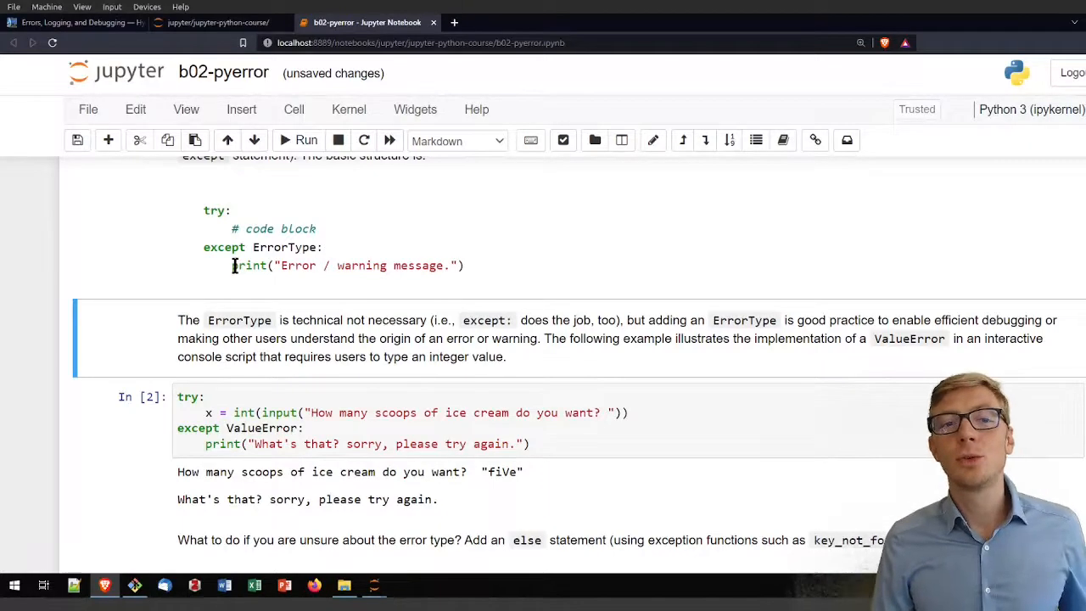
pyautogui.click(237, 265)
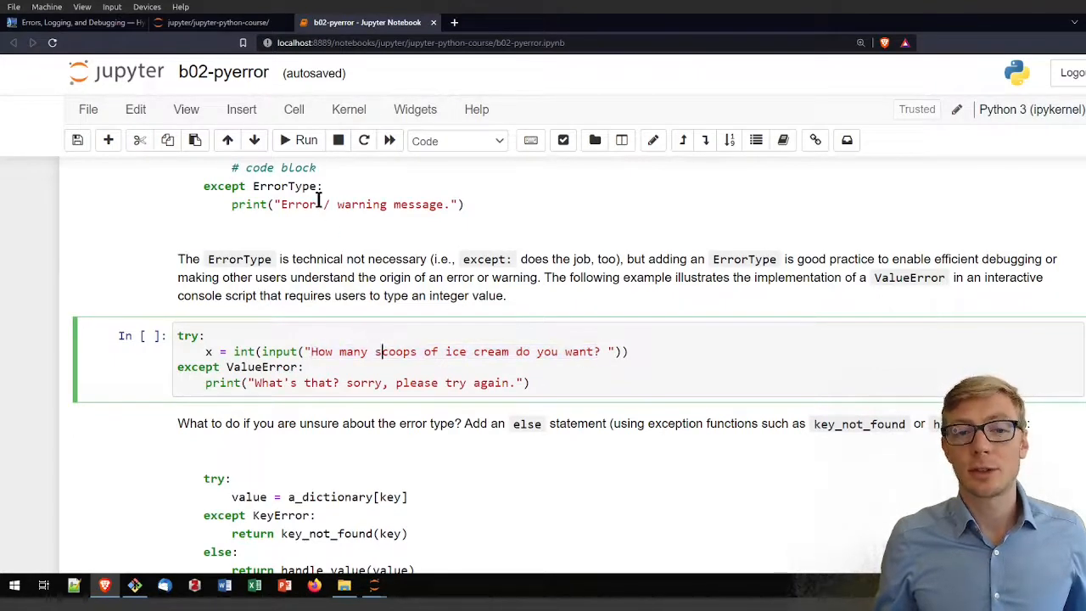
# Run the scoops cell with input 3, then again with 'one' to print the sorry-try-again message.
pyautogui.click(306, 139)
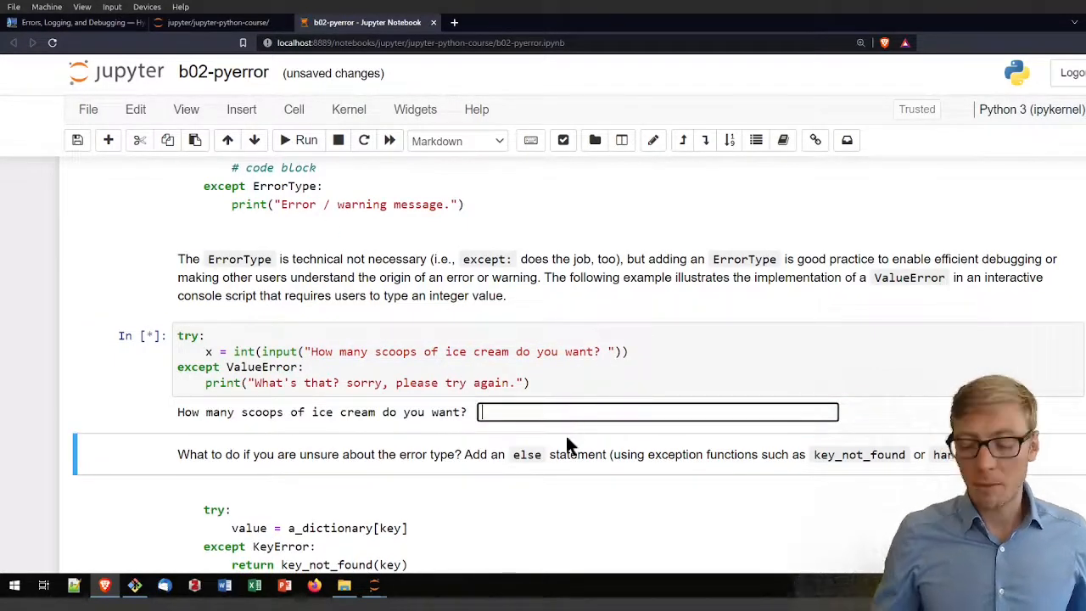
pyautogui.write('3')
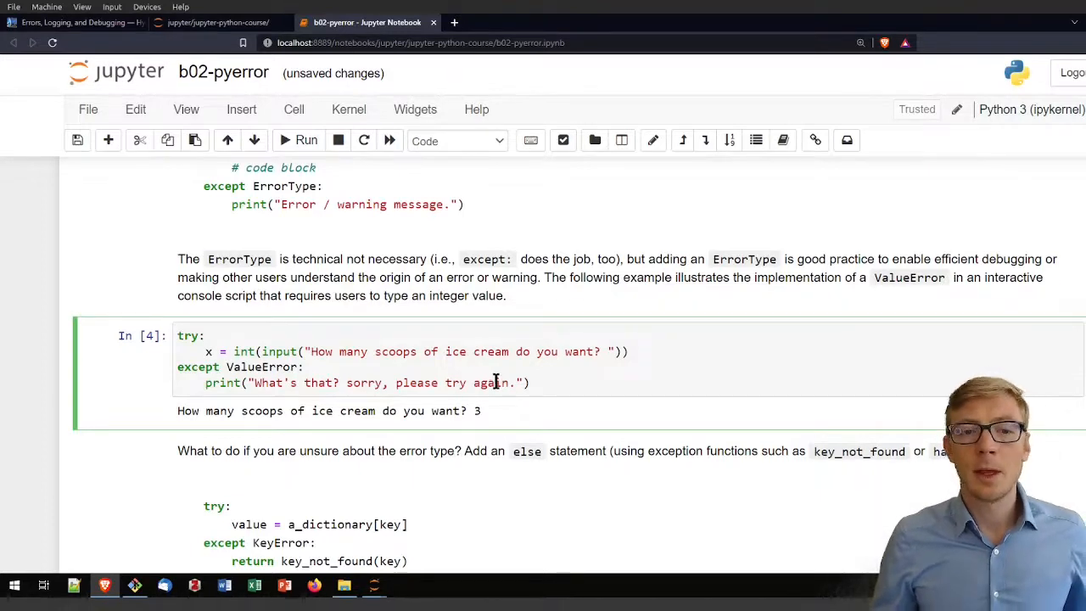
pyautogui.click(305, 139)
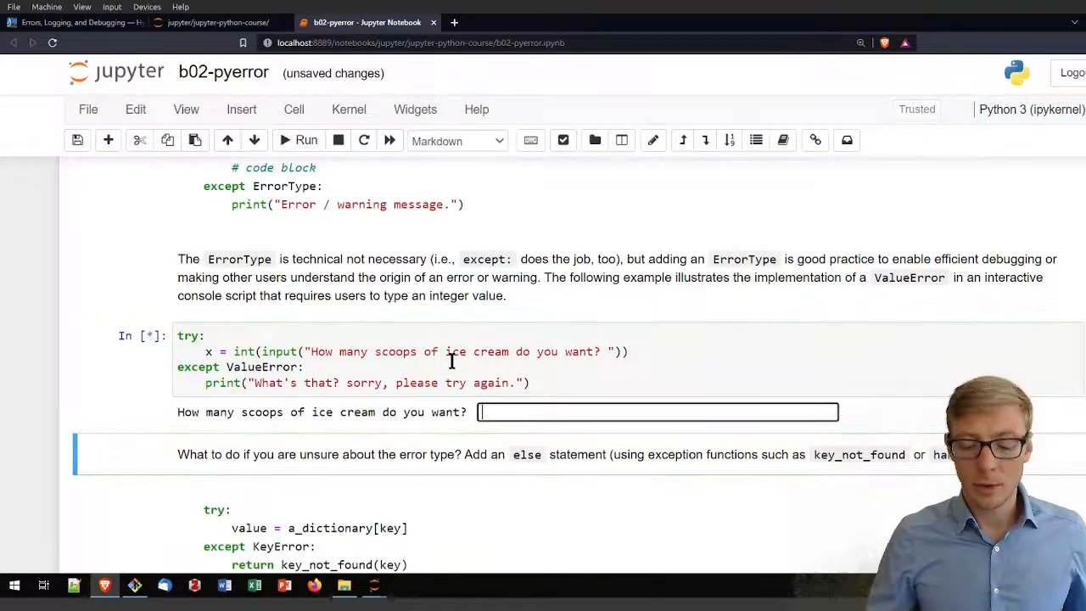
pyautogui.write('one')
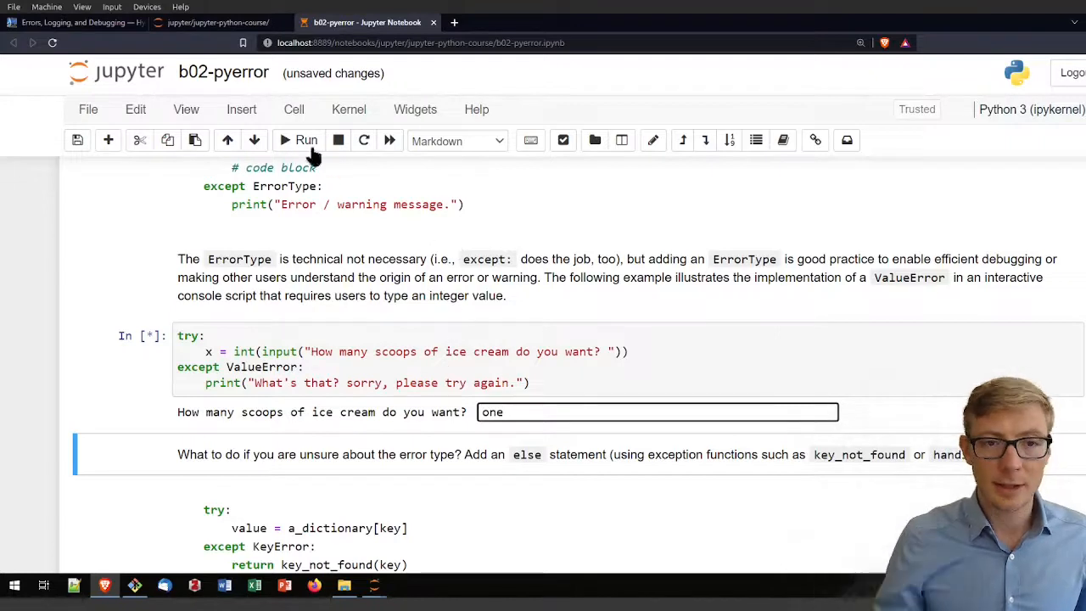
pyautogui.scroll(-3)
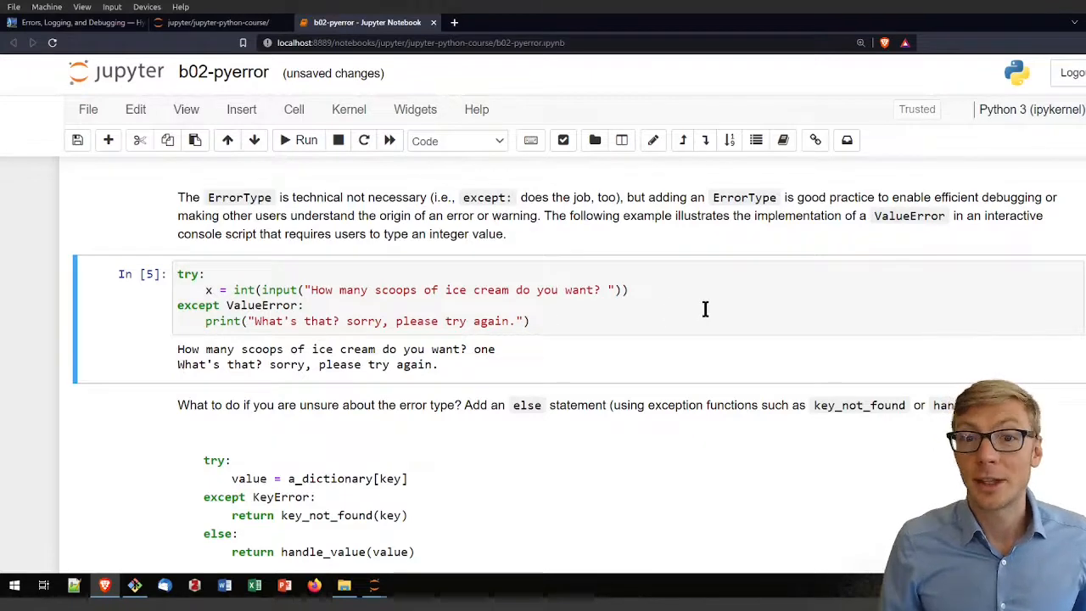
pyautogui.scroll(-3)
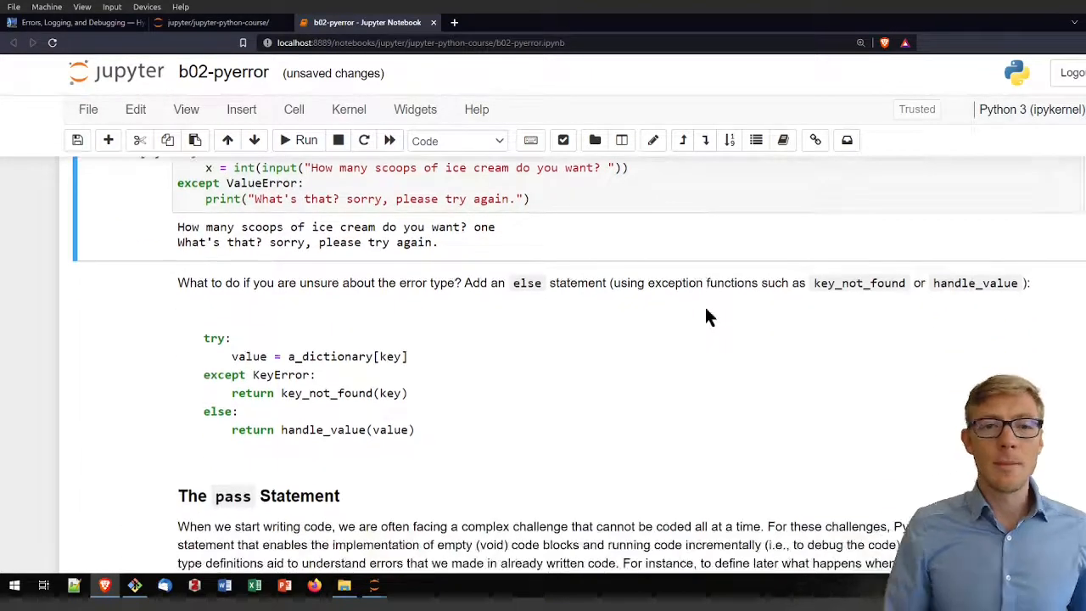
pyautogui.moveTo(383, 314)
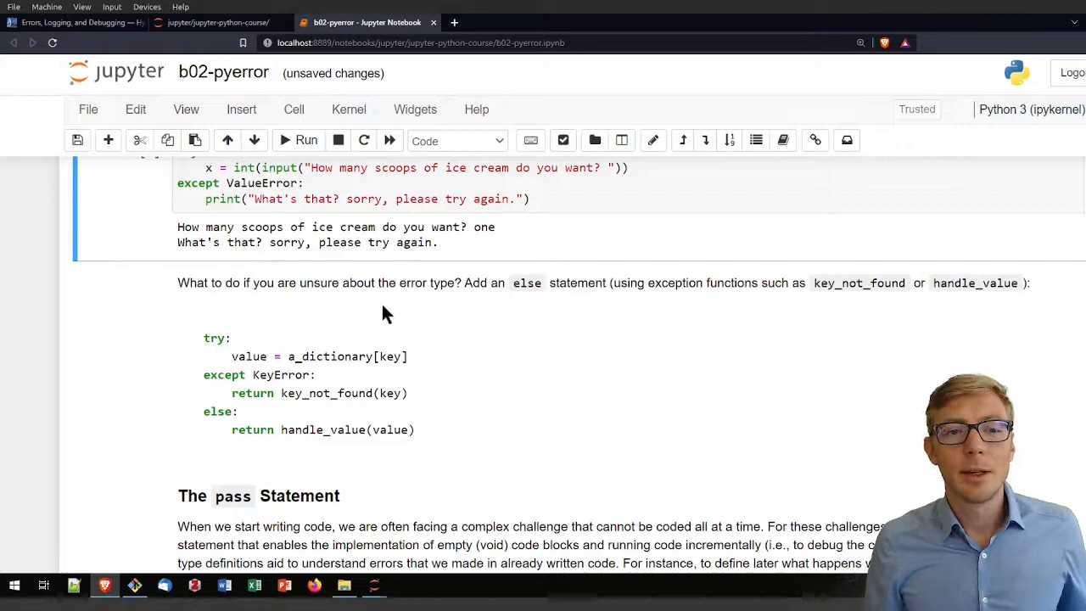
pyautogui.moveTo(447, 309)
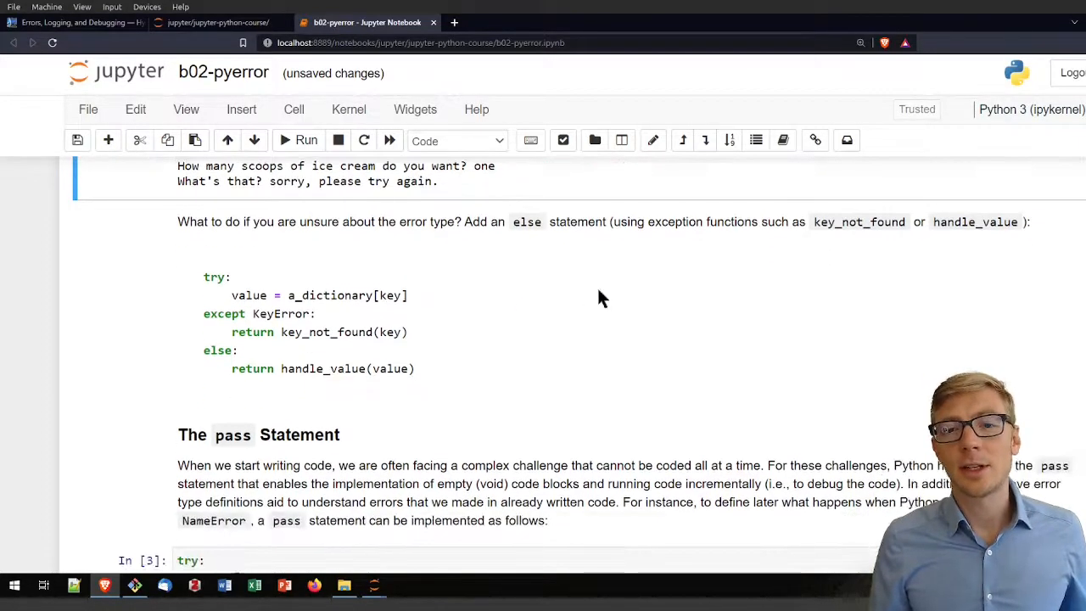
pyautogui.moveTo(709, 315)
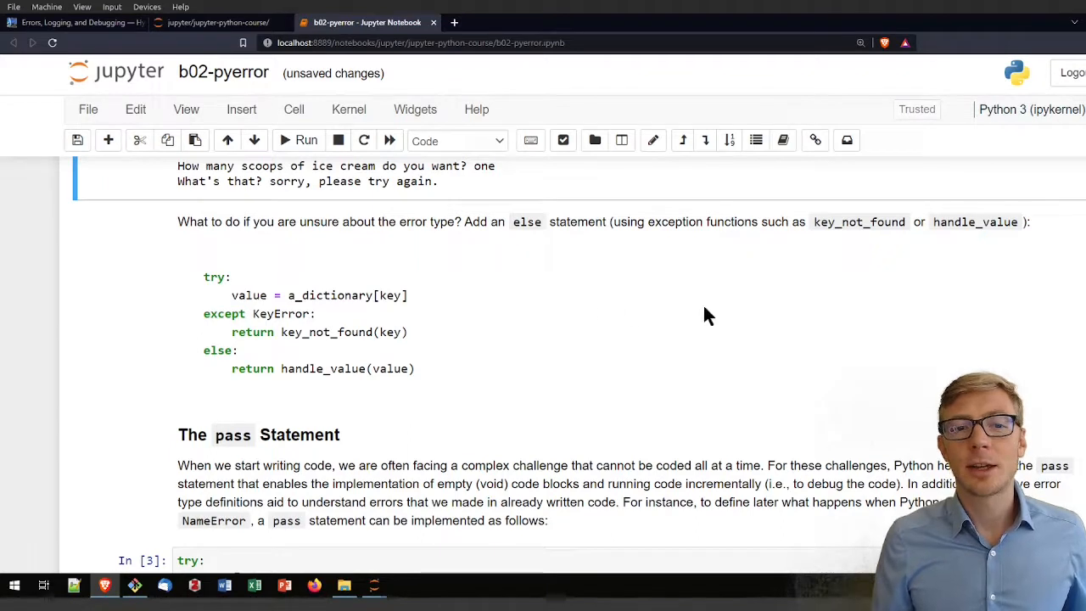
pyautogui.moveTo(433, 309)
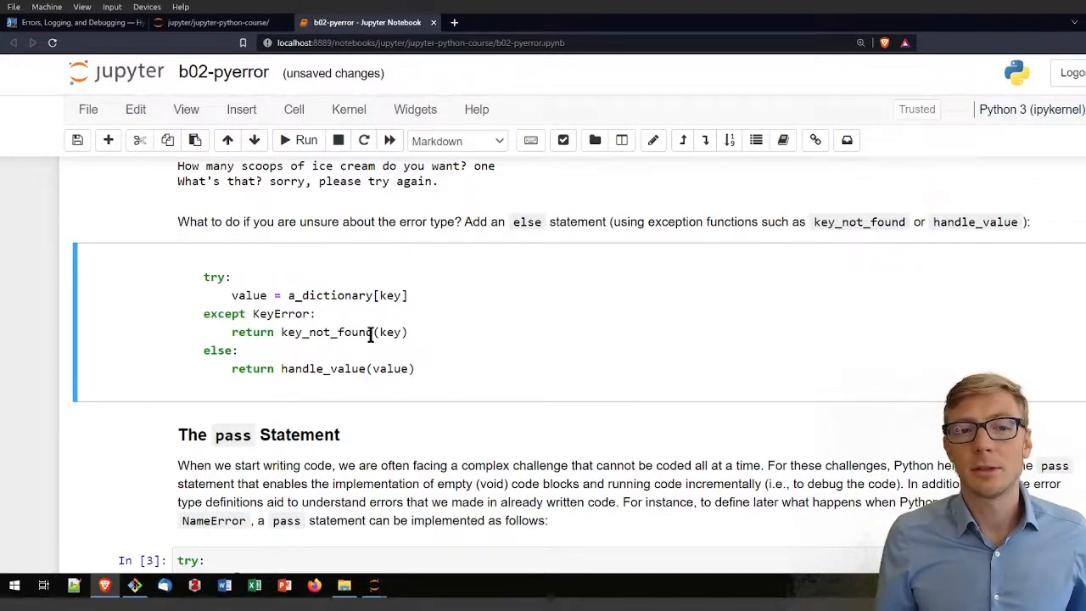
pyautogui.moveTo(844, 241)
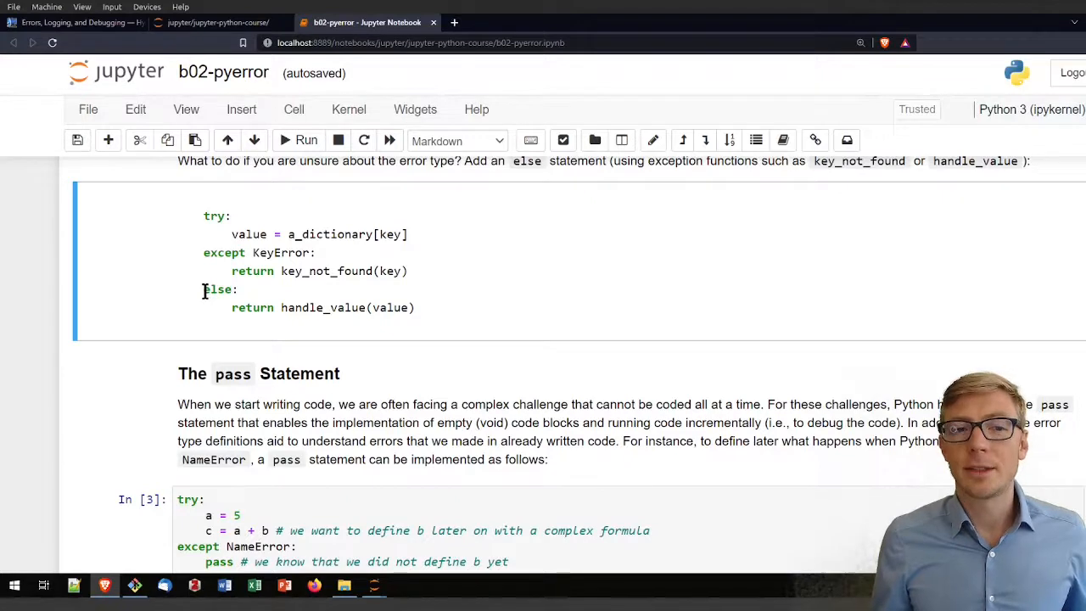
pyautogui.doubleClick(219, 288)
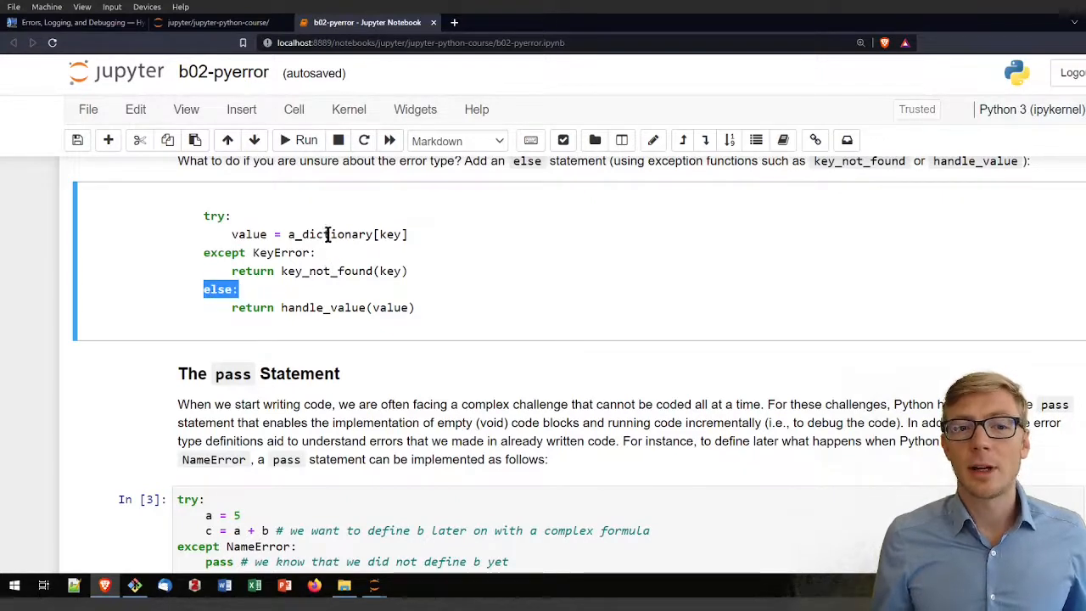
pyautogui.click(319, 332)
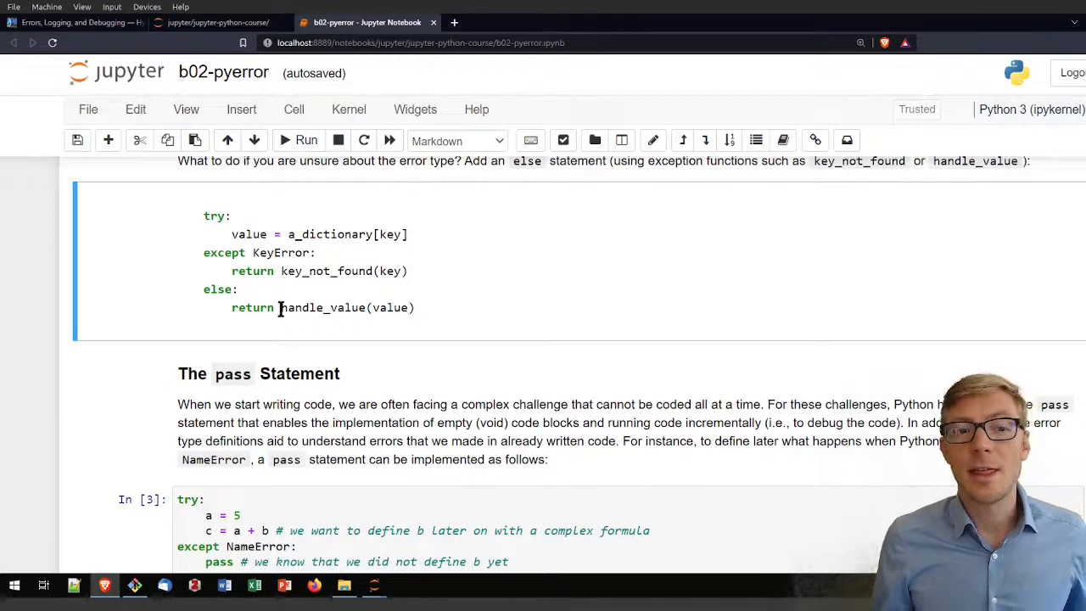
pyautogui.doubleClick(322, 307)
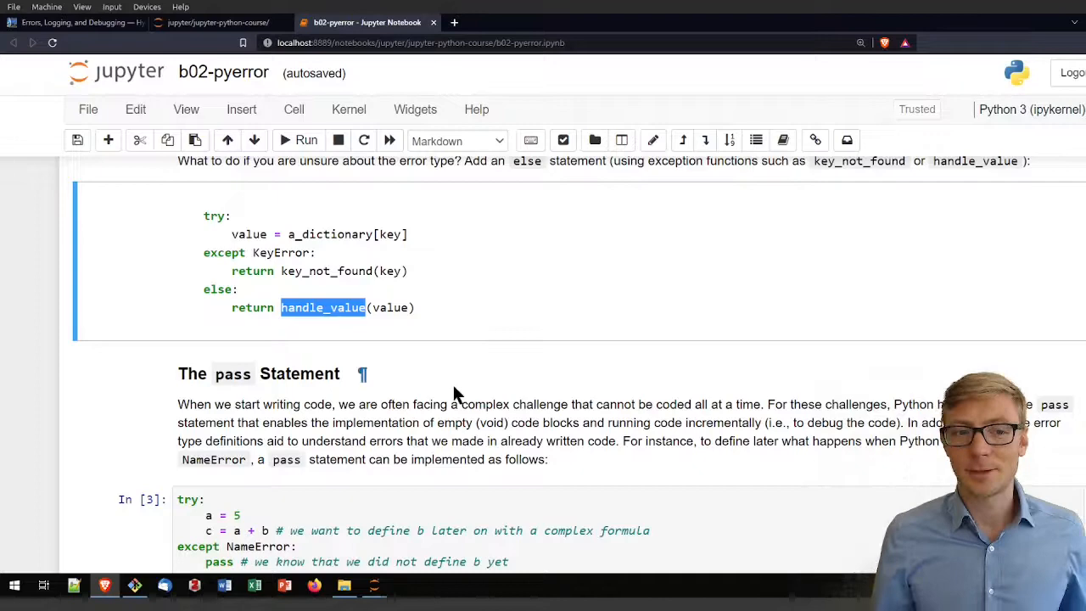
pyautogui.scroll(-3)
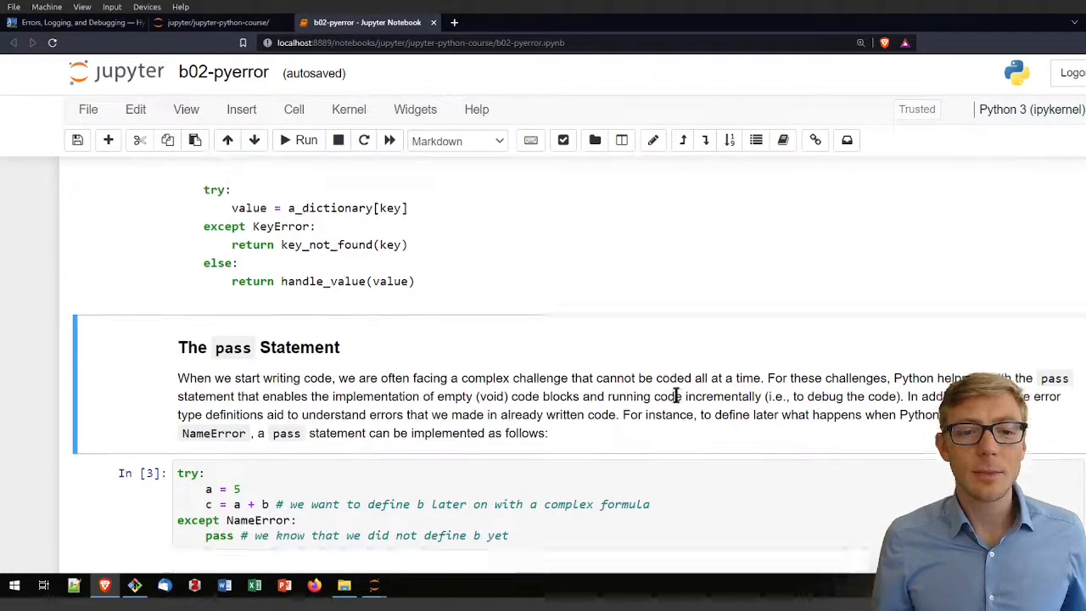
pyautogui.scroll(-3)
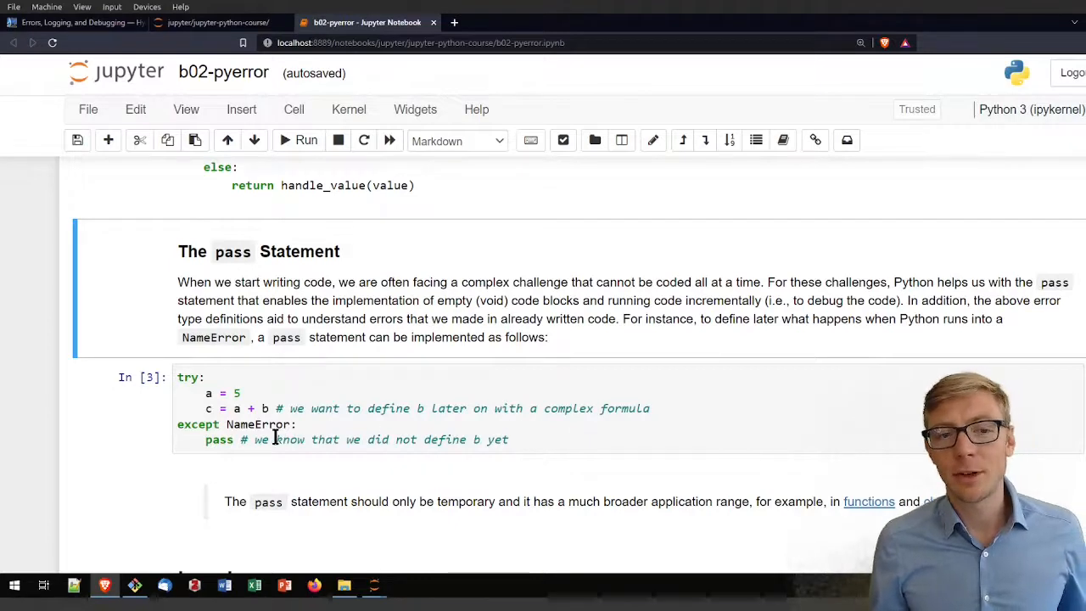
pyautogui.click(245, 440)
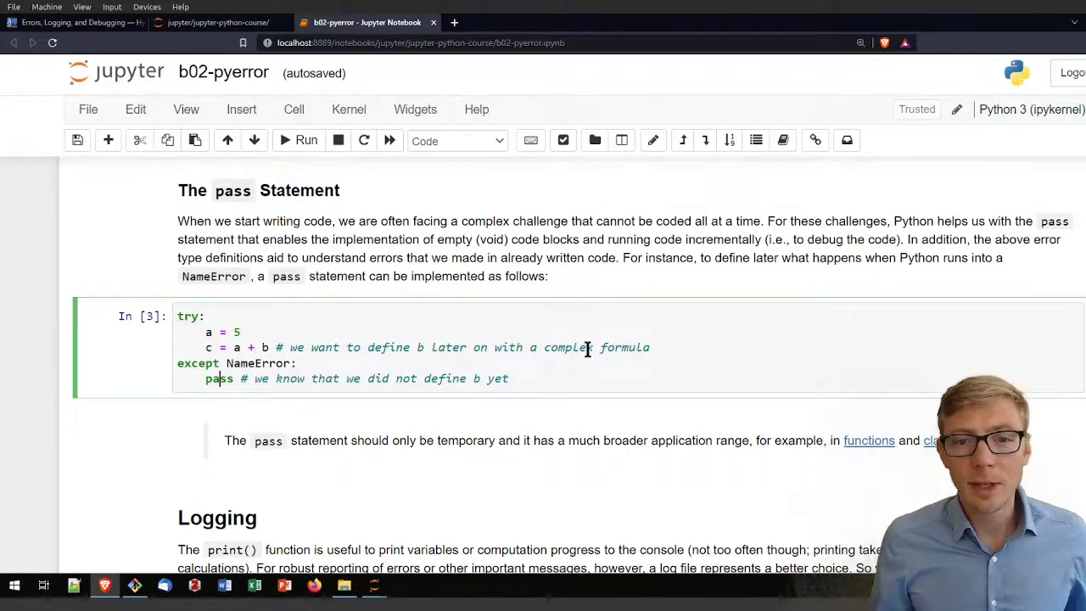
pyautogui.moveTo(462, 413)
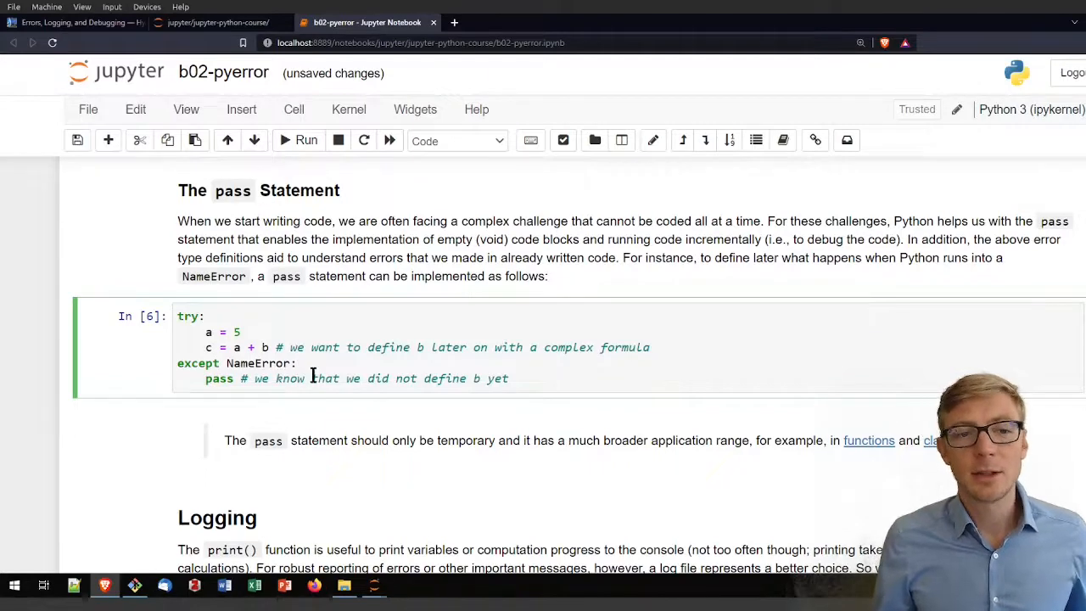
pyautogui.scroll(-3)
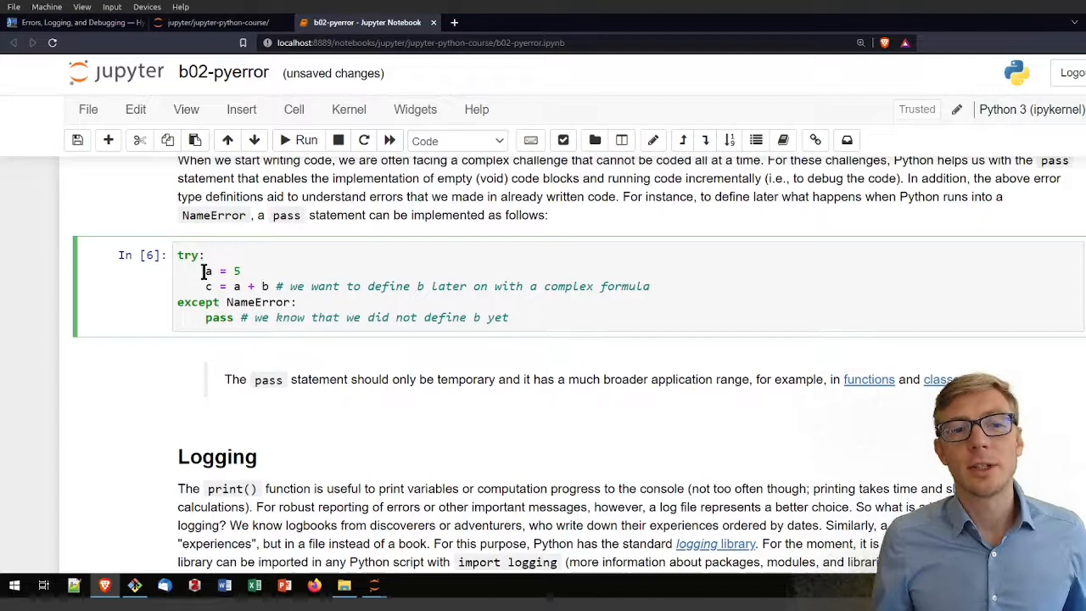
pyautogui.doubleClick(210, 271)
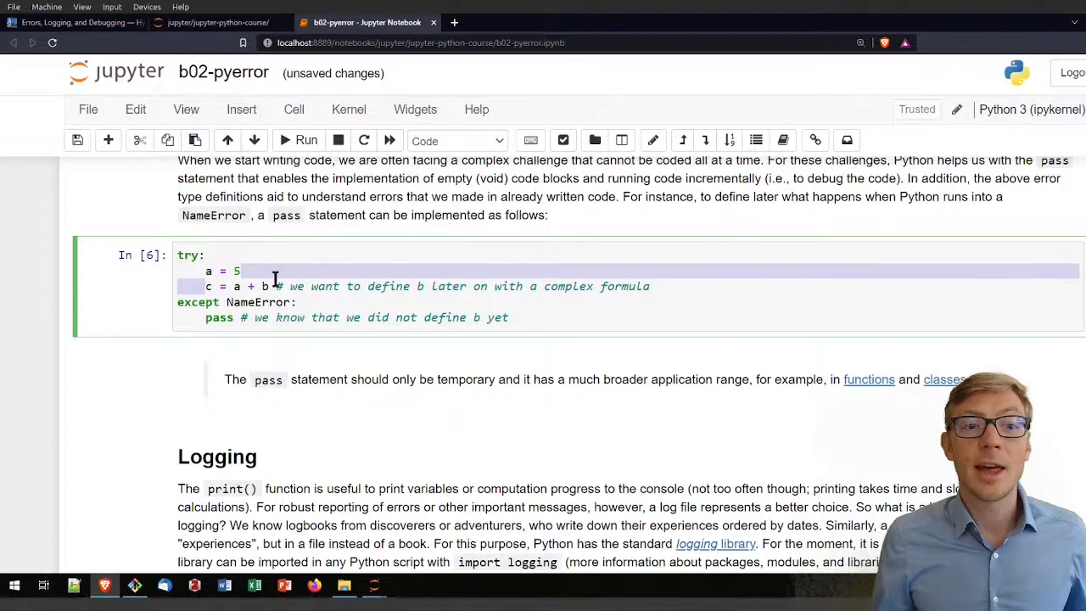
pyautogui.click(414, 285)
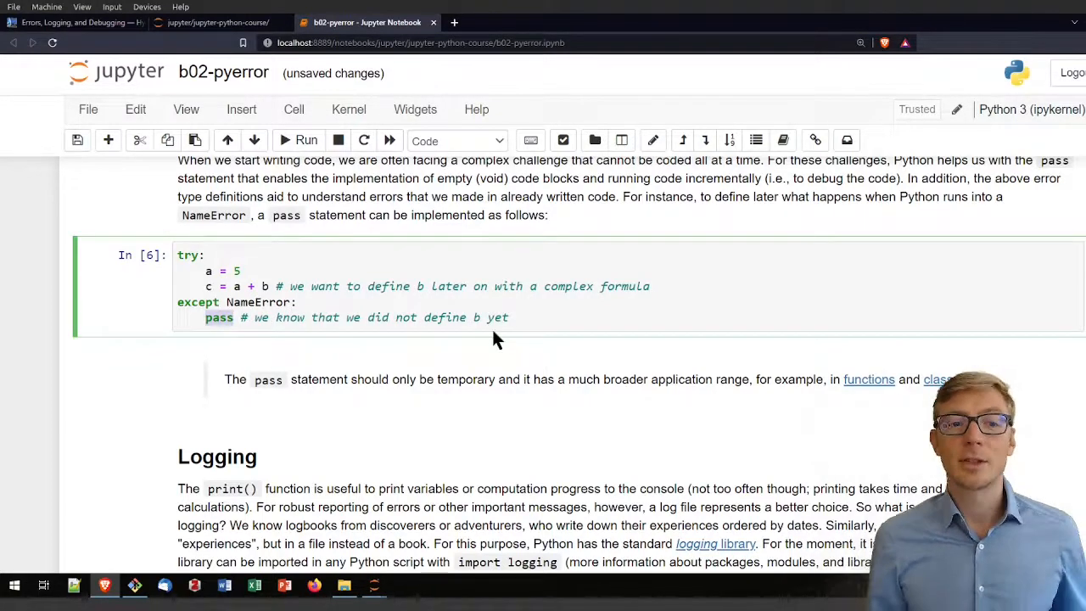
pyautogui.click(346, 317)
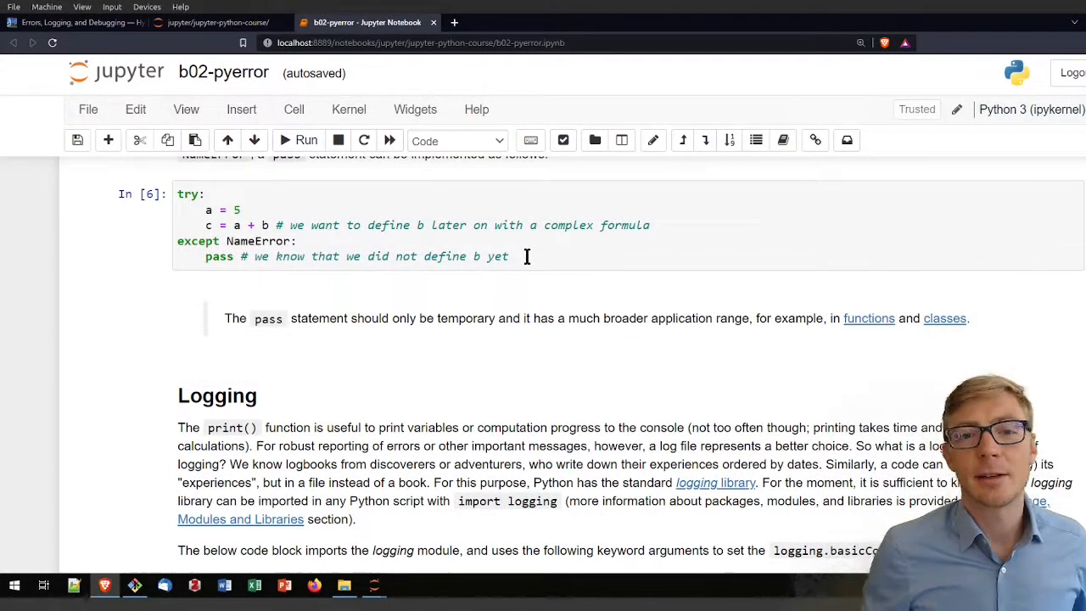
pyautogui.moveTo(575, 291)
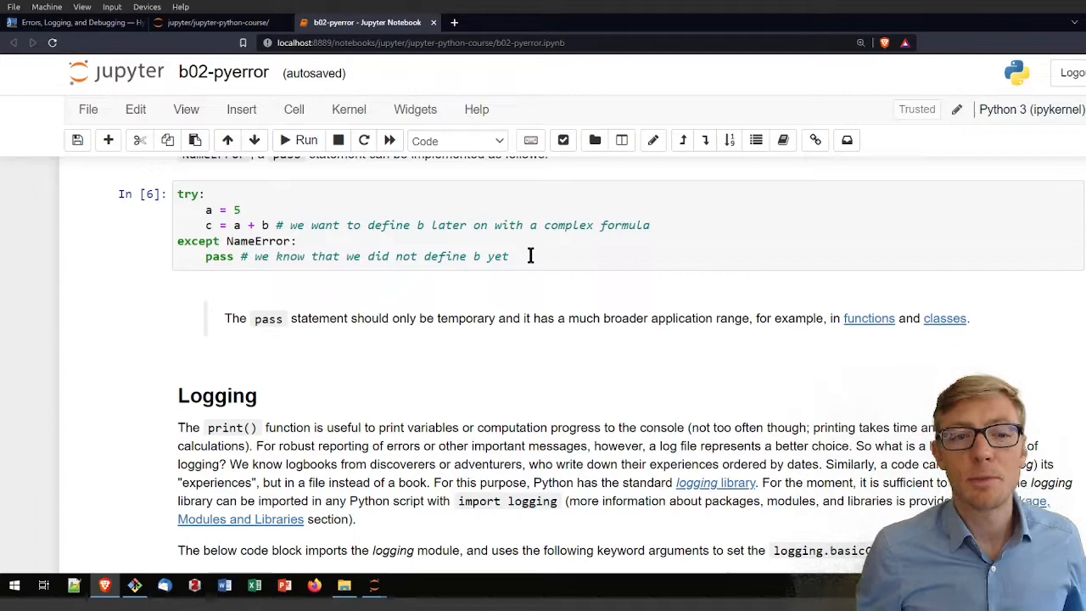
pyautogui.moveTo(614, 462)
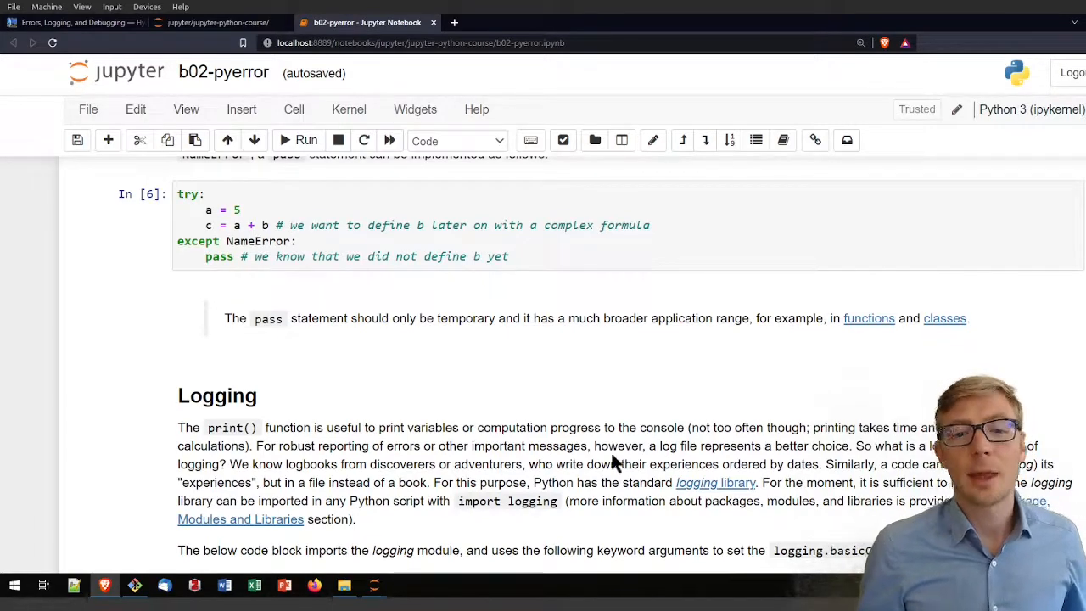
pyautogui.scroll(-3)
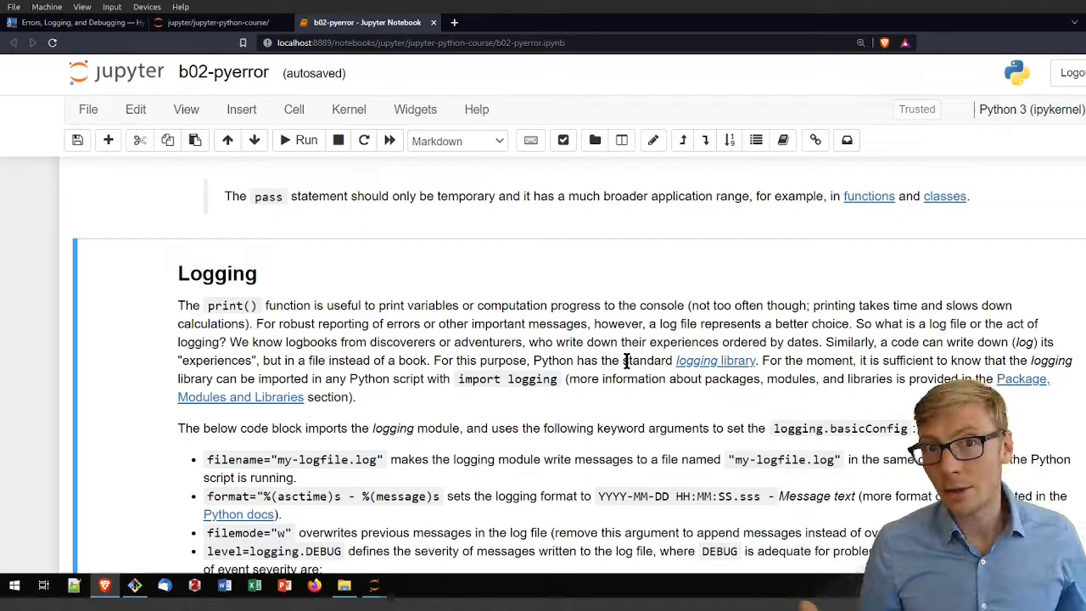
pyautogui.scroll(-3)
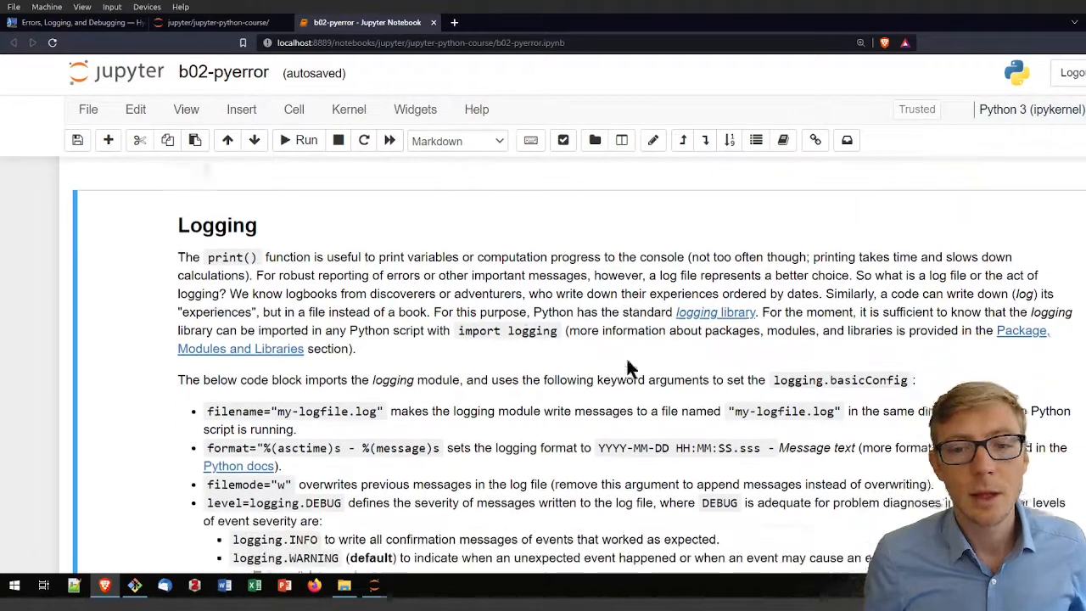
pyautogui.scroll(-3)
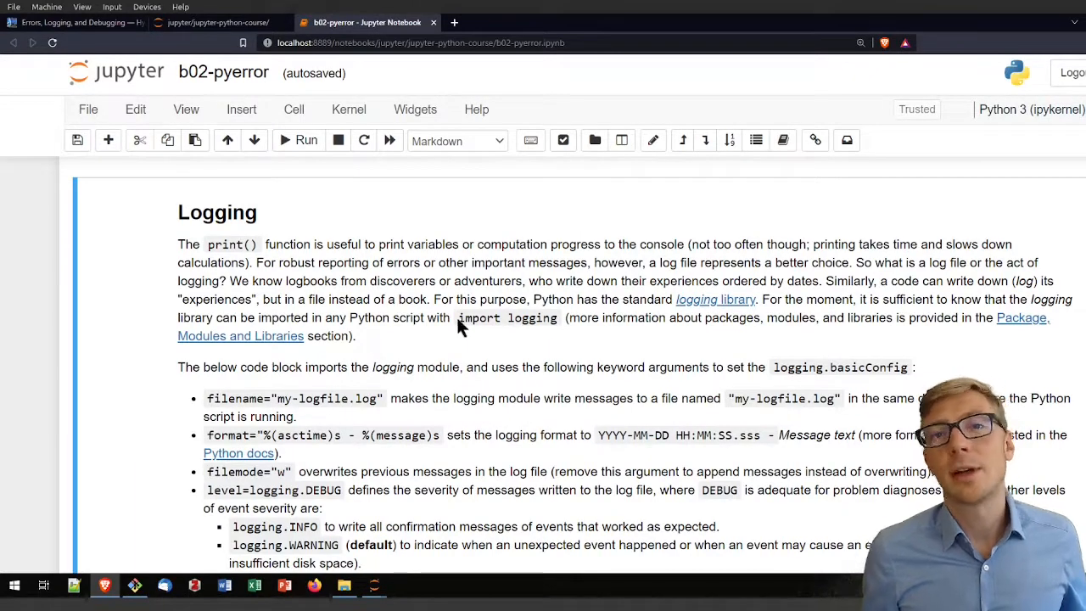
pyautogui.doubleClick(507, 317)
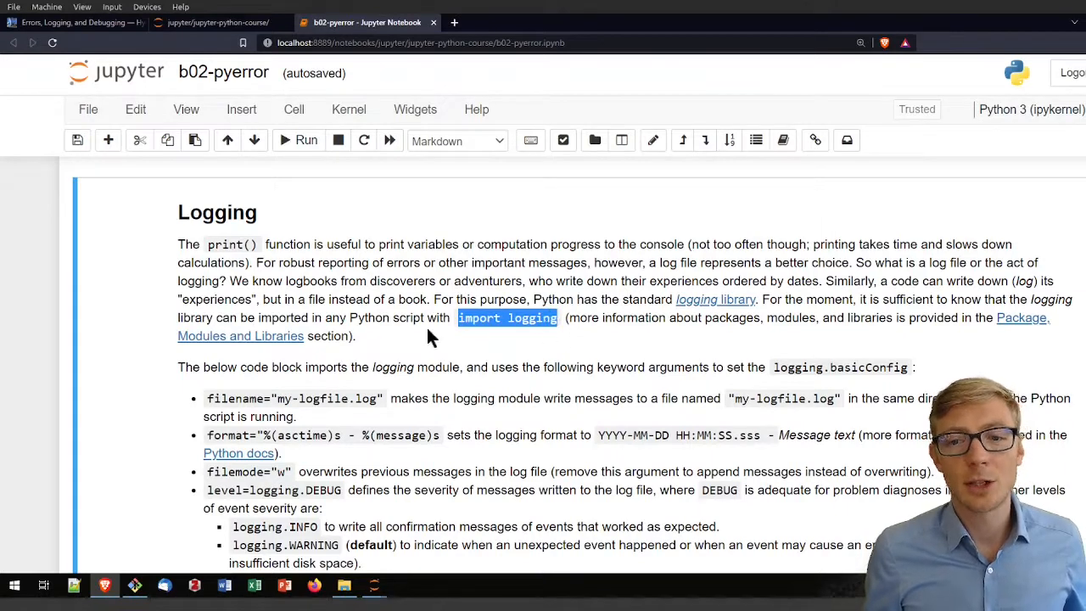
pyautogui.scroll(-3)
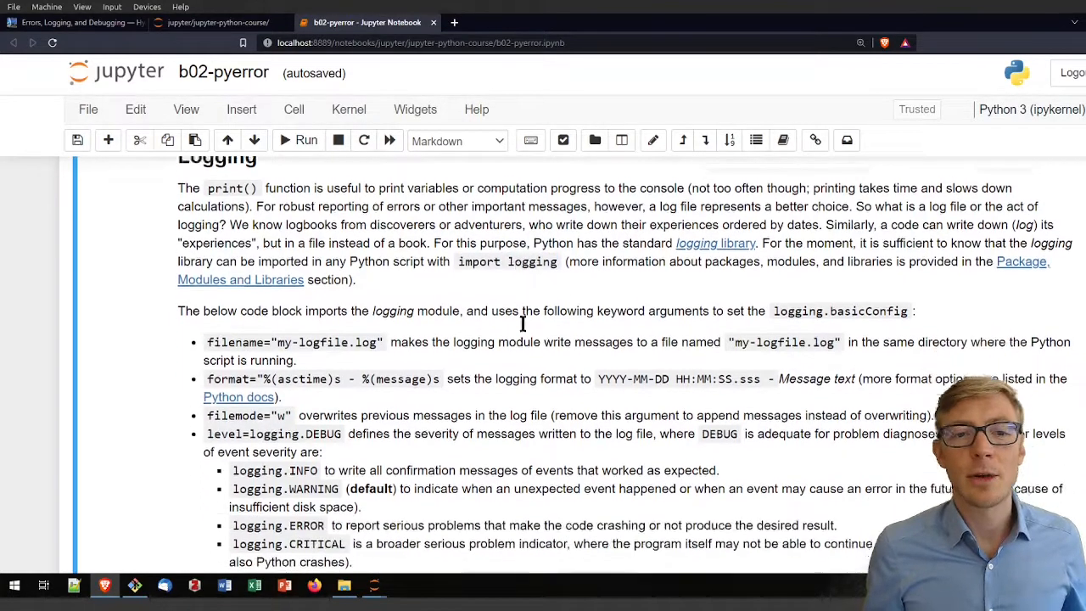
pyautogui.scroll(-3)
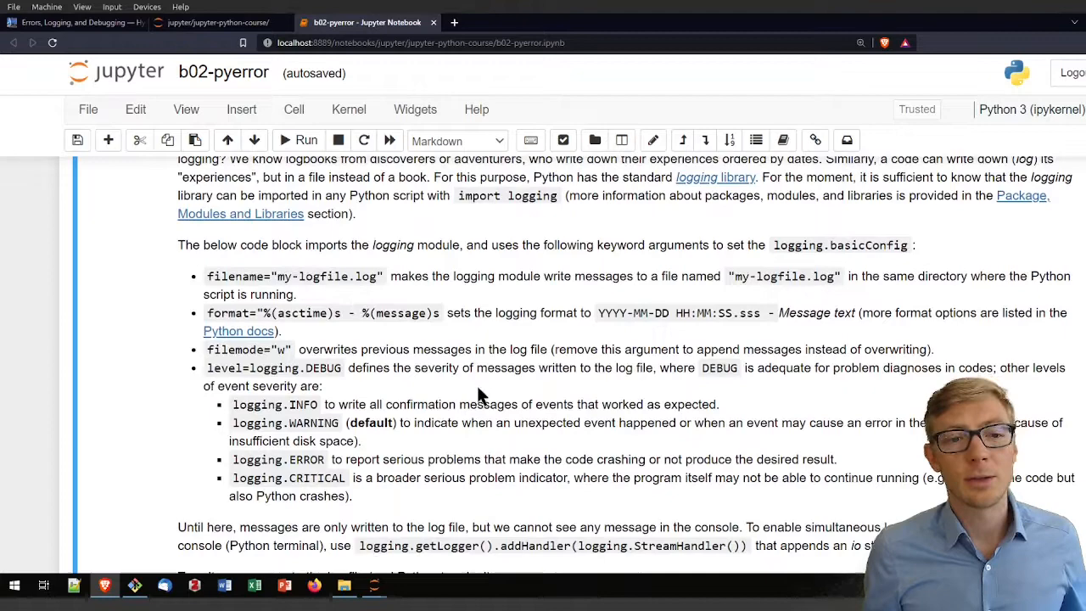
pyautogui.scroll(-3)
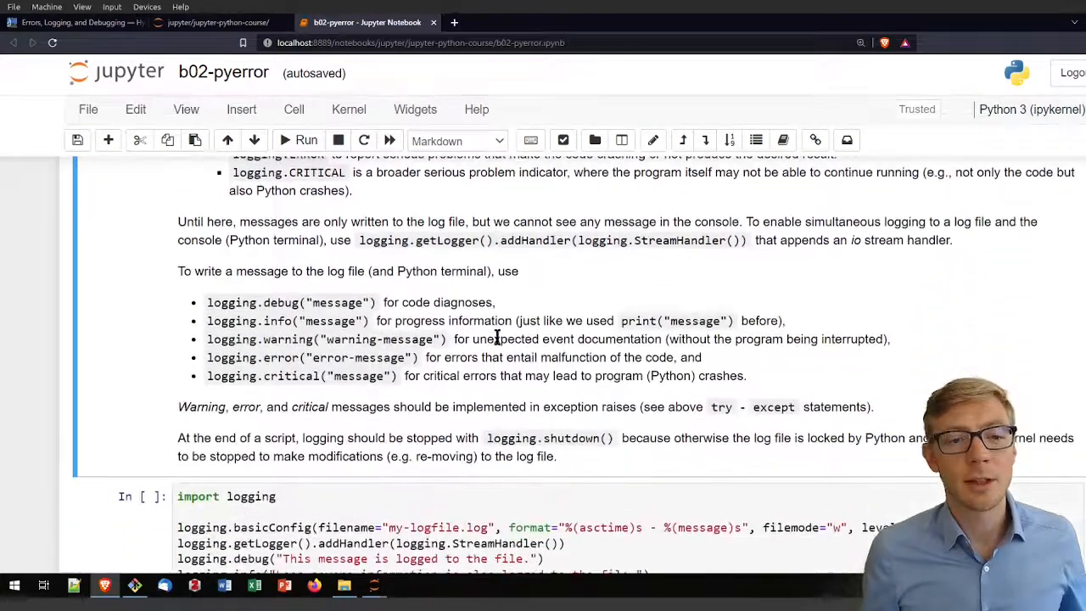
pyautogui.scroll(-3)
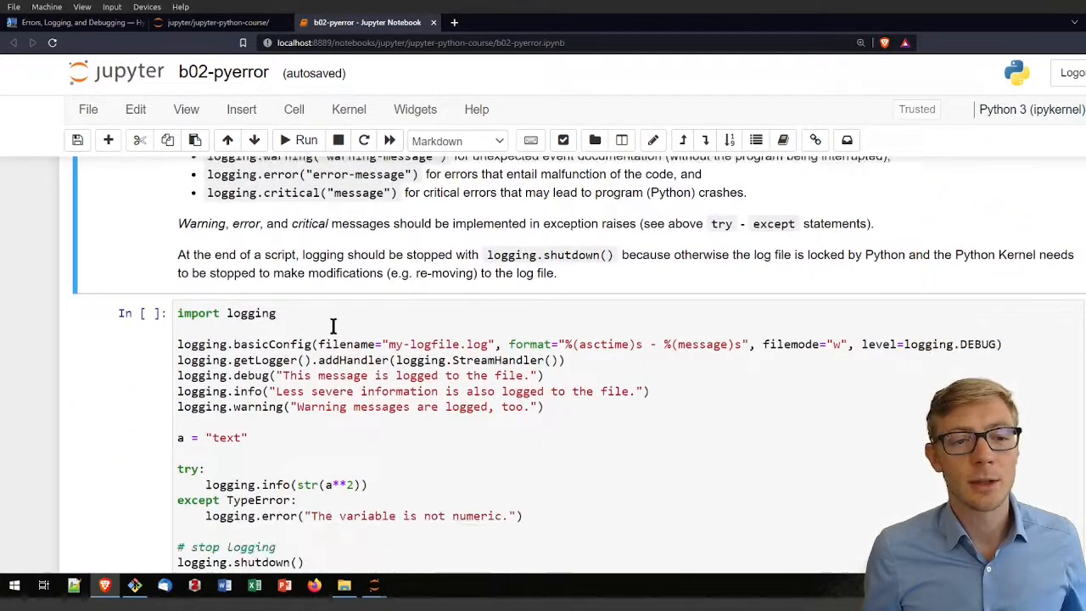
pyautogui.scroll(-3)
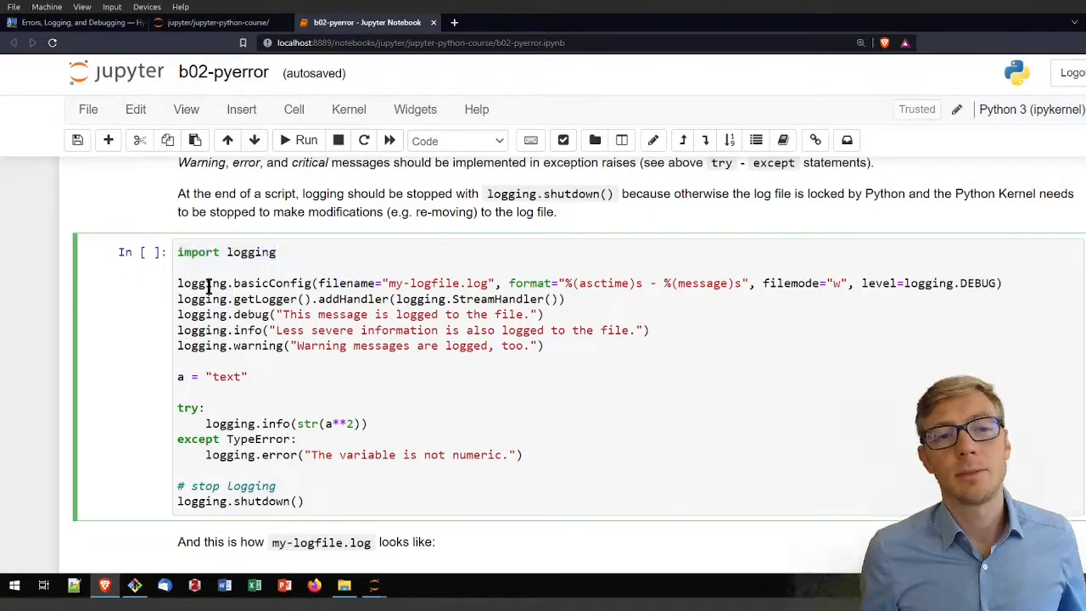
pyautogui.doubleClick(201, 282)
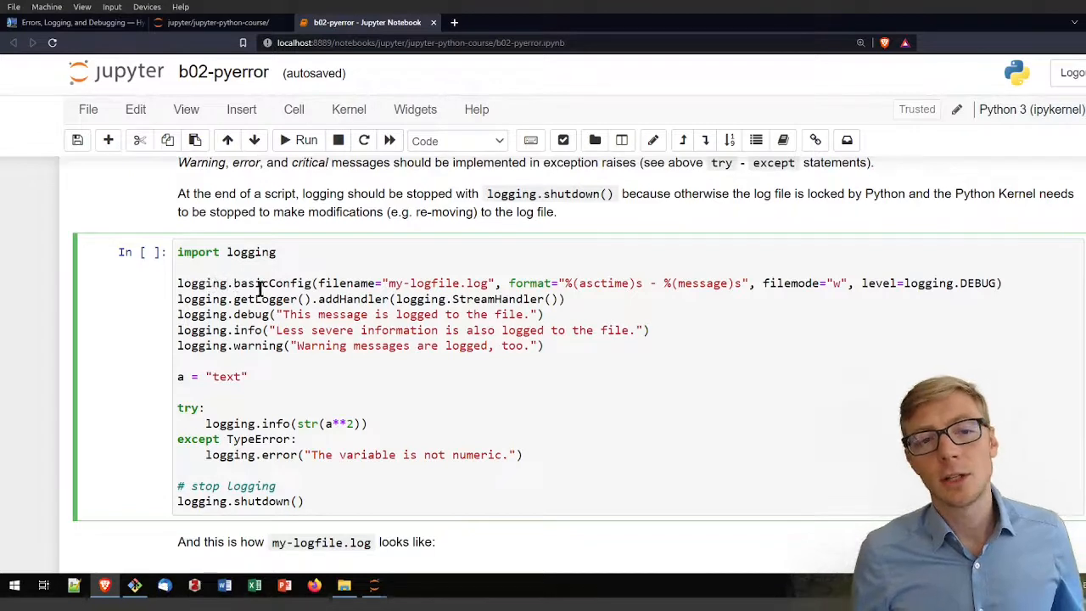
pyautogui.doubleClick(271, 282)
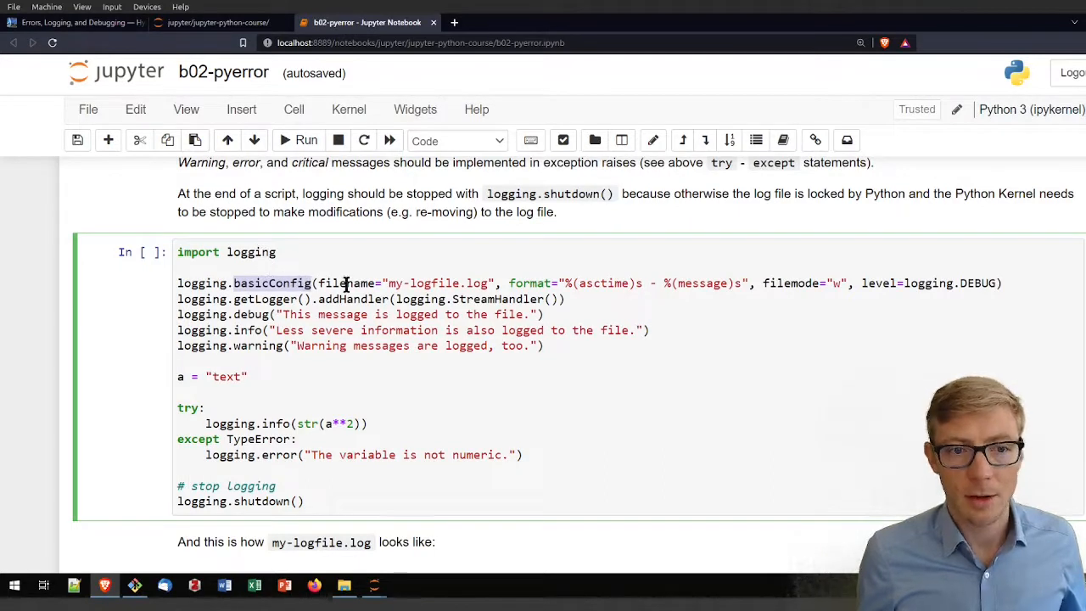
pyautogui.doubleClick(346, 282)
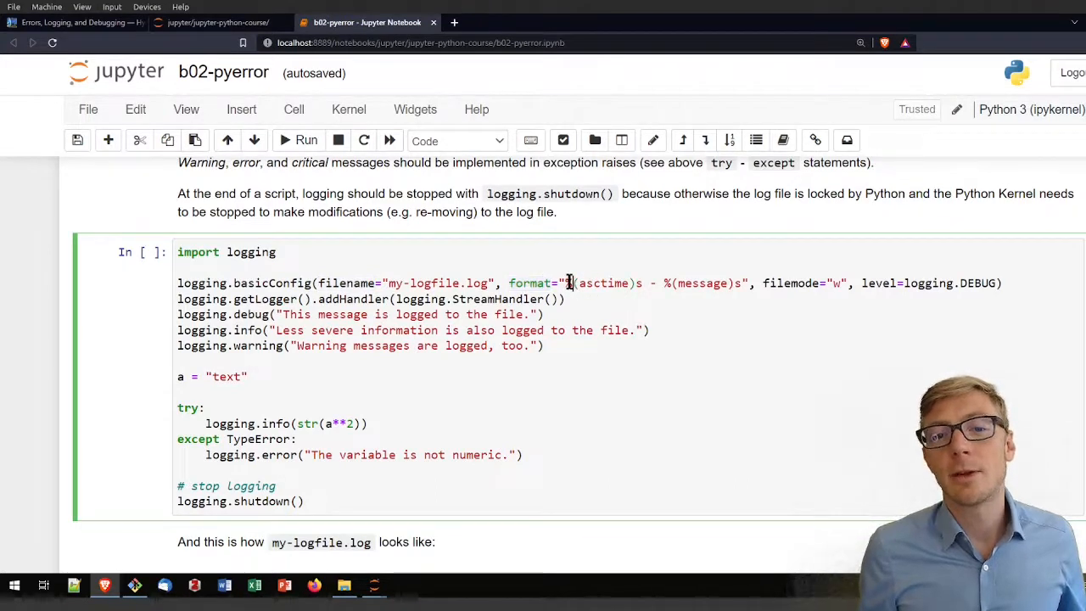
pyautogui.doubleClick(604, 284)
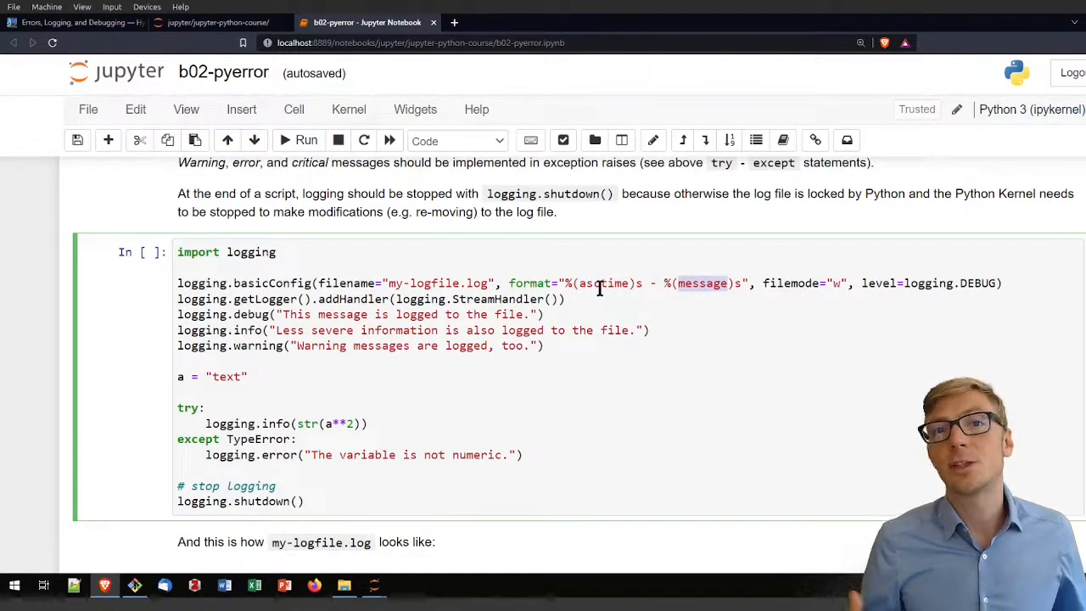
pyautogui.moveTo(716, 298)
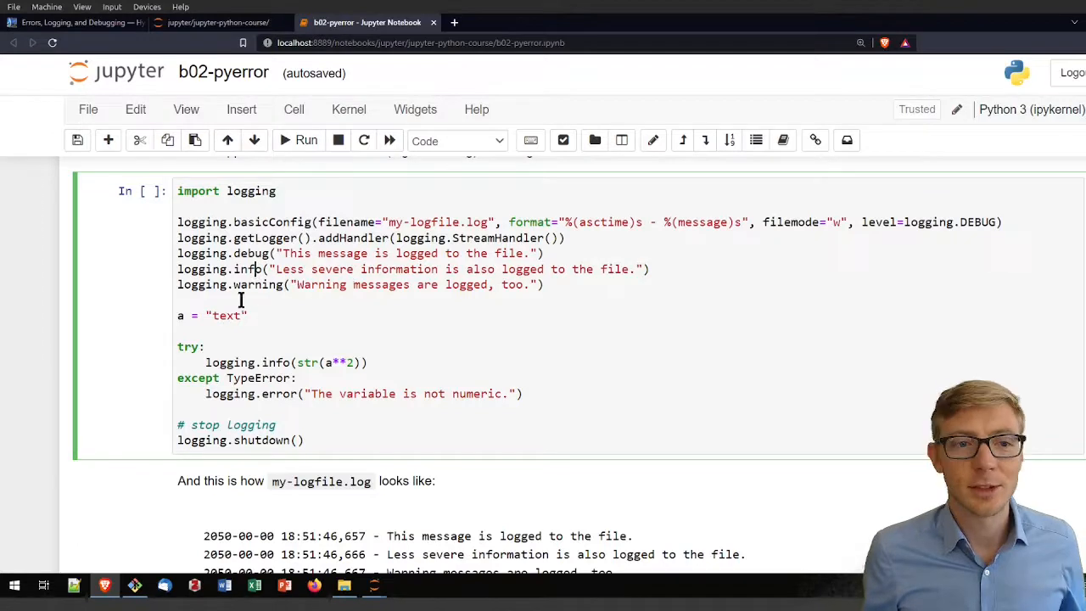
pyautogui.moveTo(874, 278)
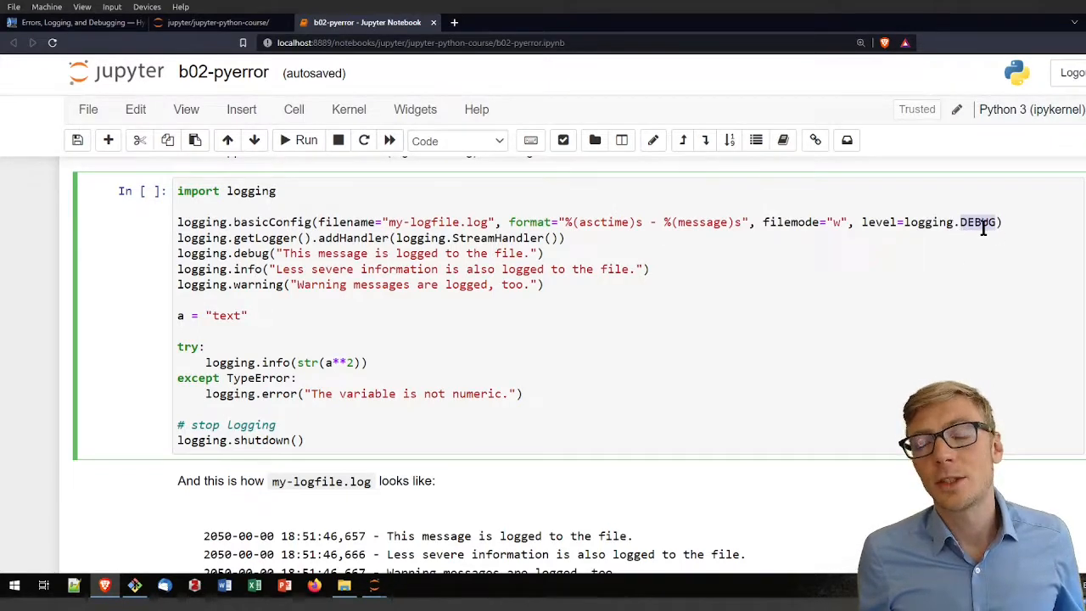
pyautogui.moveTo(915, 222)
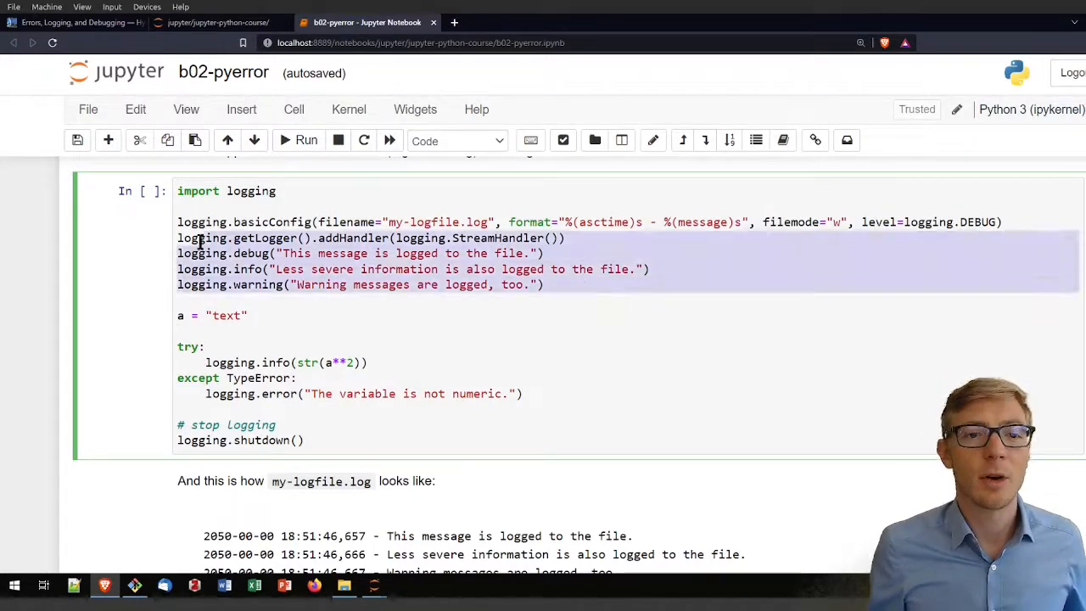
pyautogui.scroll(-3)
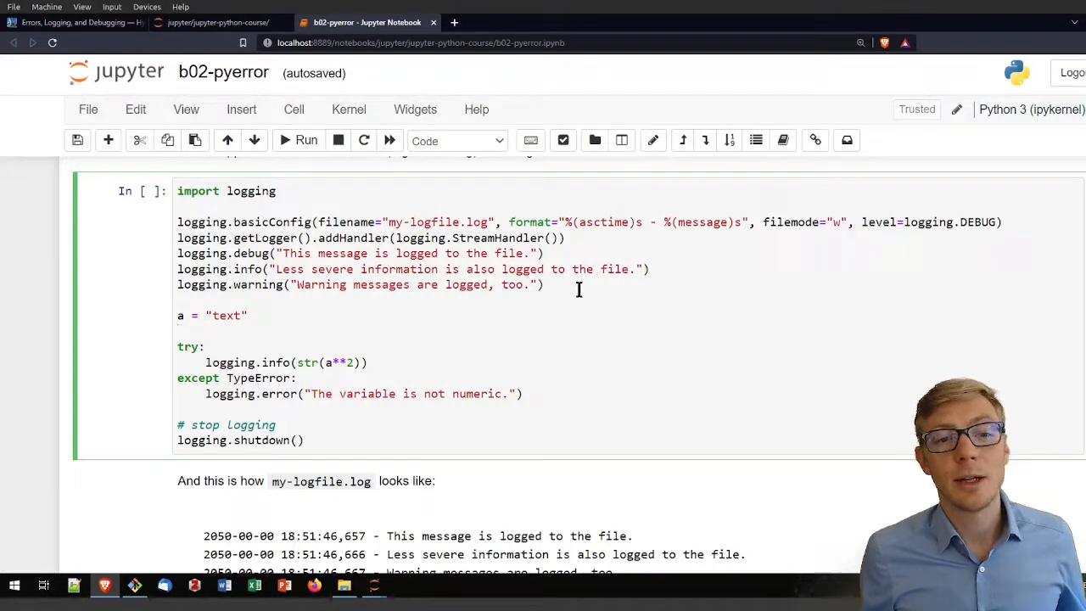
pyautogui.moveTo(442, 299)
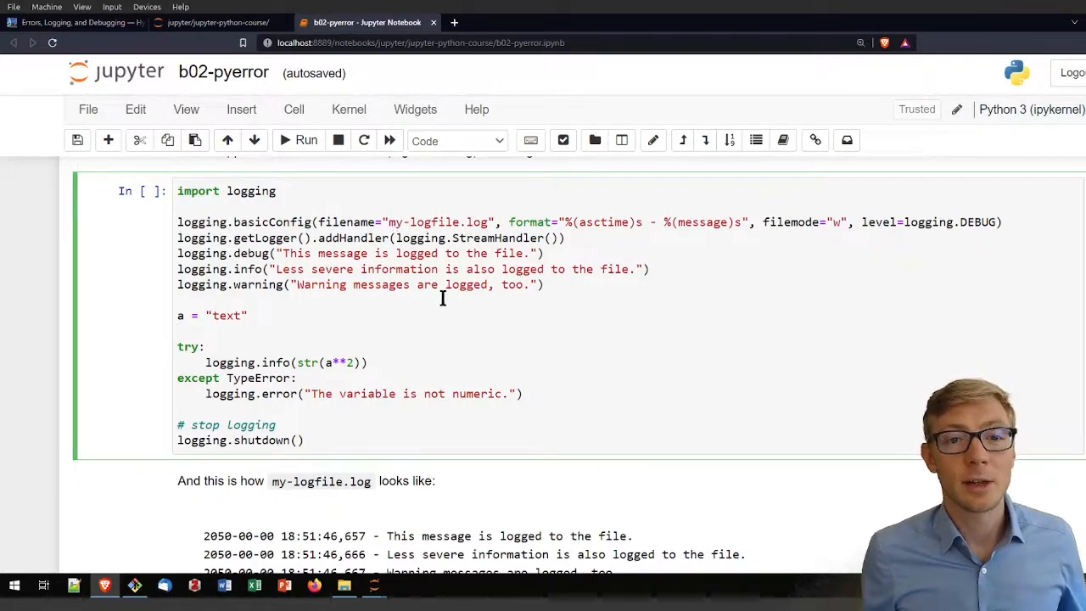
pyautogui.scroll(-3)
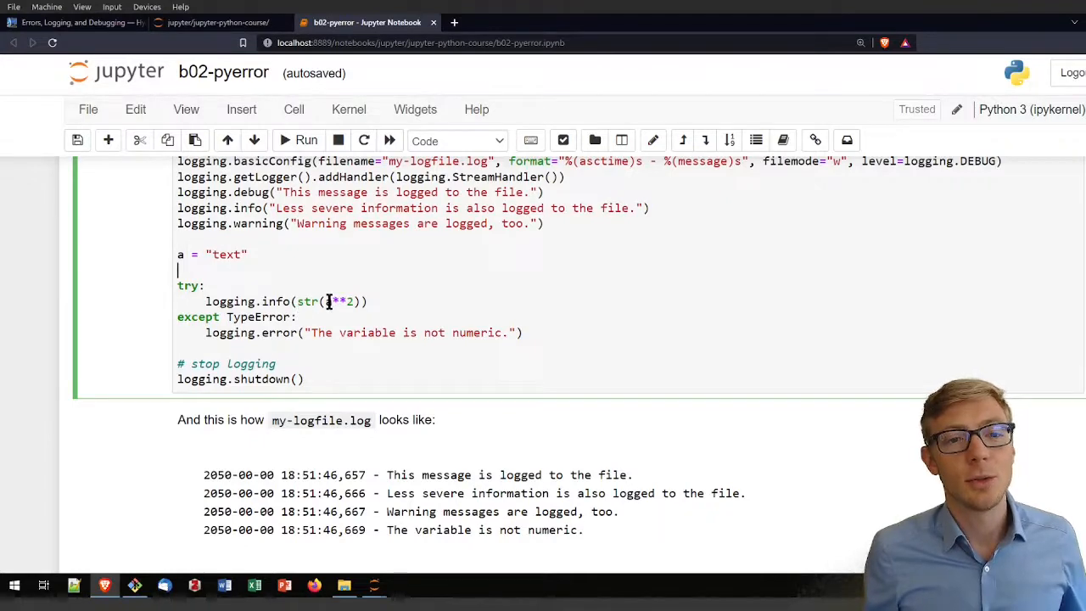
pyautogui.write('a')
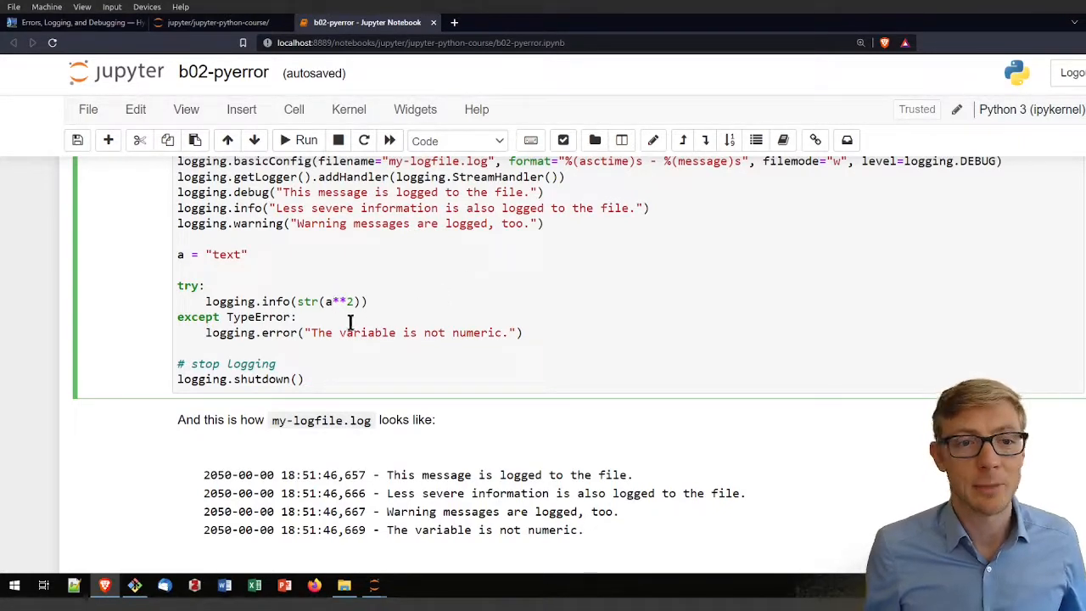
pyautogui.moveTo(381, 302)
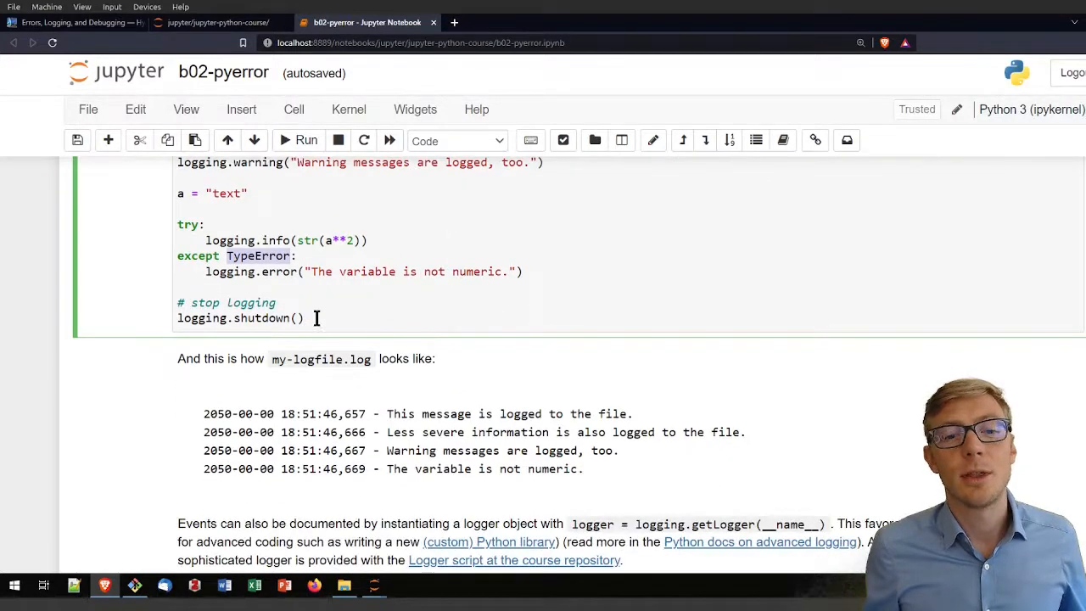
pyautogui.click(302, 317)
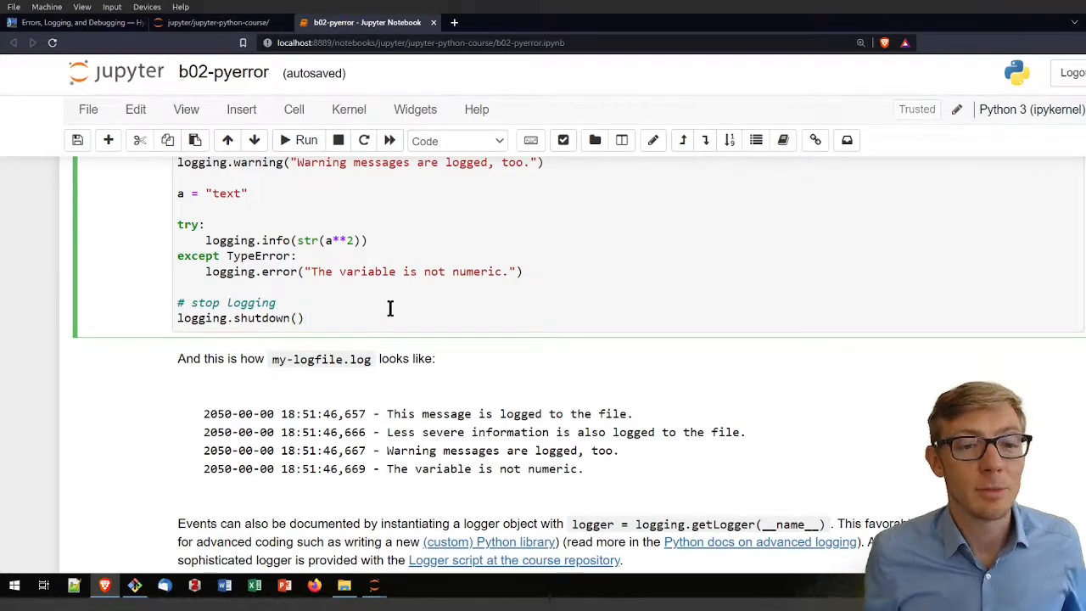
pyautogui.scroll(3)
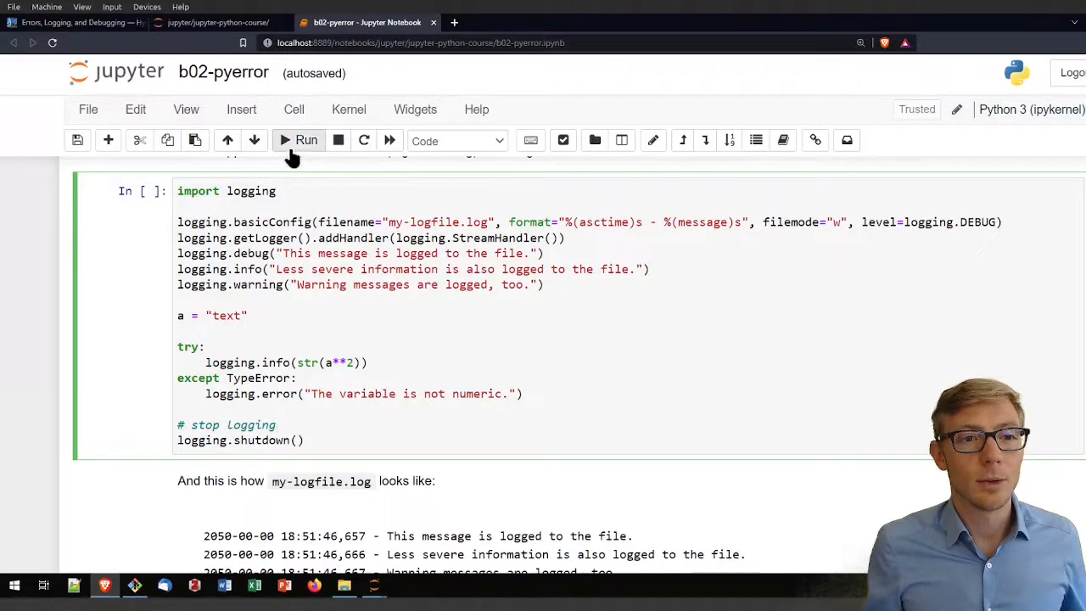
pyautogui.click(306, 139)
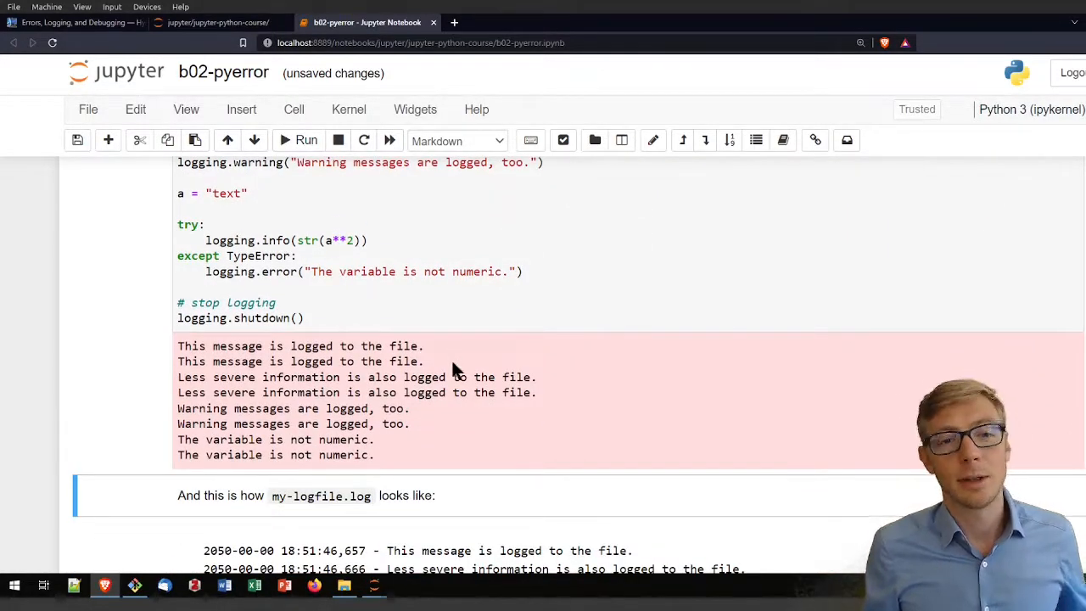
pyautogui.moveTo(289, 424); pyautogui.dragTo(373, 455)
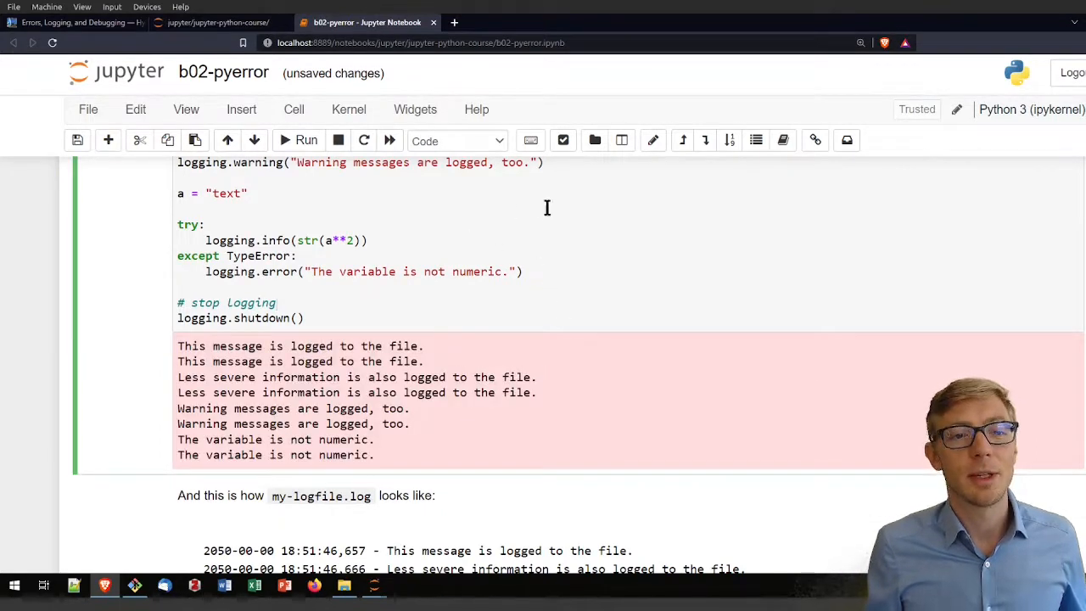
pyautogui.moveTo(270, 75)
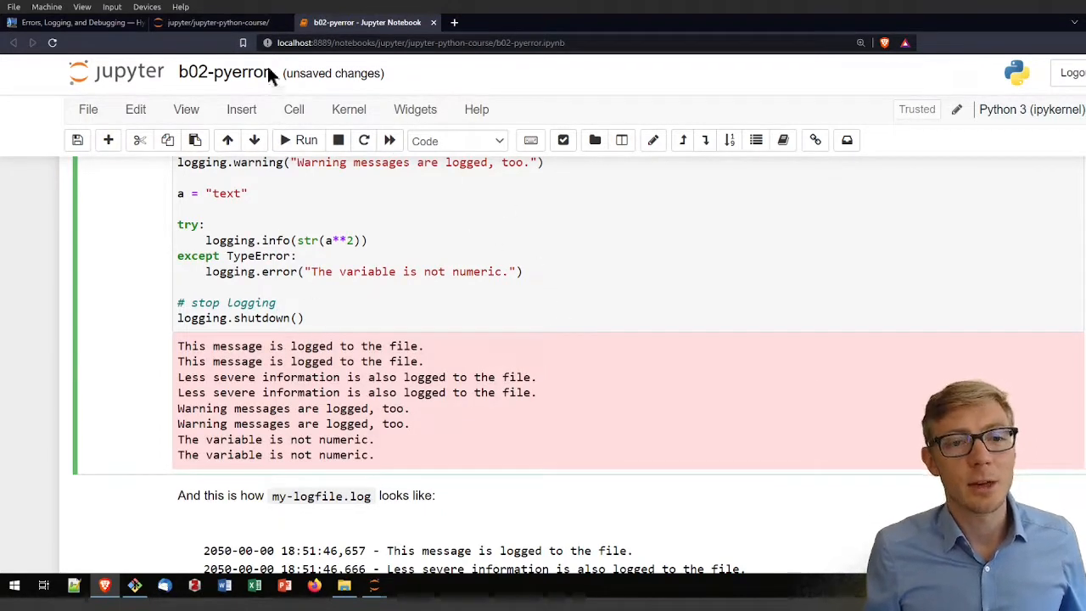
pyautogui.click(219, 22)
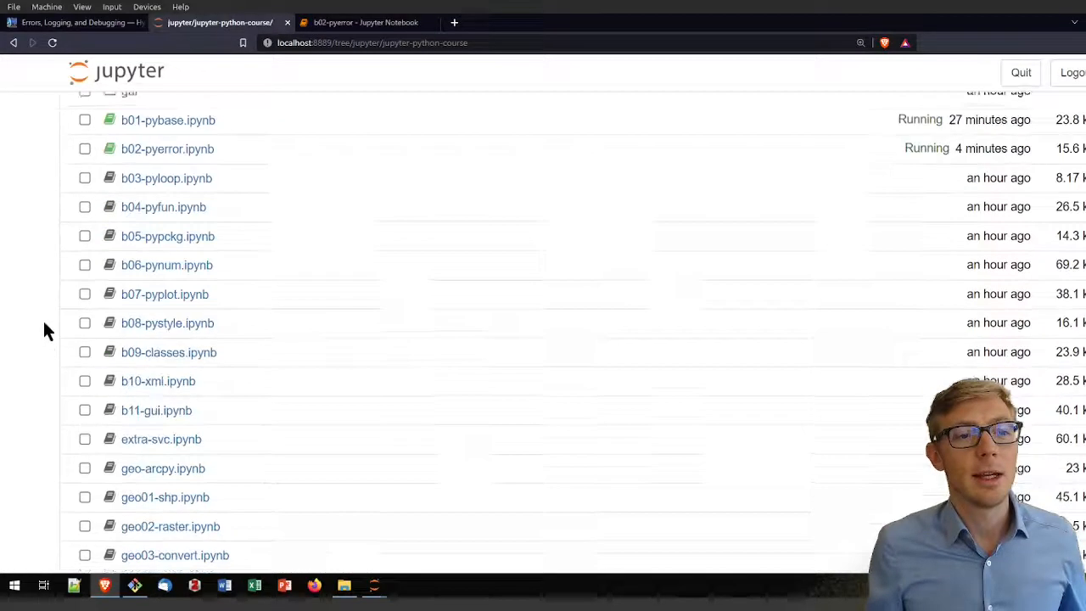
pyautogui.scroll(-3)
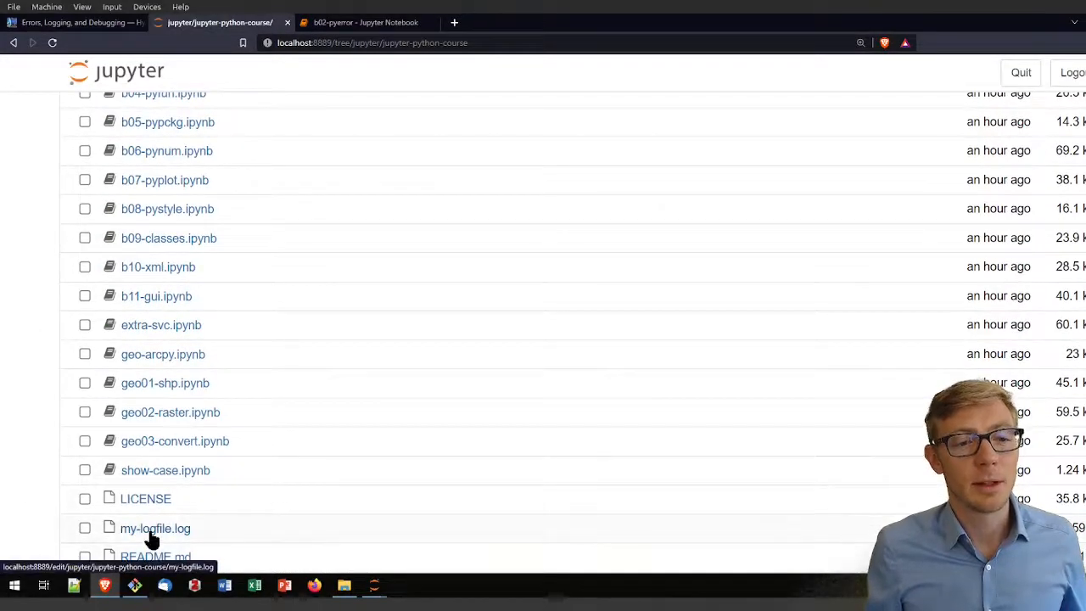
pyautogui.click(156, 528)
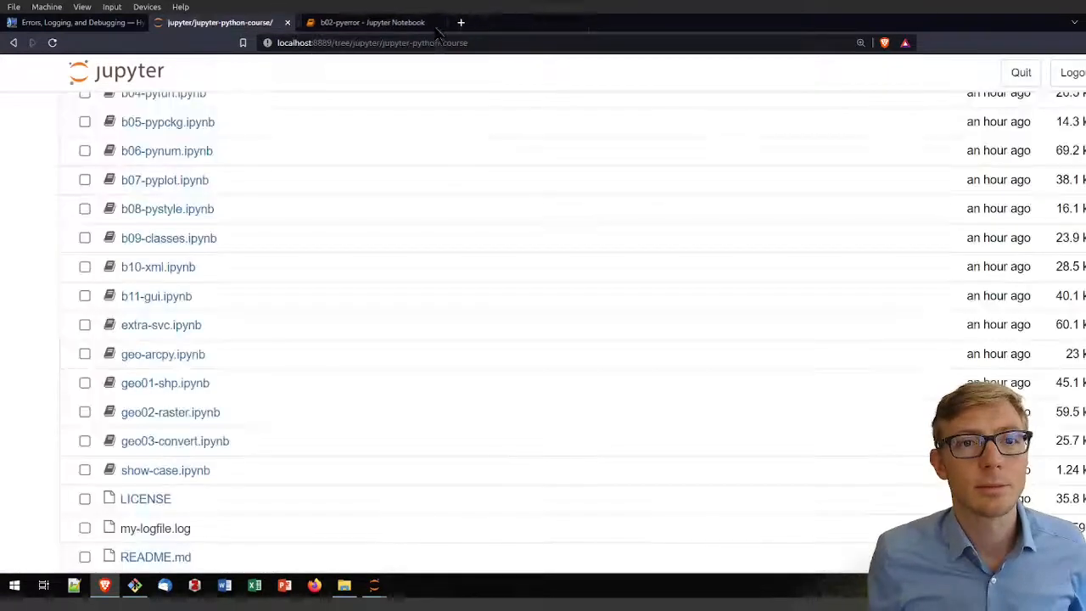
pyautogui.click(365, 22)
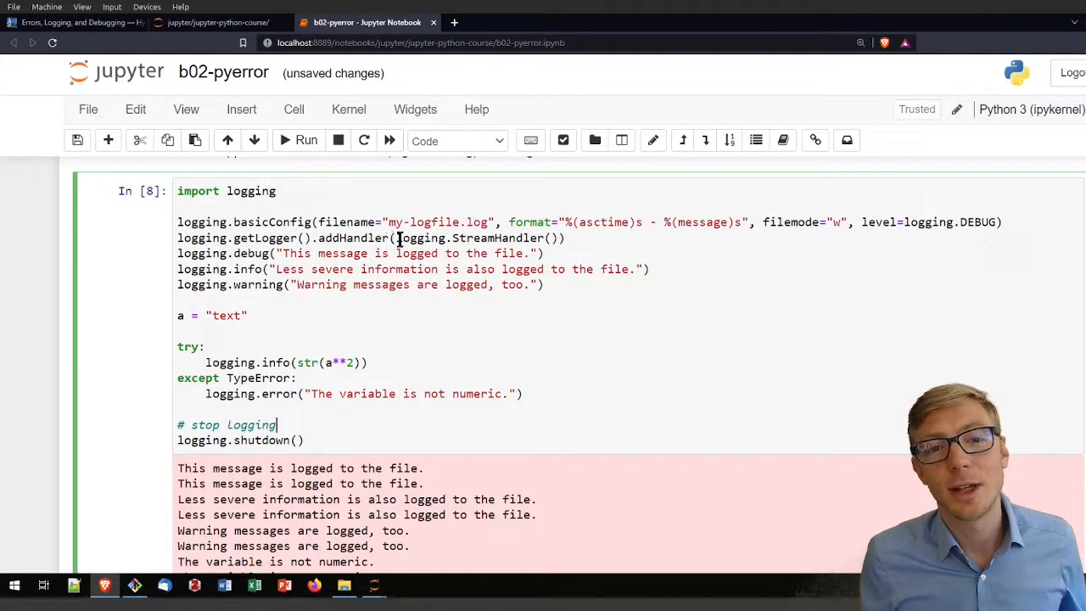
pyautogui.scroll(-3)
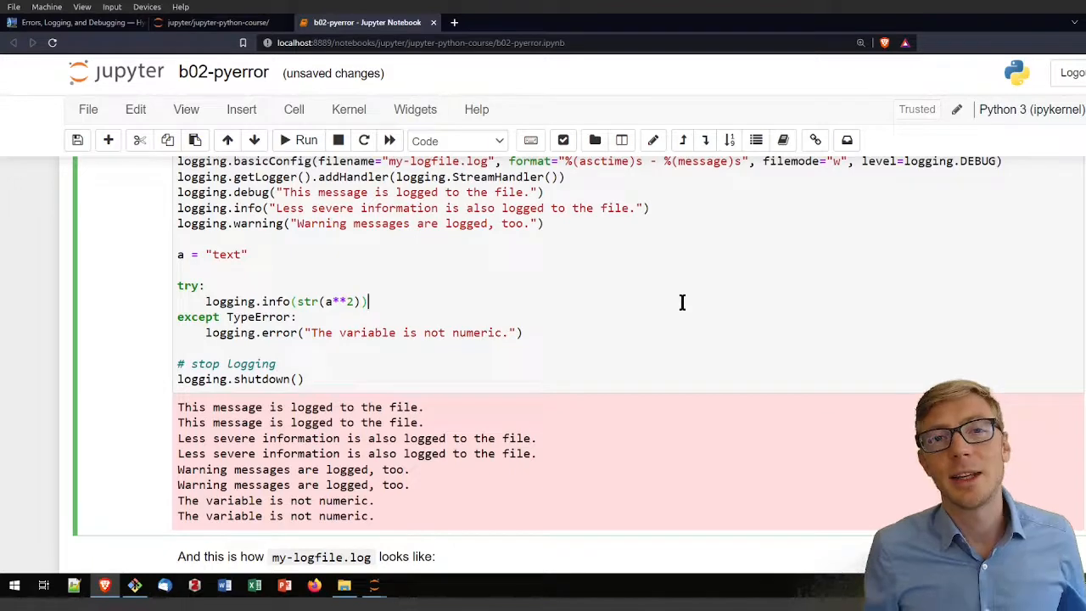
pyautogui.scroll(-3)
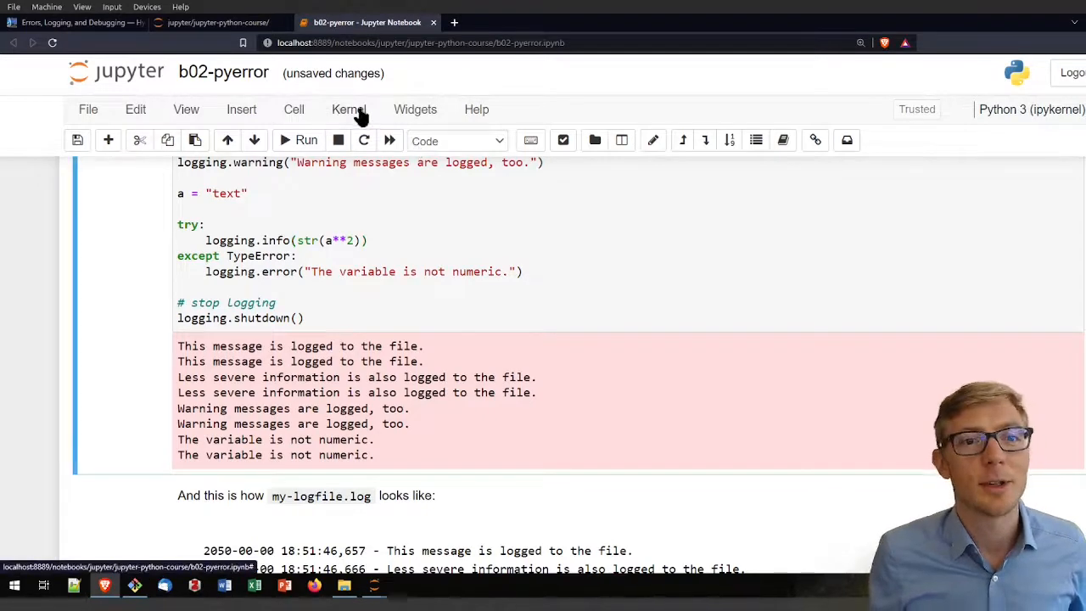
# Scroll to the Debugging heading and its Use Exceptions Precisely and Descriptive Variable Names tips.
pyautogui.click(349, 109)
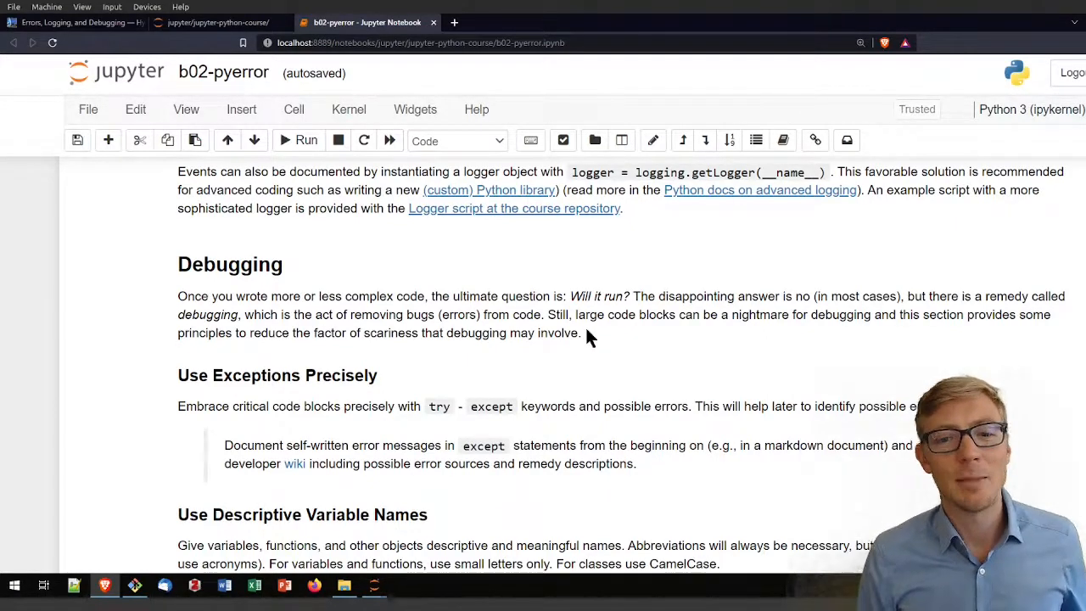
pyautogui.moveTo(603, 341)
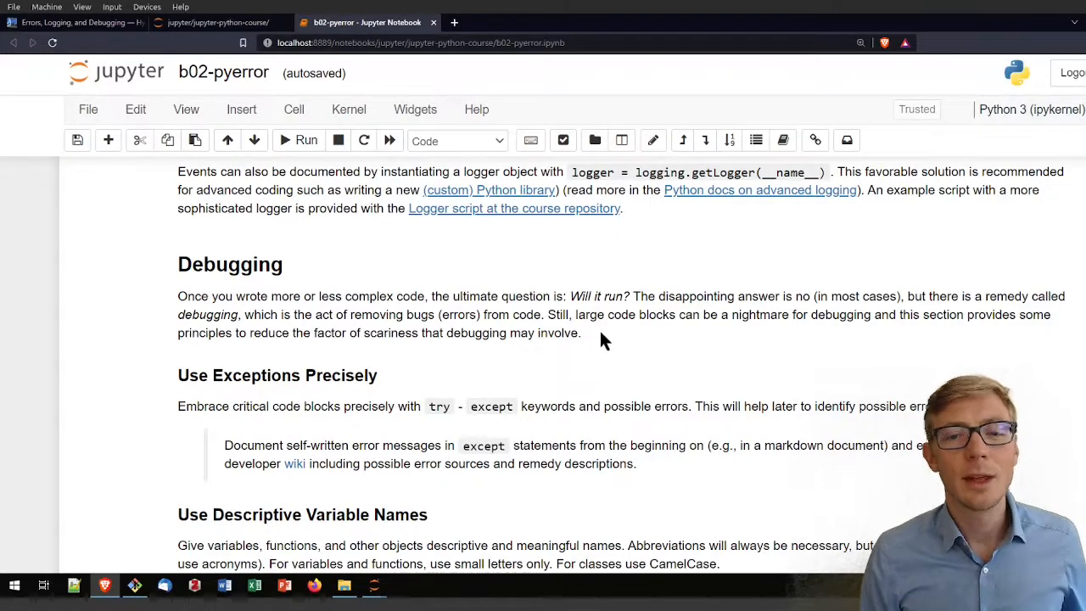
pyautogui.scroll(-3)
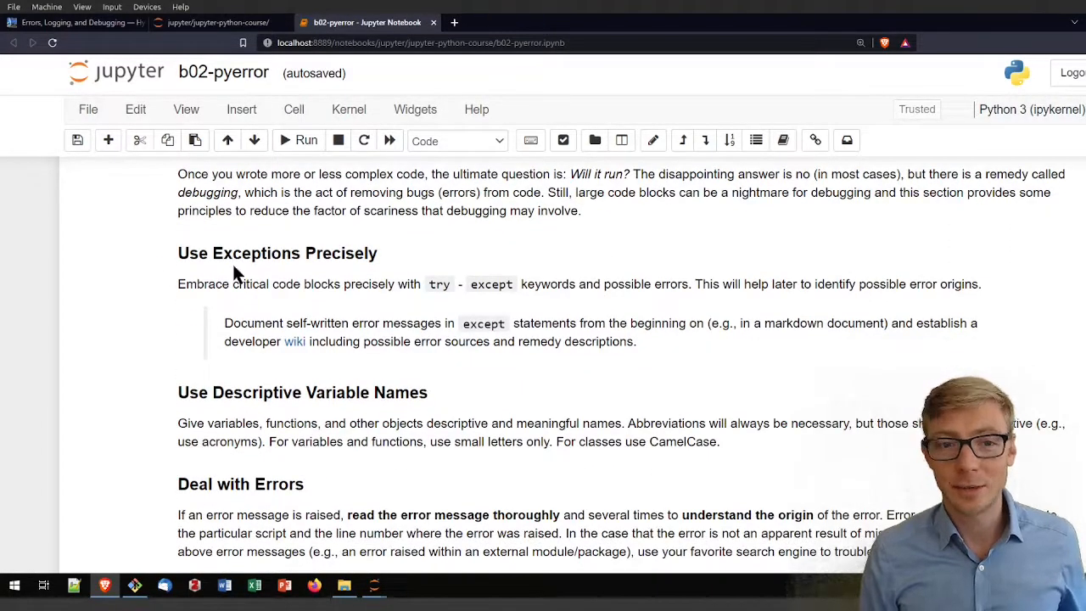
pyautogui.moveTo(523, 312)
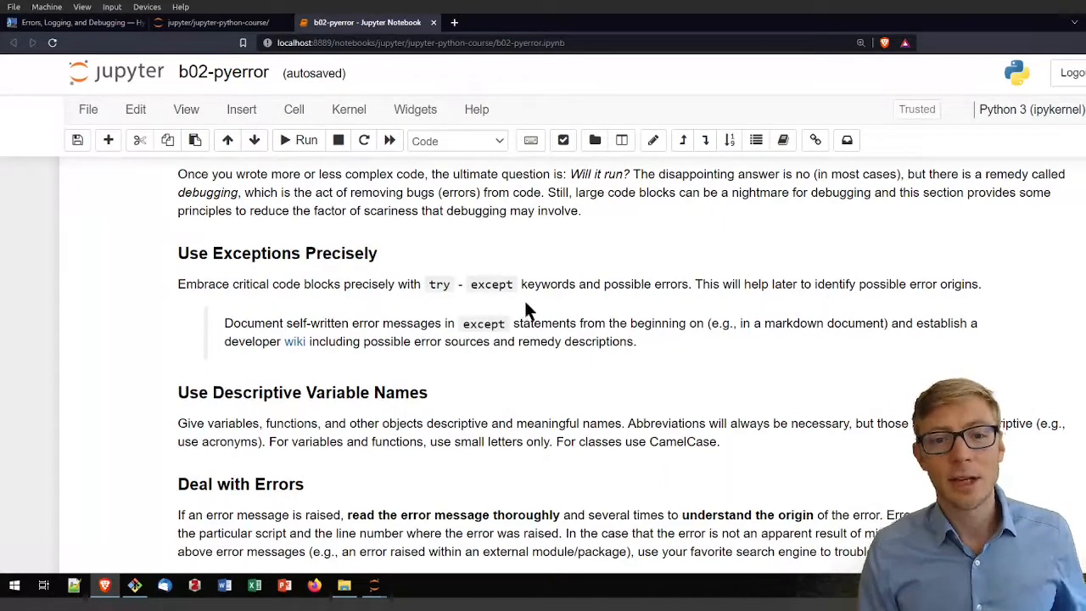
pyautogui.scroll(-3)
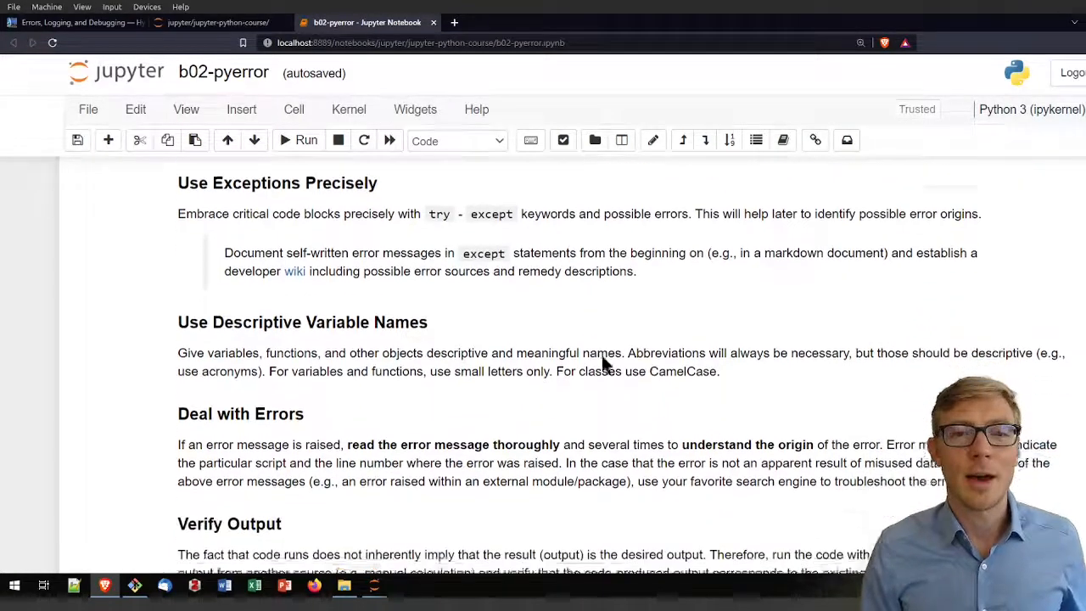
pyautogui.scroll(-3)
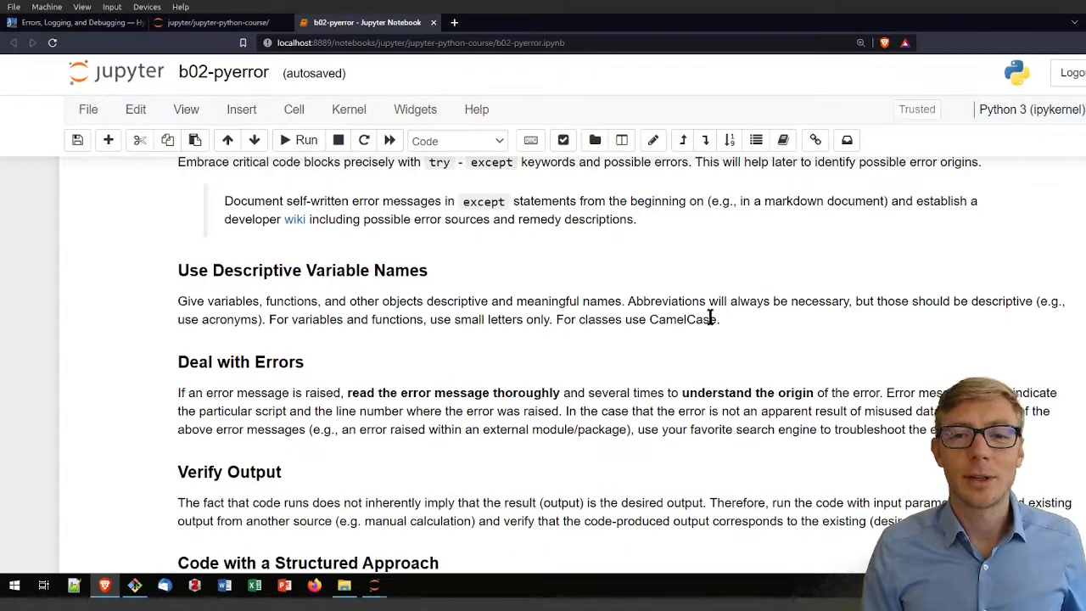
pyautogui.moveTo(416, 346)
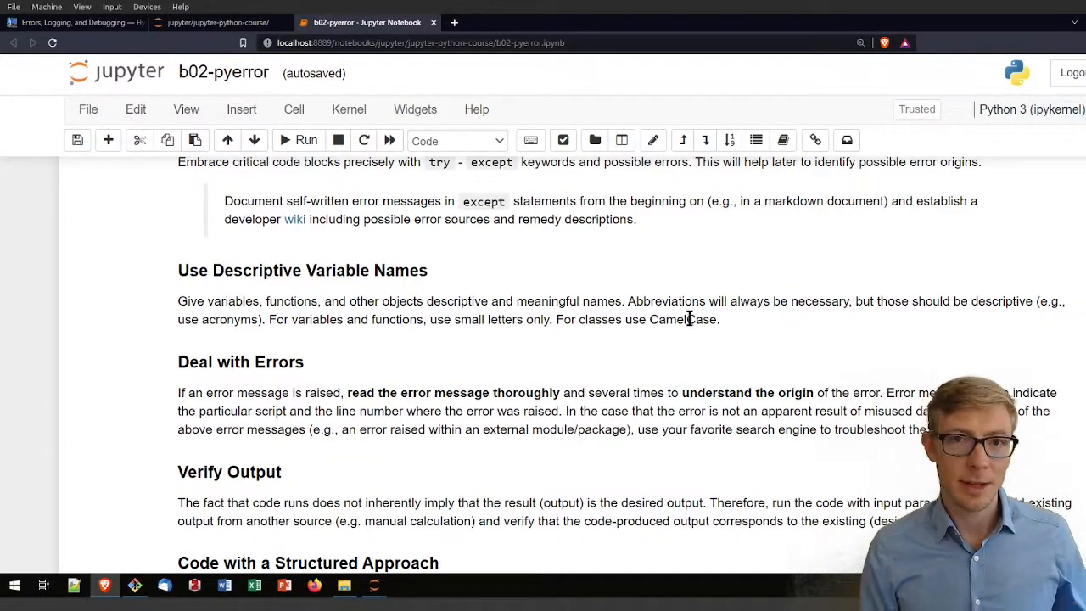
pyautogui.moveTo(641, 353)
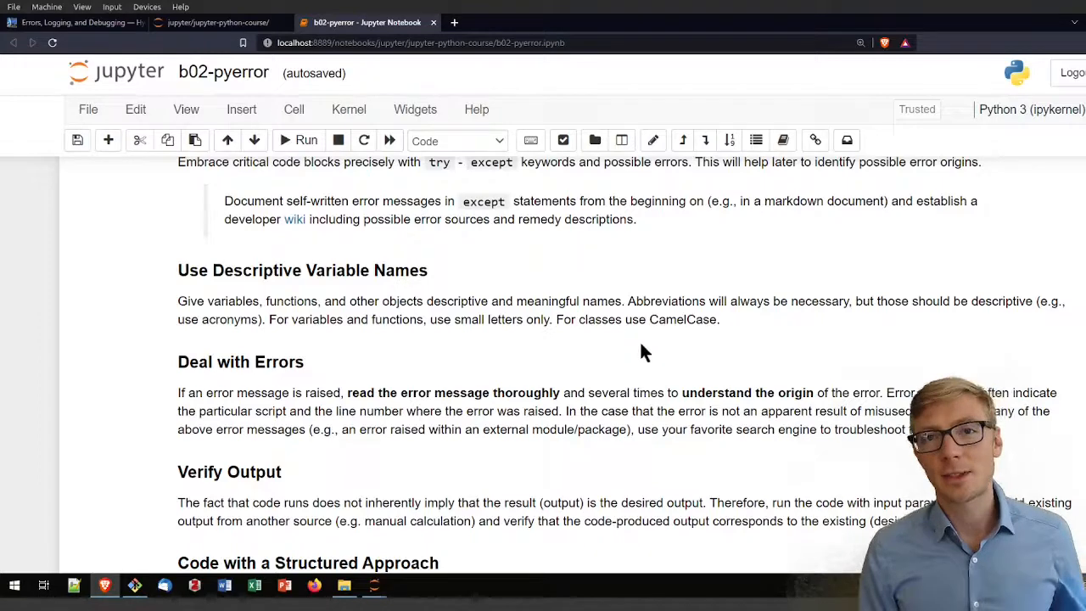
# Open the error type descriptions link in a new tab showing the Python docs '8. Errors and Exceptions'.
pyautogui.scroll(-3)
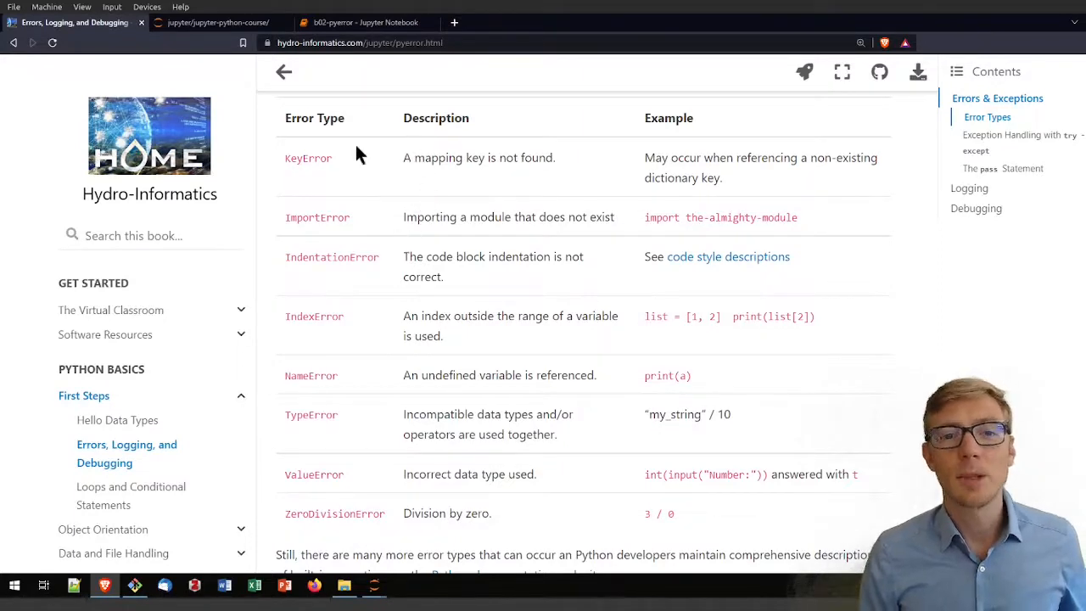
pyautogui.moveTo(401, 428)
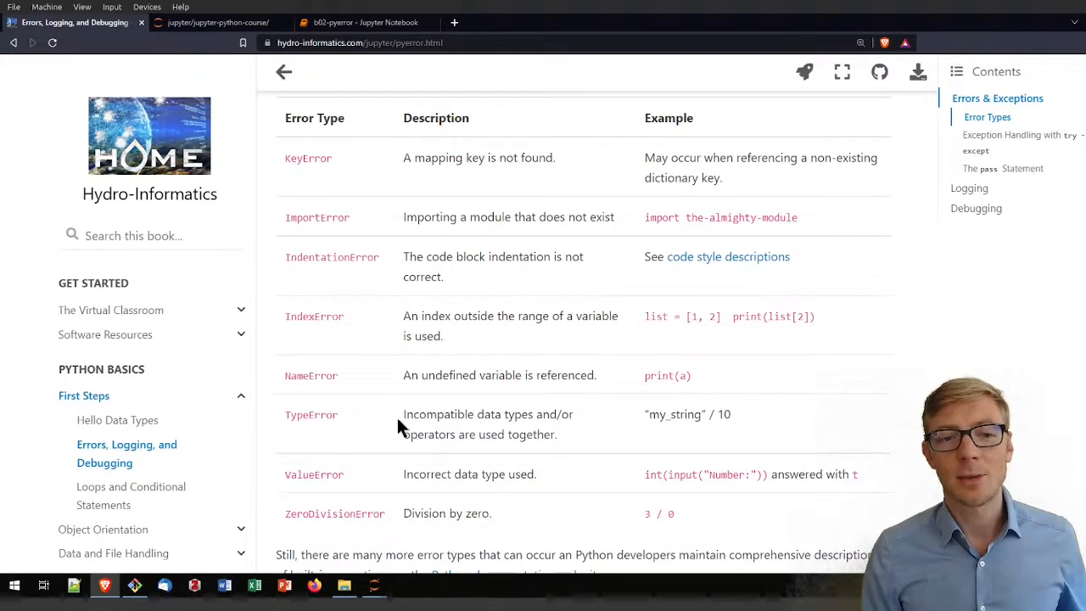
pyautogui.moveTo(543, 367)
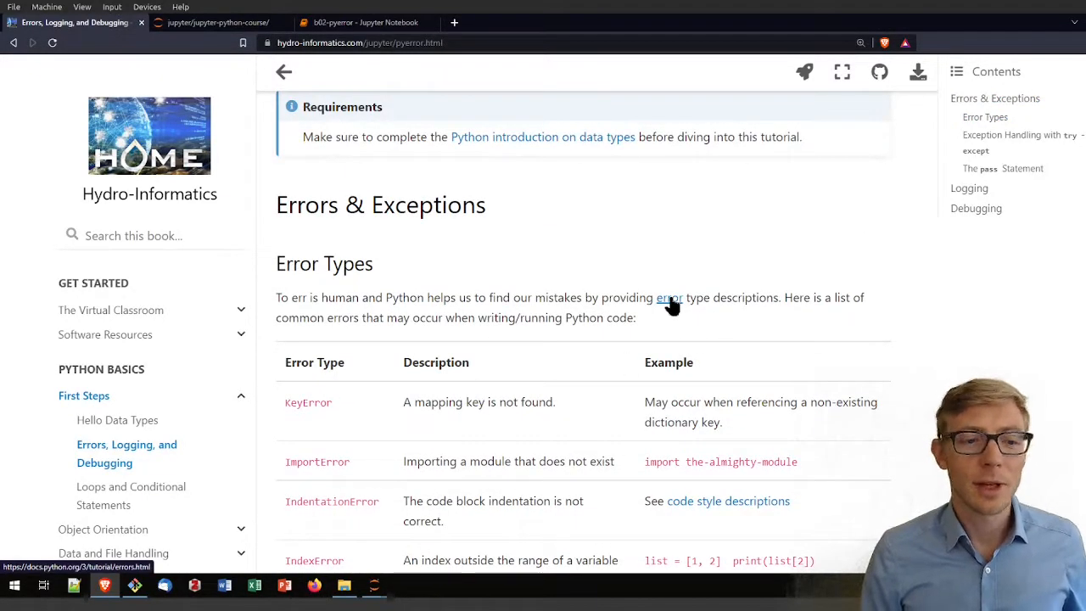
pyautogui.rightClick(669, 299)
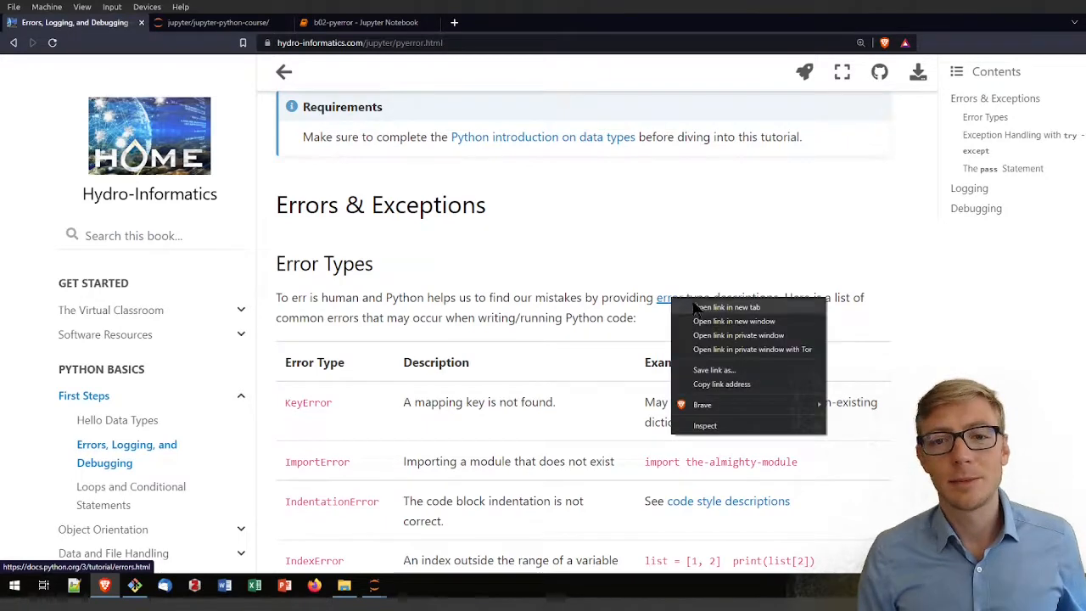
pyautogui.click(727, 307)
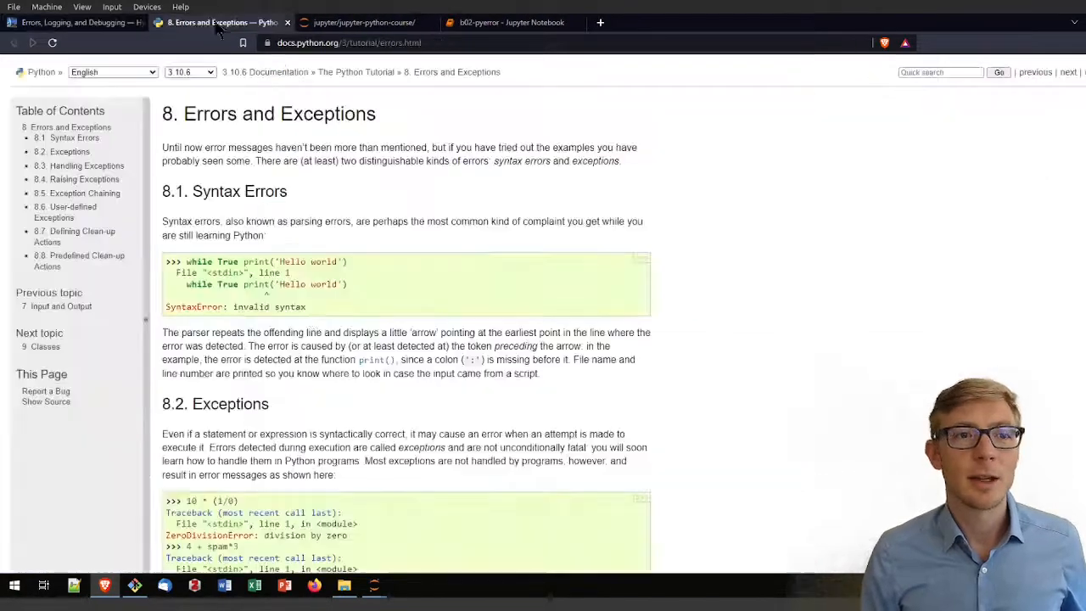
pyautogui.scroll(-3)
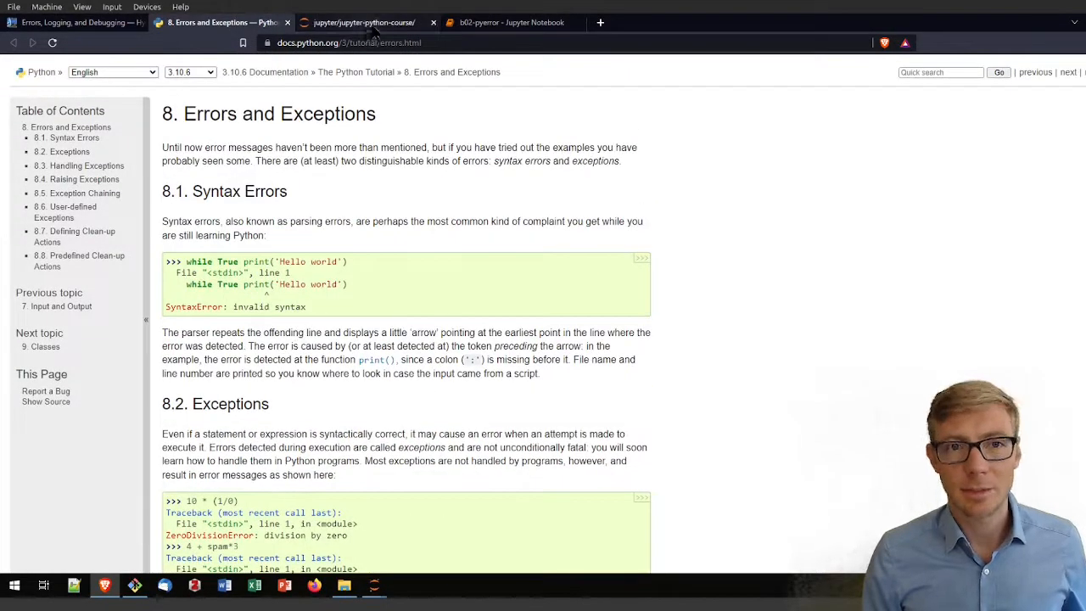
# Return to the b02-pyerror tab and scroll through Deal with Errors, Verify Output, Structured Approach and Soft Alternatives.
pyautogui.click(509, 22)
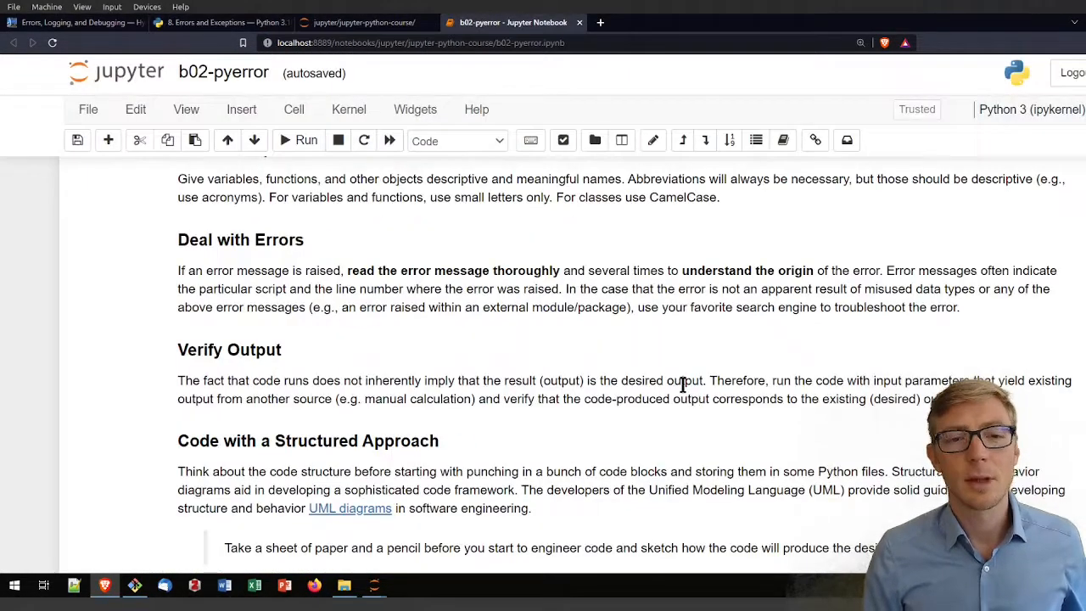
pyautogui.scroll(-3)
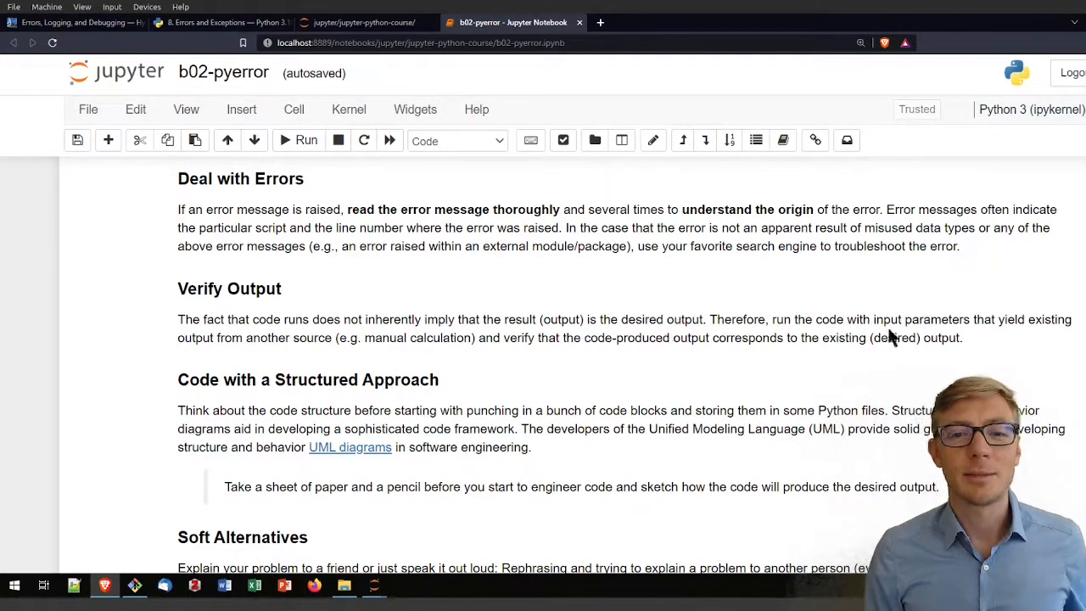
pyautogui.moveTo(268, 314)
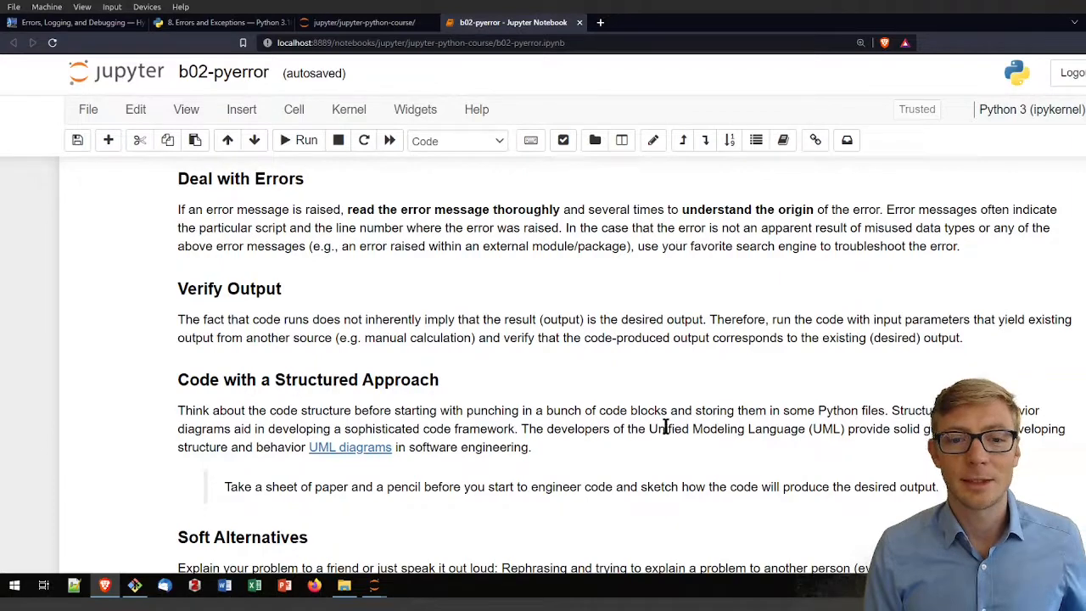
pyautogui.scroll(-3)
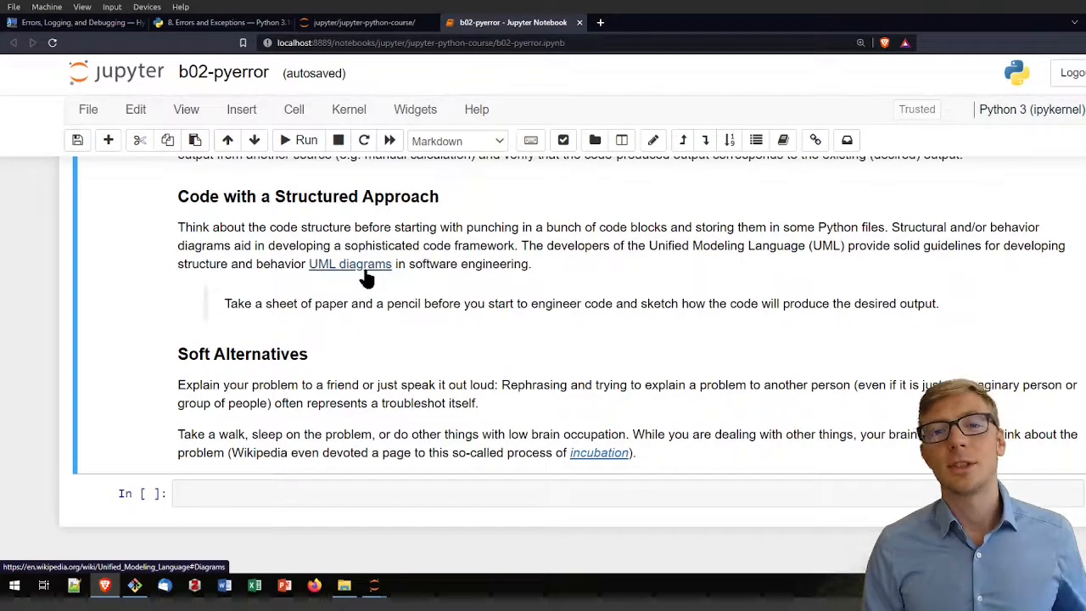
pyautogui.scroll(-3)
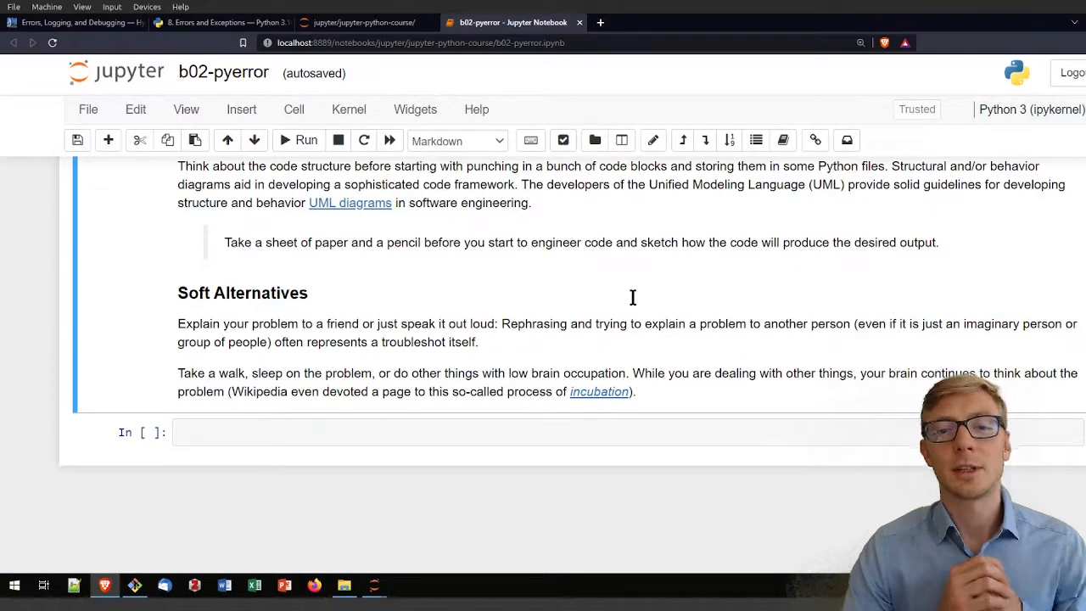
pyautogui.moveTo(636, 306)
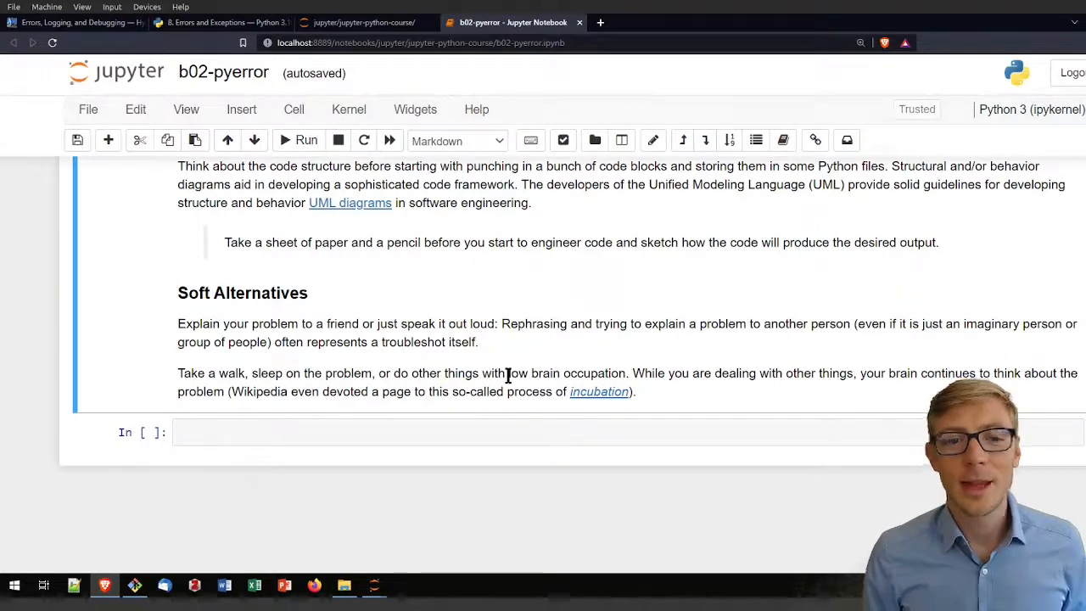
pyautogui.moveTo(546, 373)
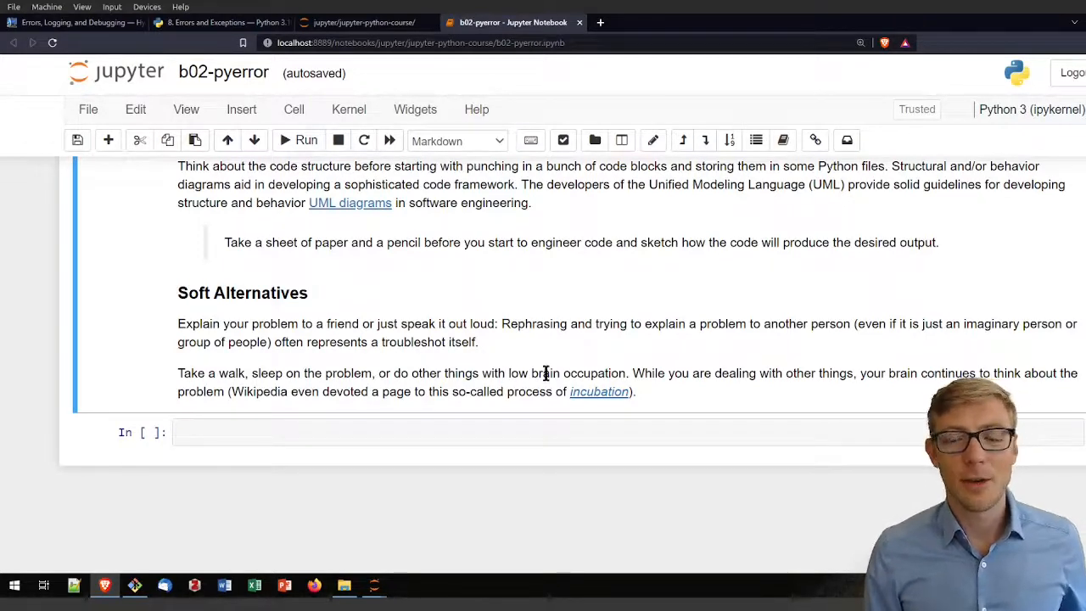
pyautogui.moveTo(653, 373)
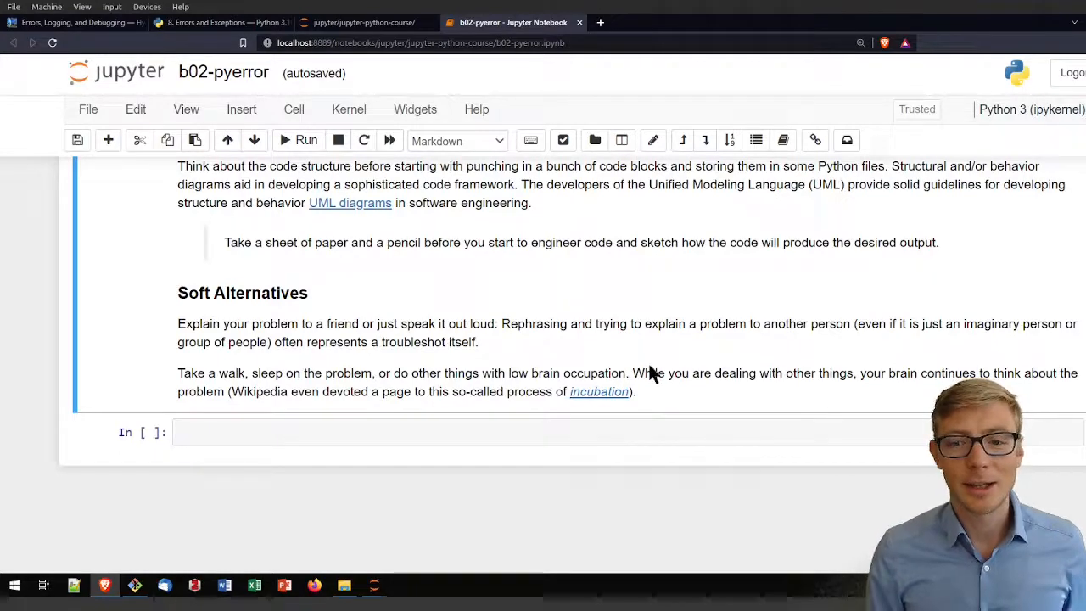